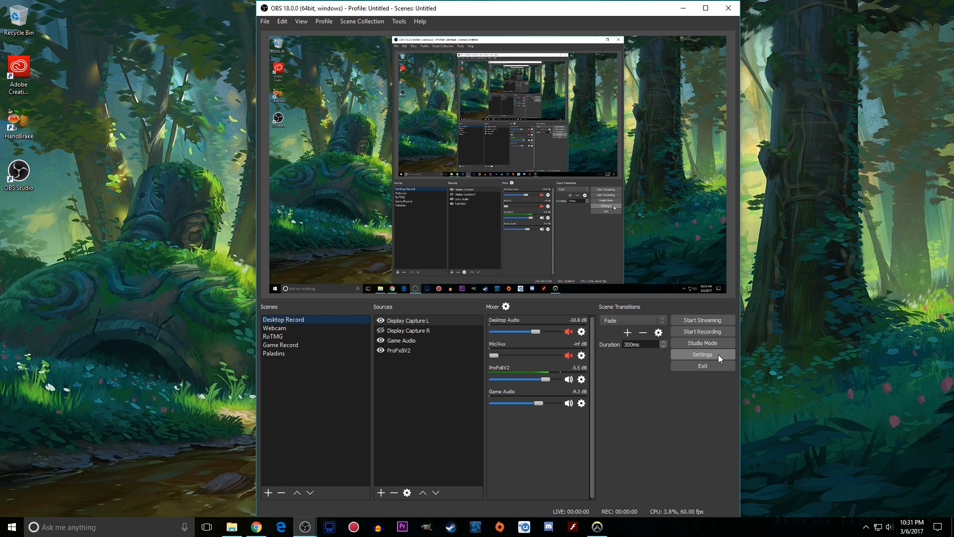
mouse_move(394, 307)
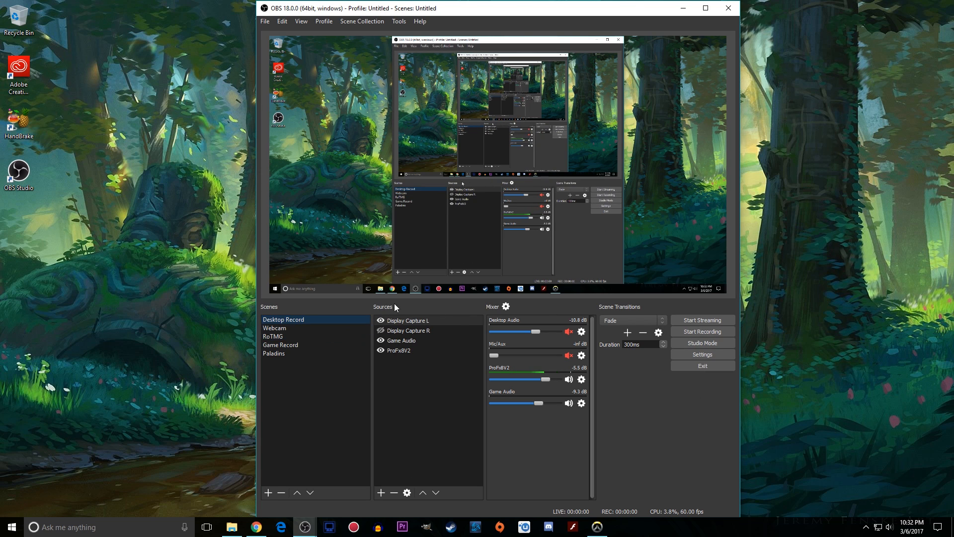
mouse_move(372, 411)
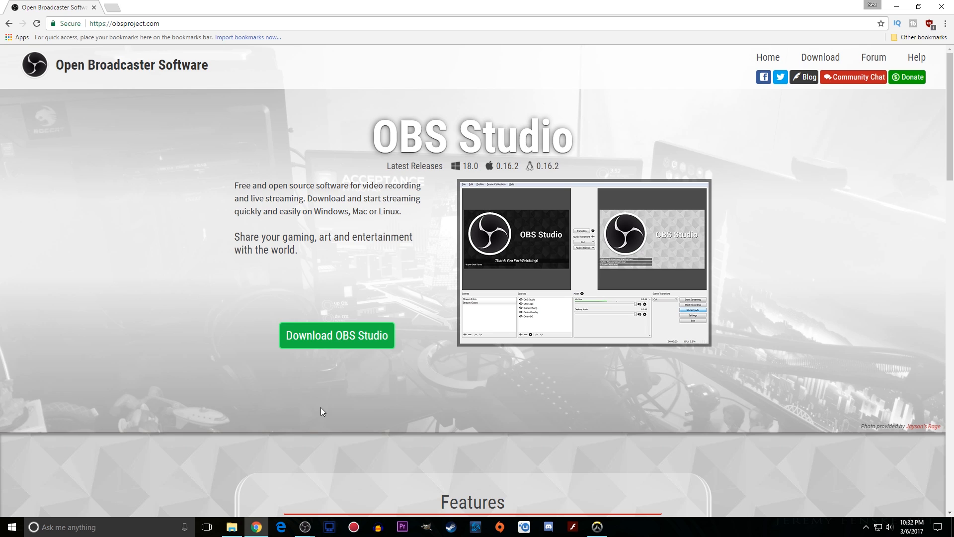
mouse_move(430, 383)
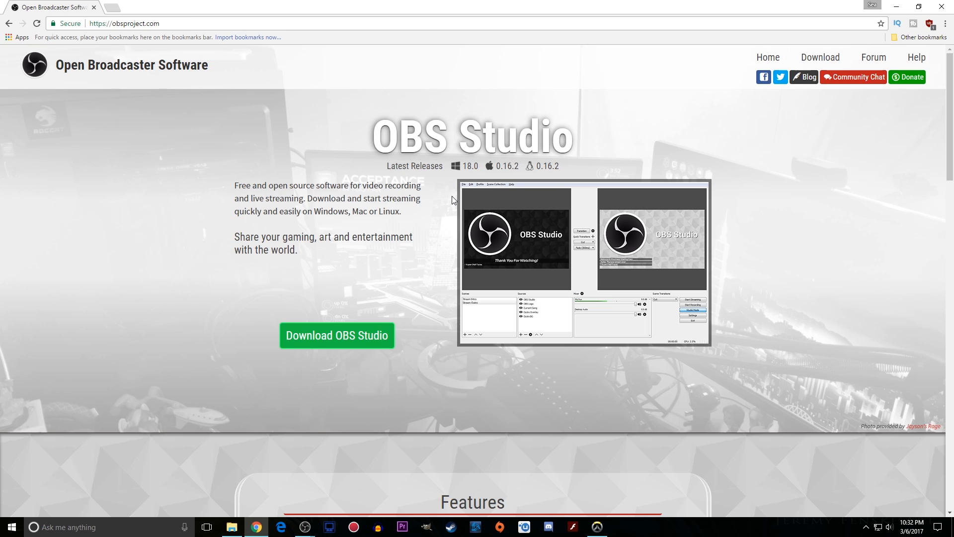
mouse_move(445, 191)
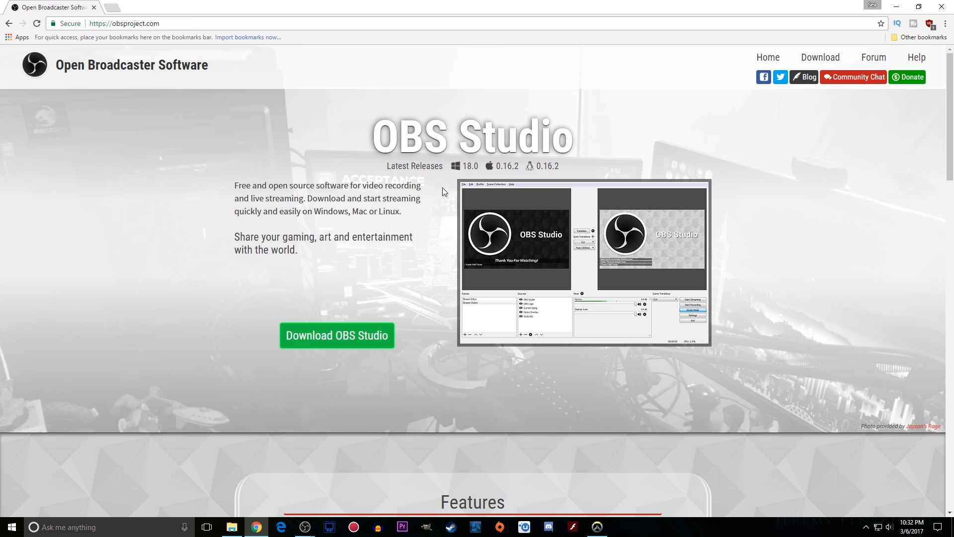
mouse_move(451, 169)
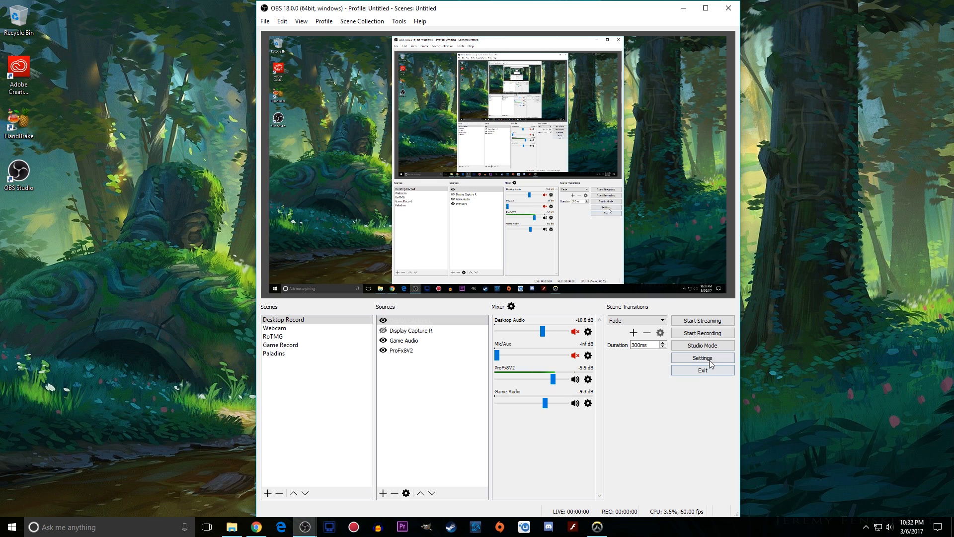
Switch the interface Theme to Dark in the General settings
left_click(703, 357)
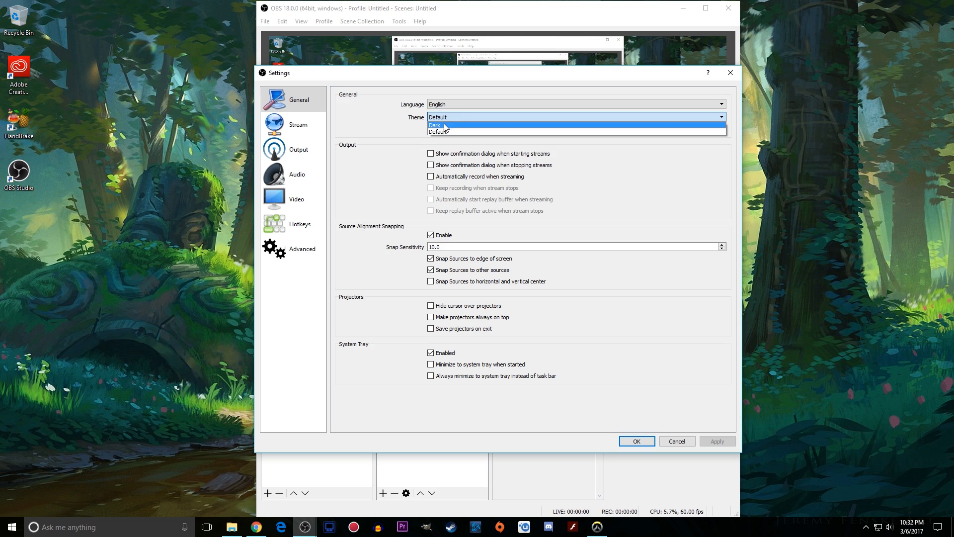
left_click(434, 125)
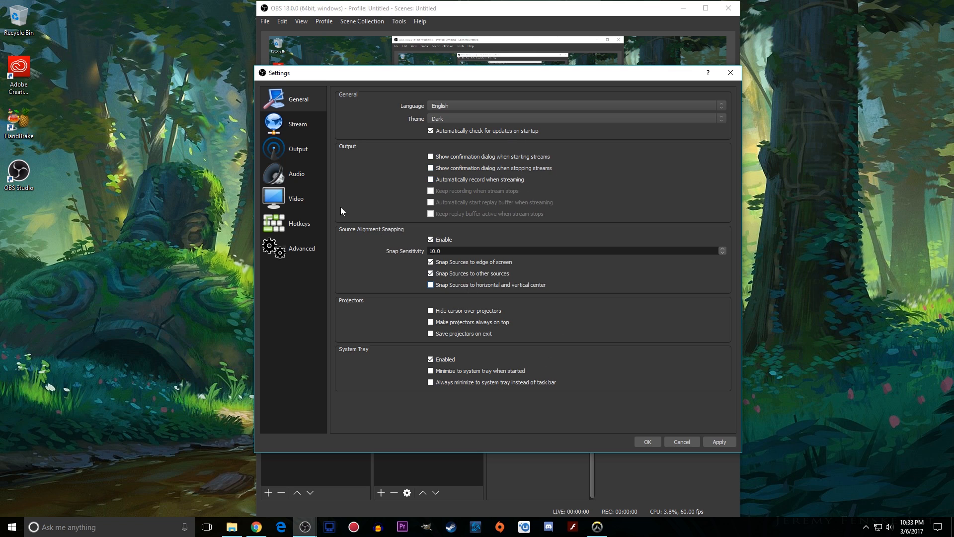
Set Output Mode to Advanced and show the Recording options with mp4 format and x264 encoder
left_click(298, 149)
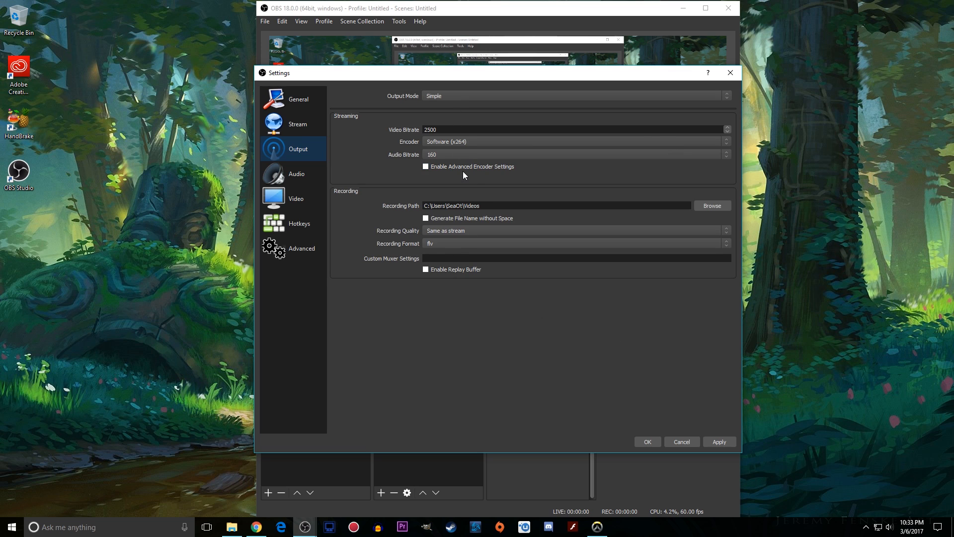
left_click(576, 95)
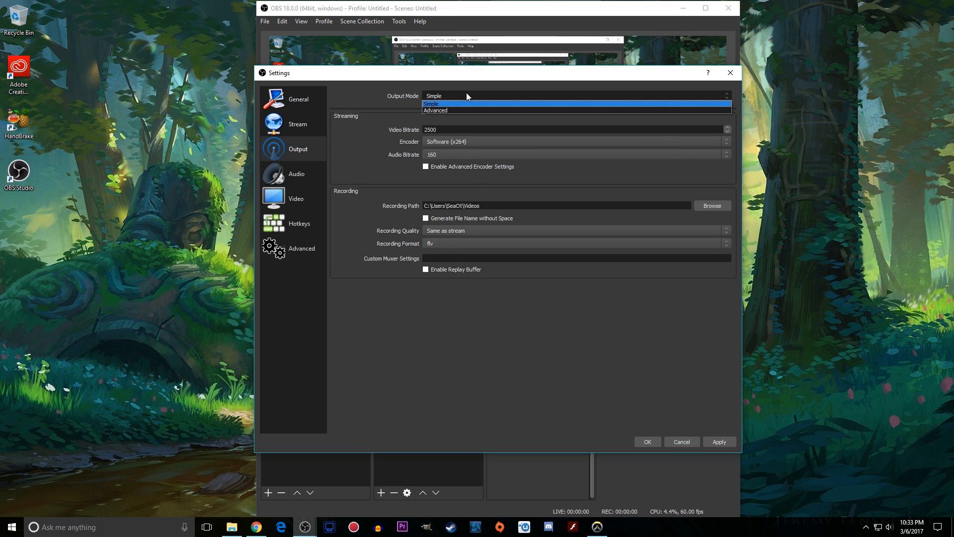
left_click(434, 111)
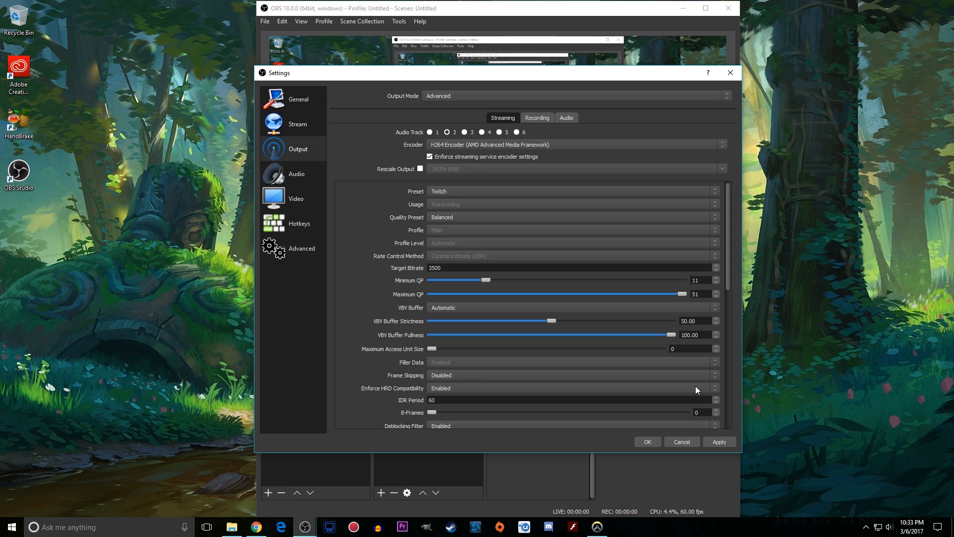
mouse_move(528, 127)
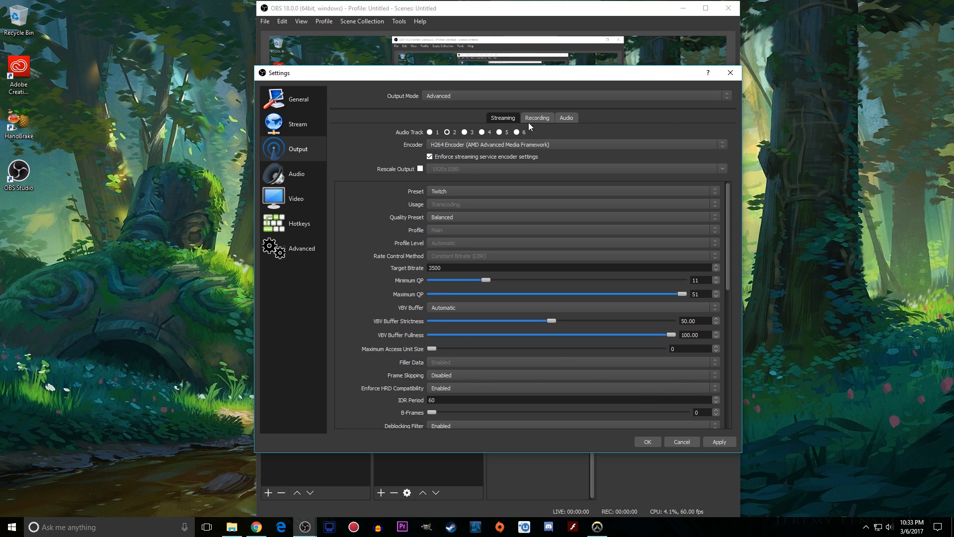
left_click(536, 118)
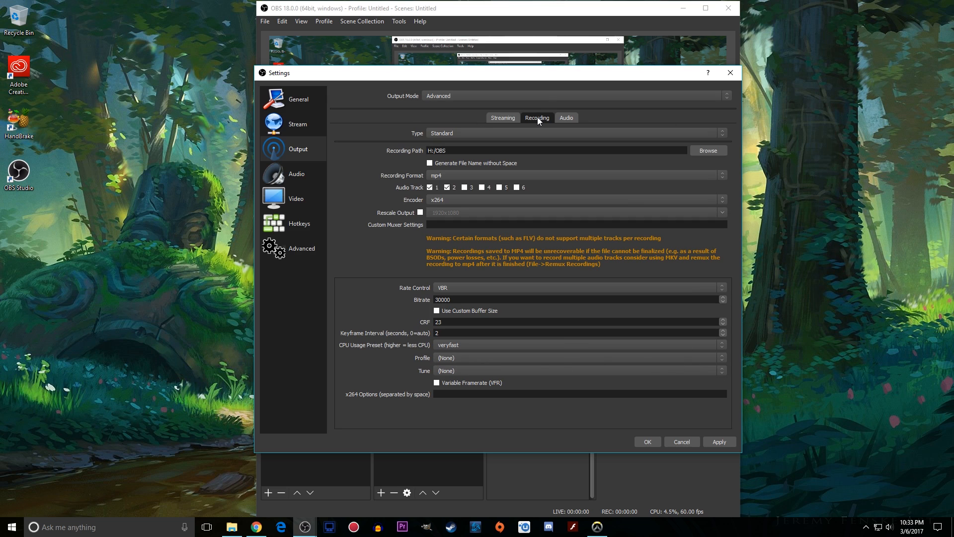
mouse_move(550, 139)
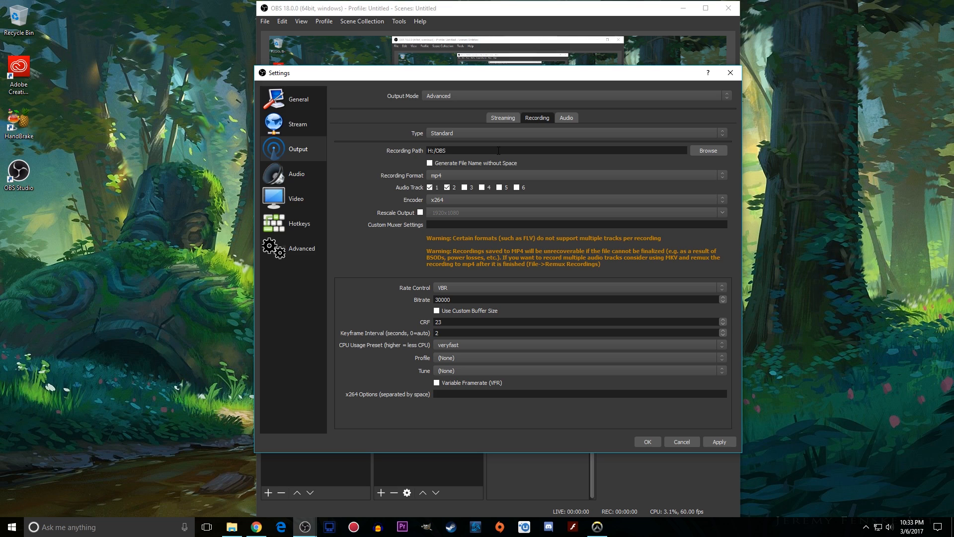
left_click(445, 150)
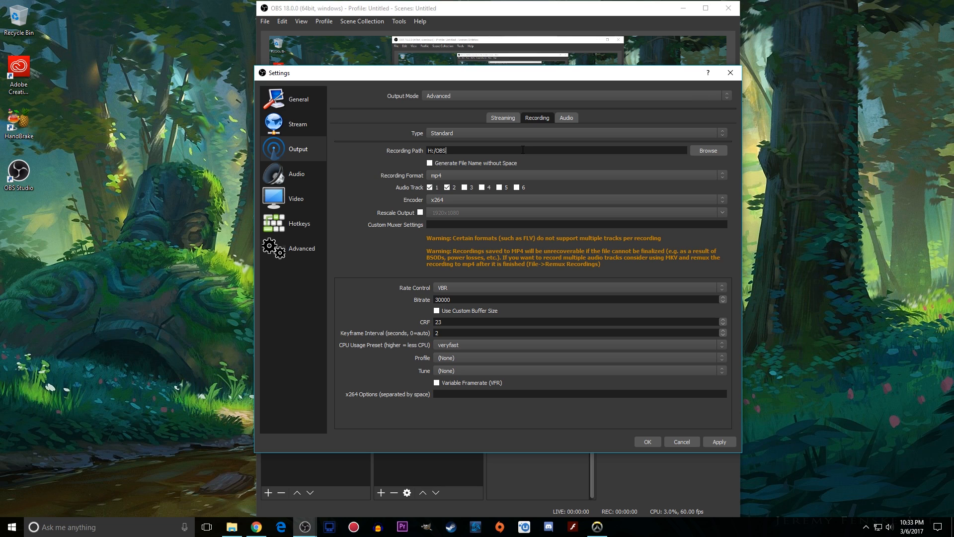
mouse_move(570, 126)
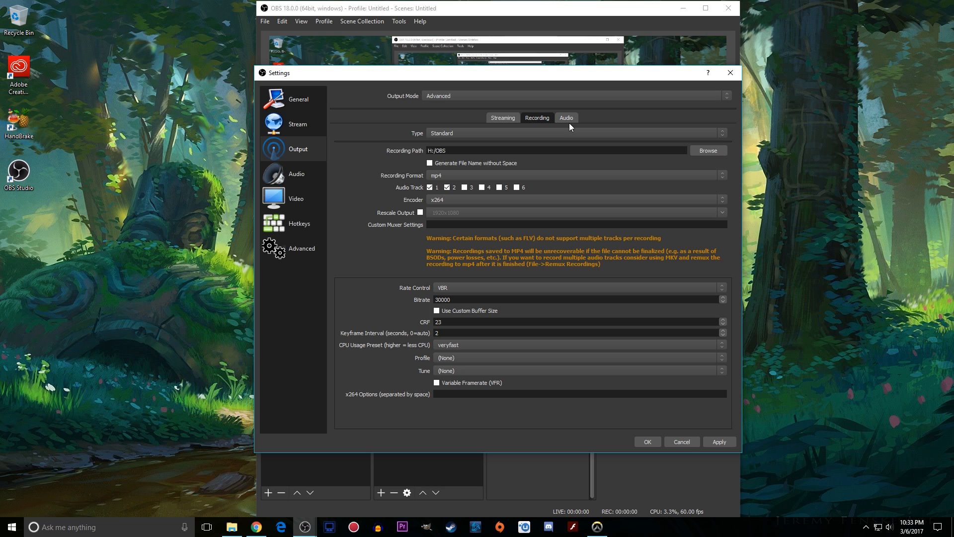
mouse_move(560, 198)
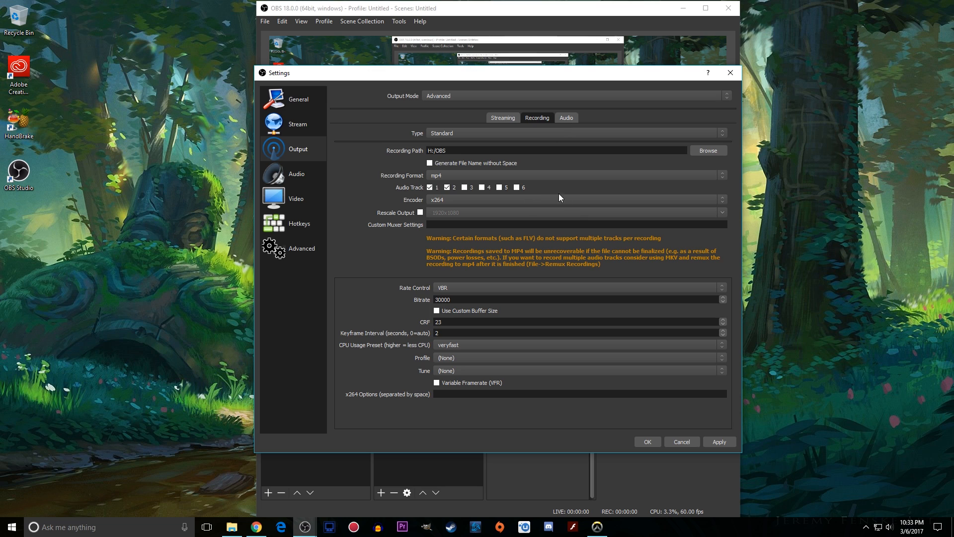
mouse_move(596, 267)
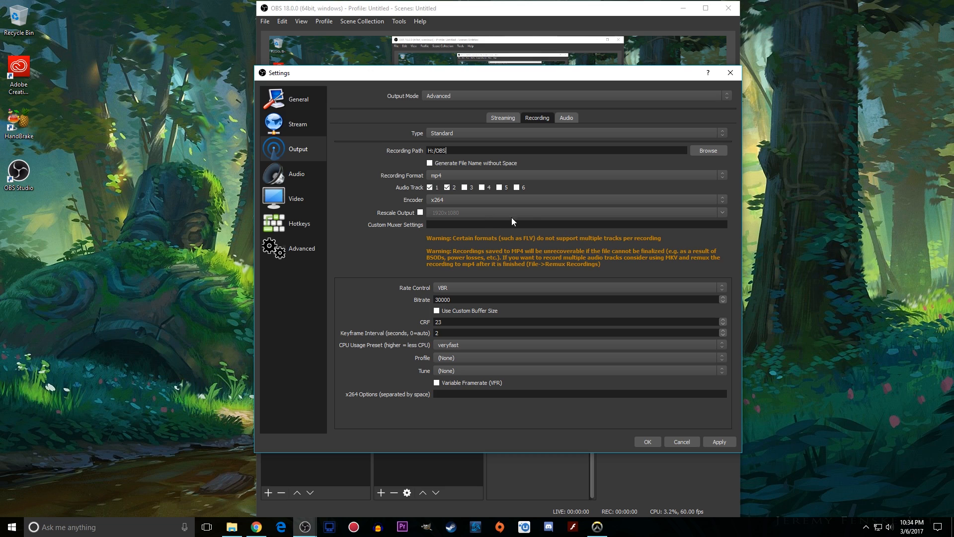
mouse_move(479, 202)
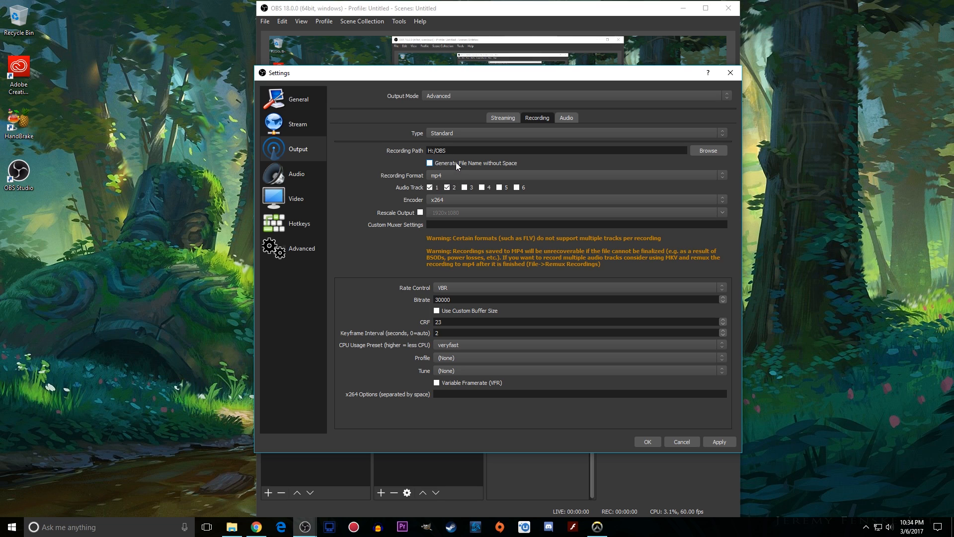
left_click(548, 150)
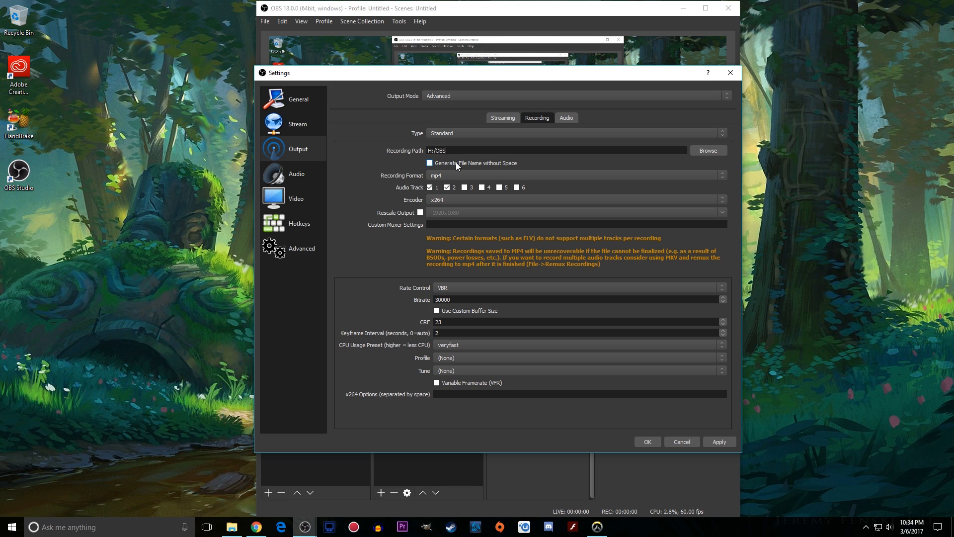
mouse_move(480, 159)
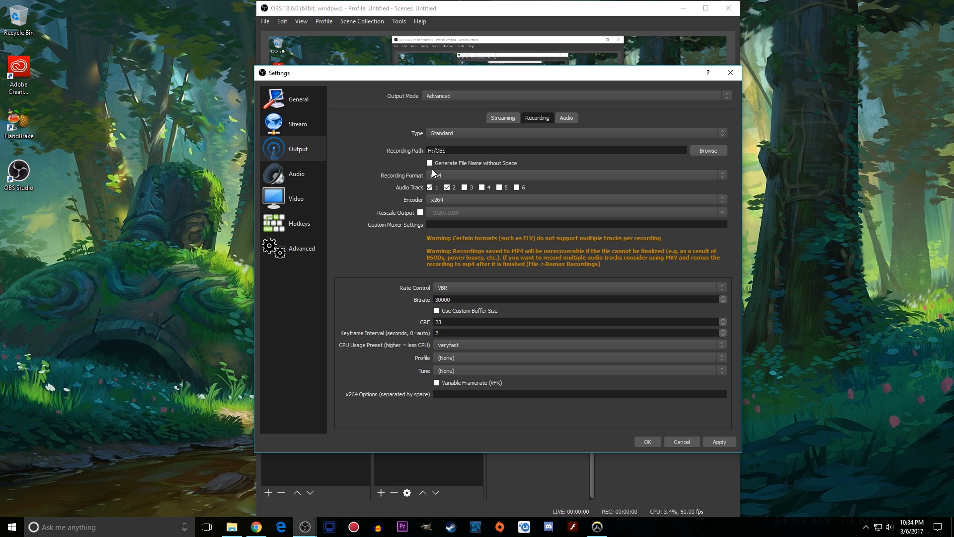
left_click(576, 175)
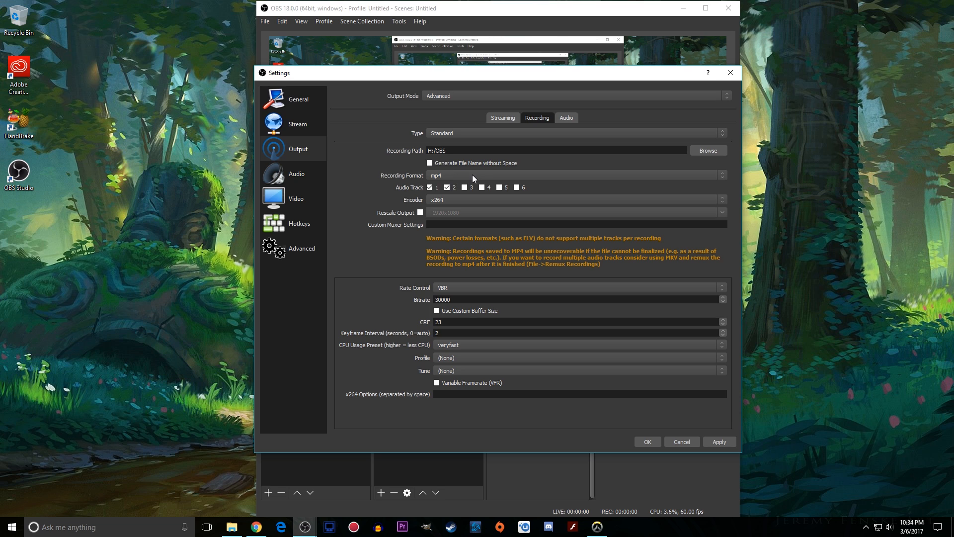
left_click(575, 199)
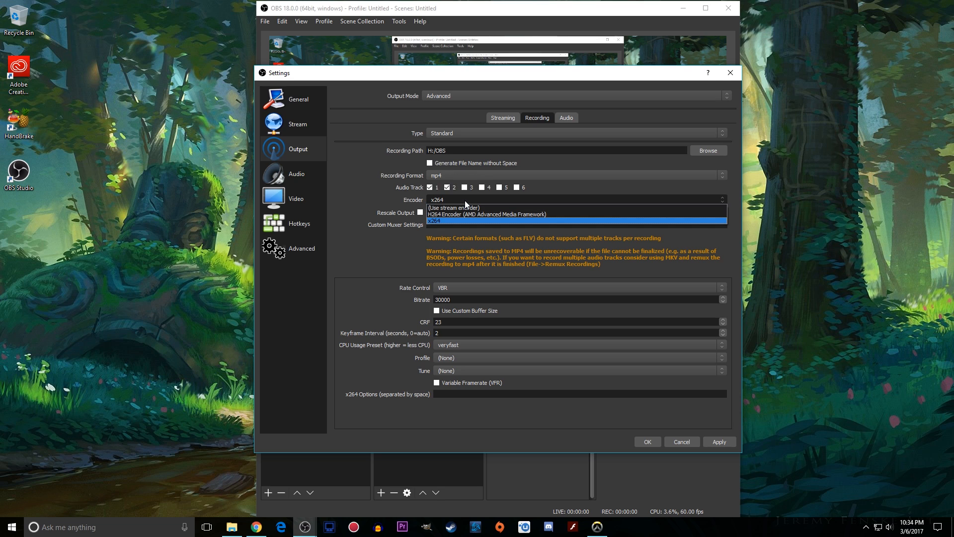
mouse_move(476, 214)
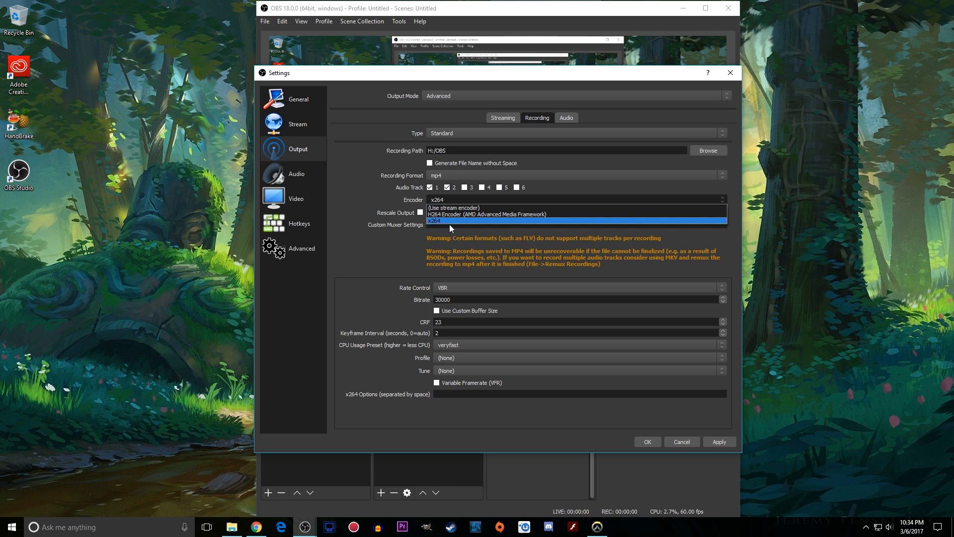
mouse_move(485, 223)
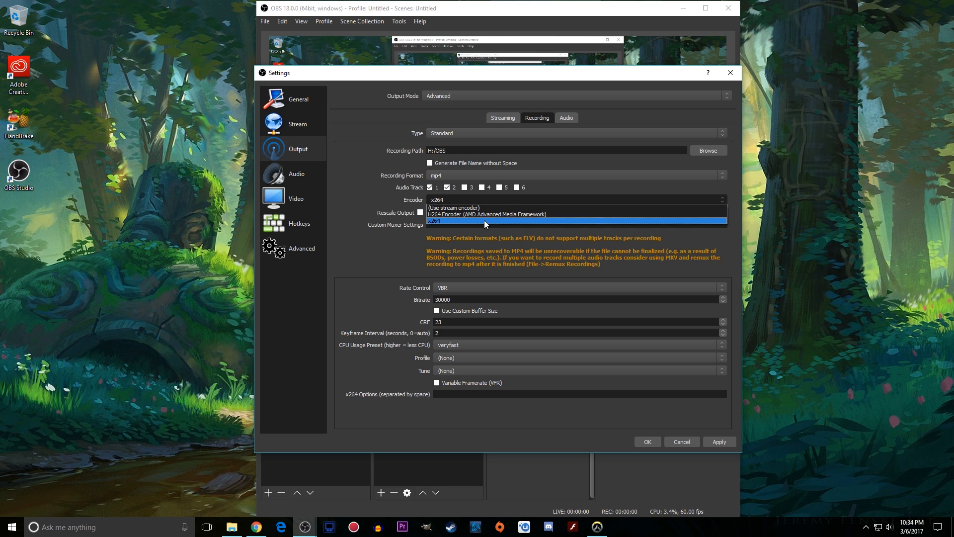
mouse_move(487, 214)
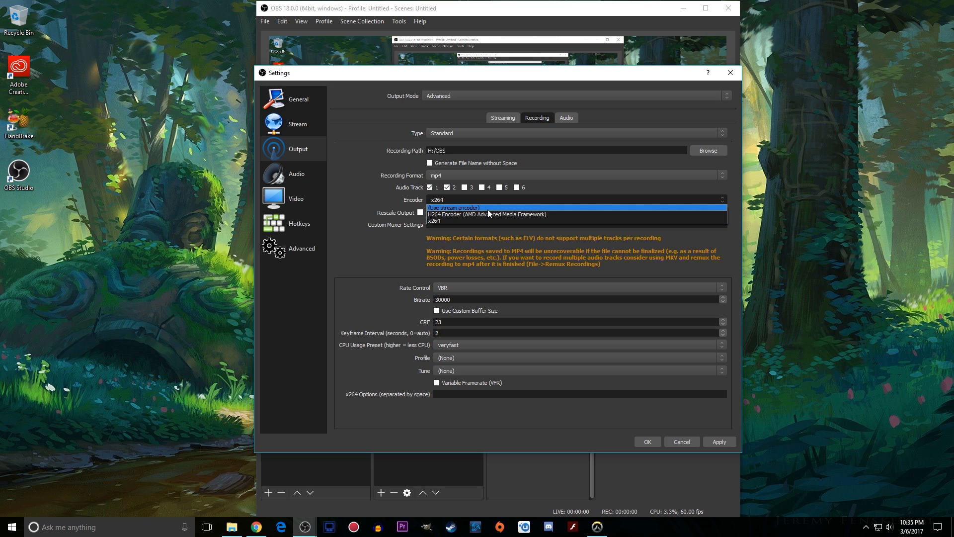
mouse_move(487, 214)
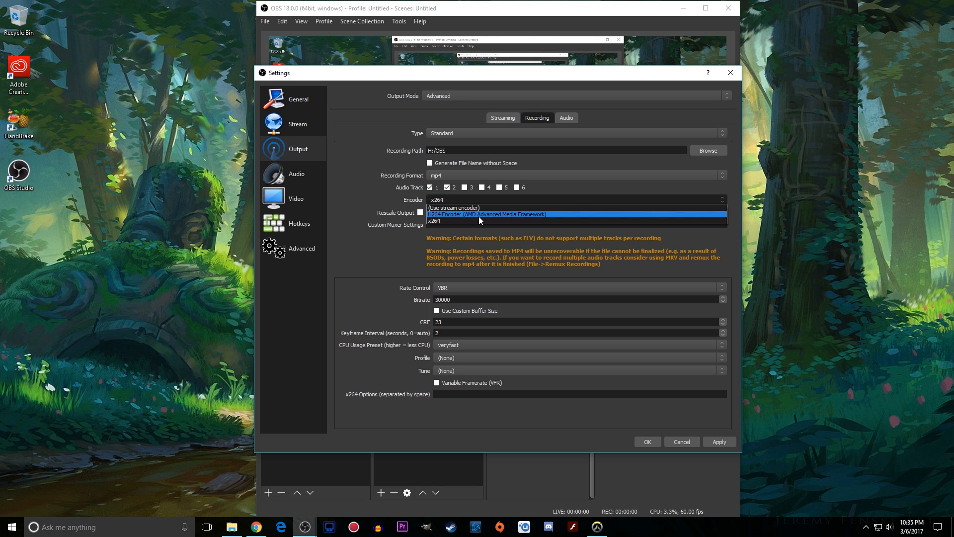
mouse_move(443, 221)
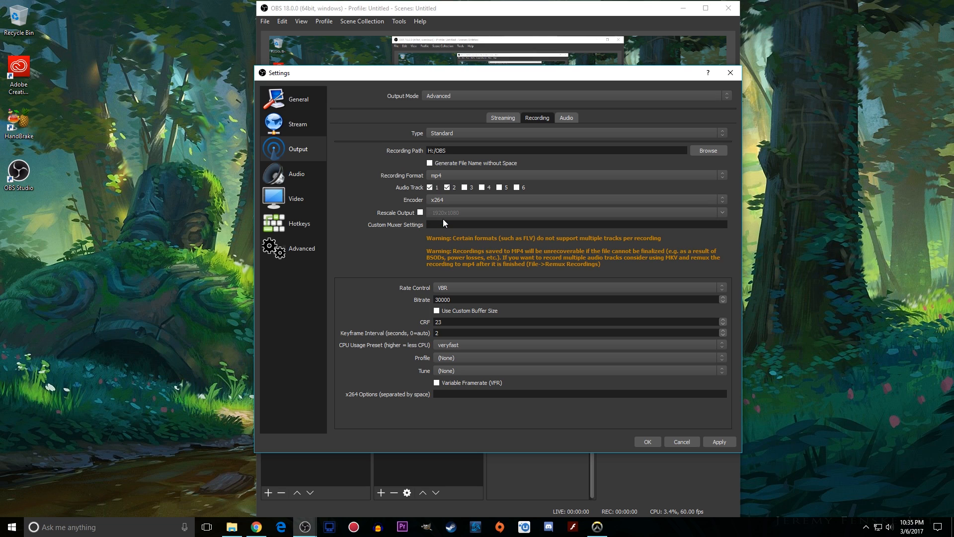
mouse_move(424, 305)
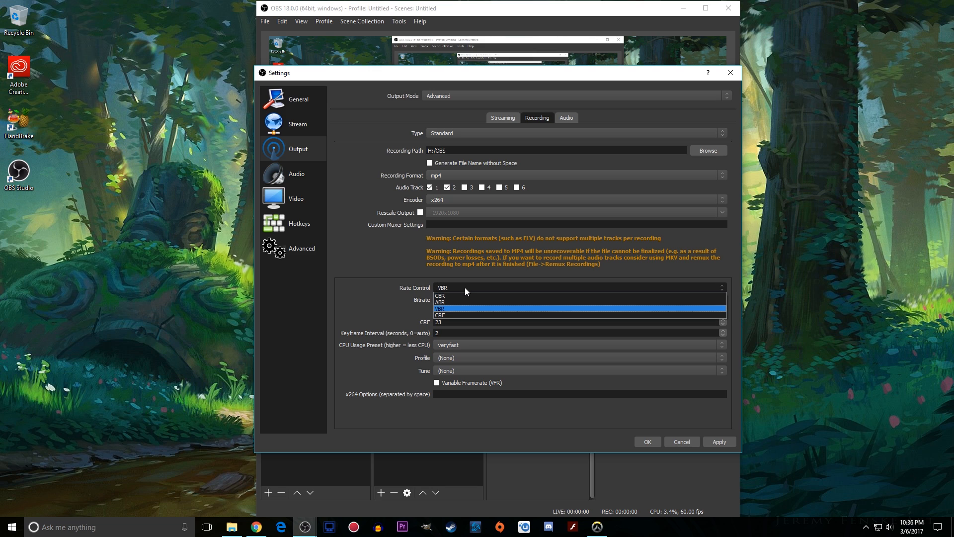
mouse_move(465, 311)
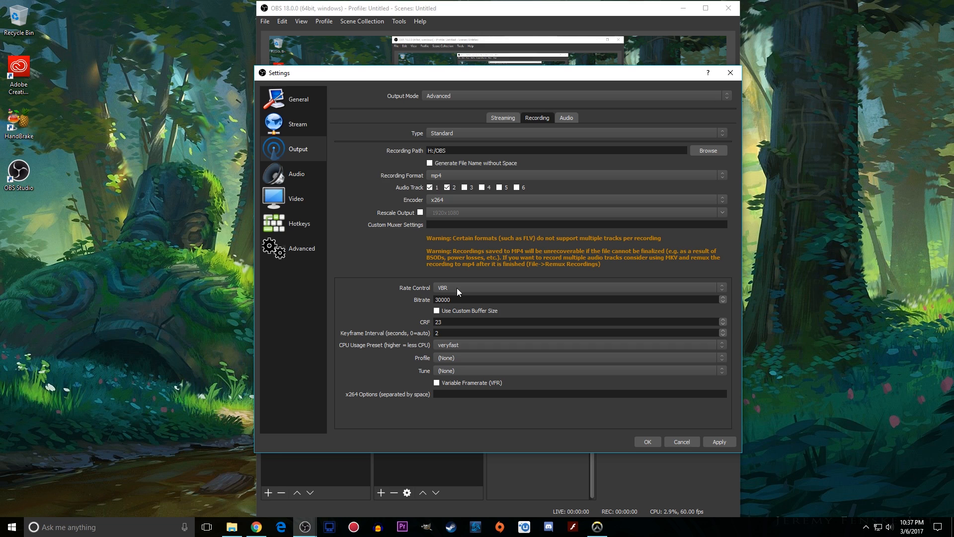
mouse_move(427, 366)
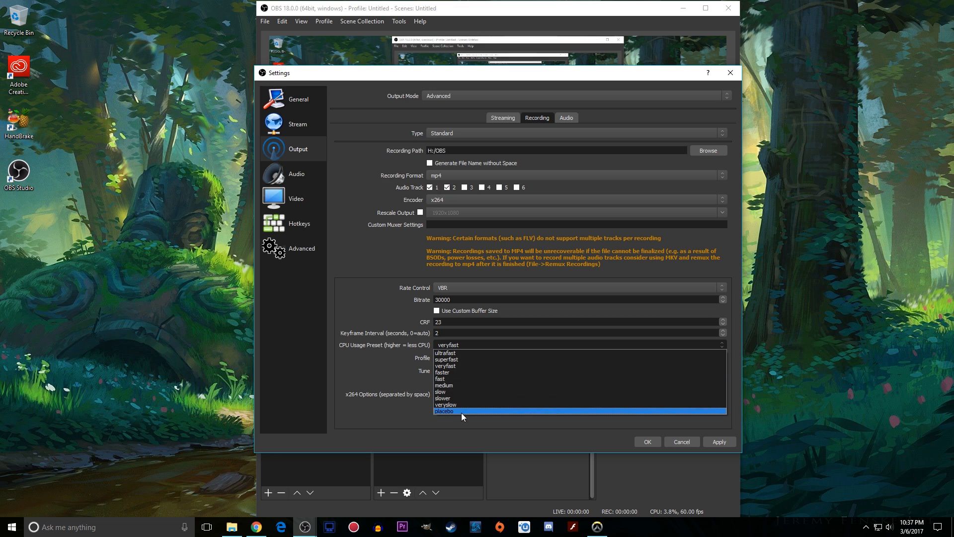
mouse_move(453, 379)
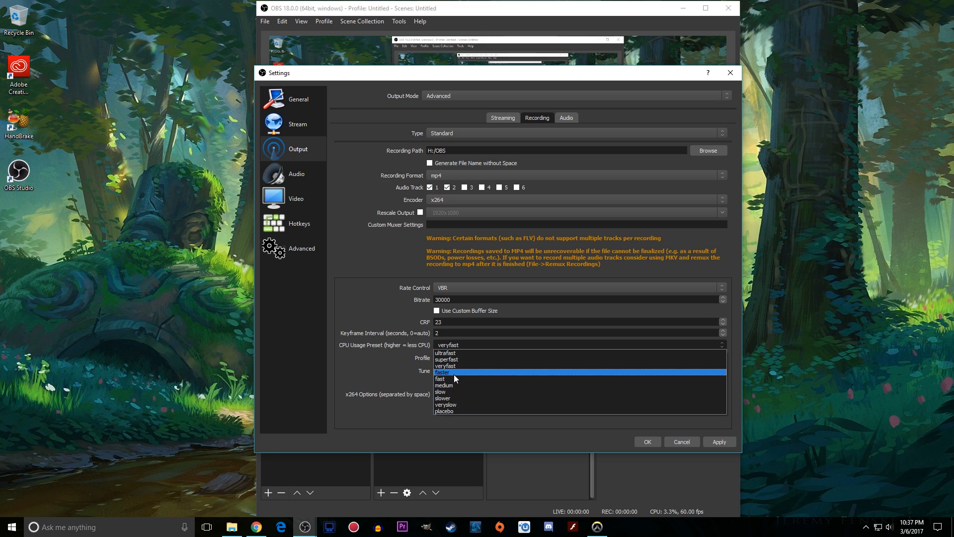
mouse_move(449, 394)
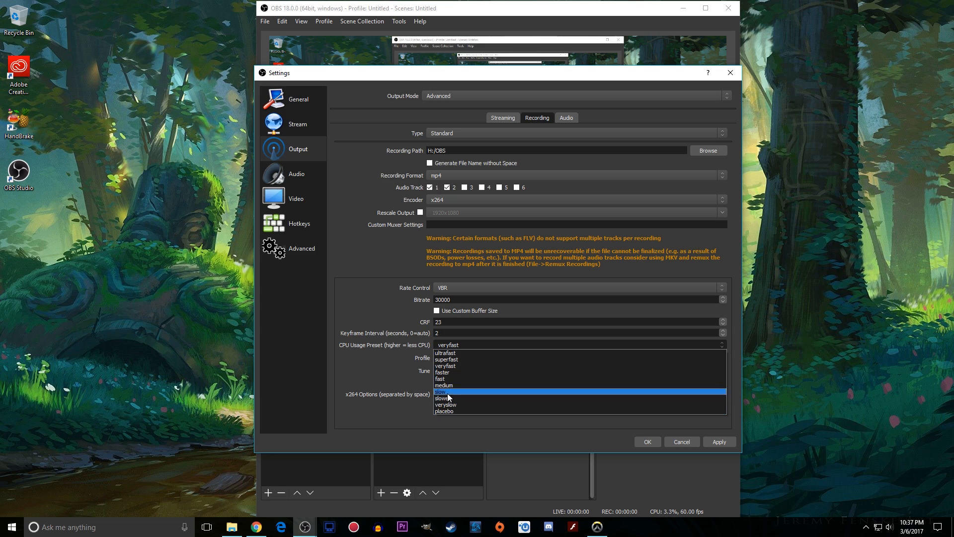
mouse_move(449, 365)
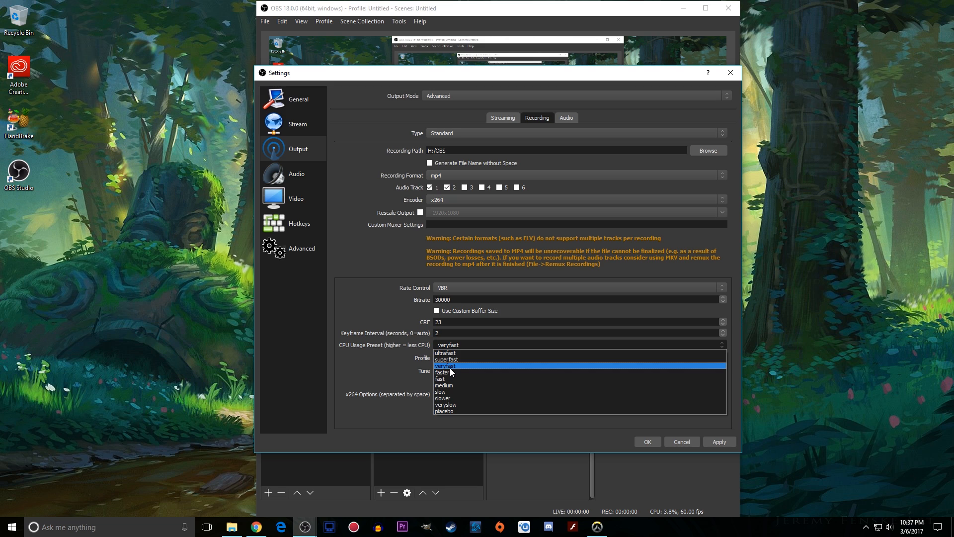
mouse_move(453, 358)
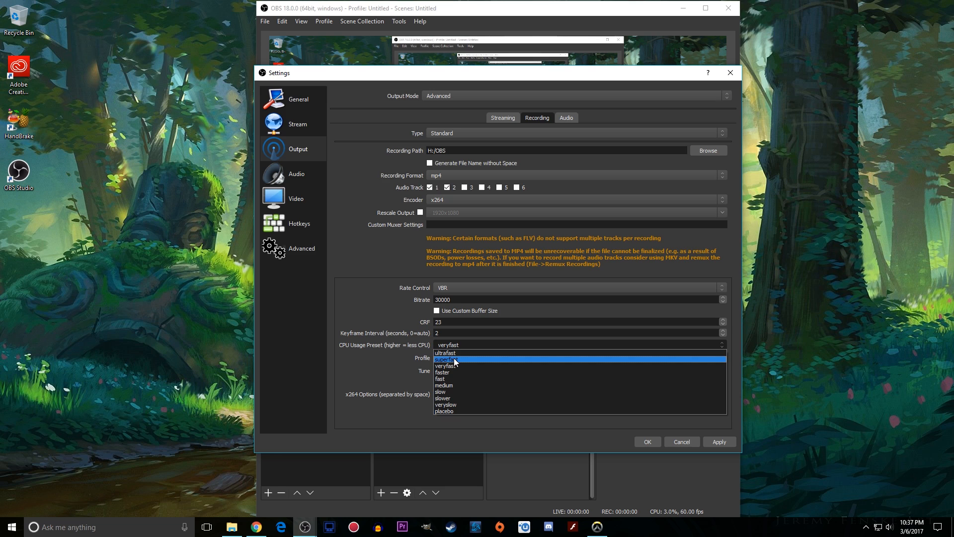
mouse_move(456, 365)
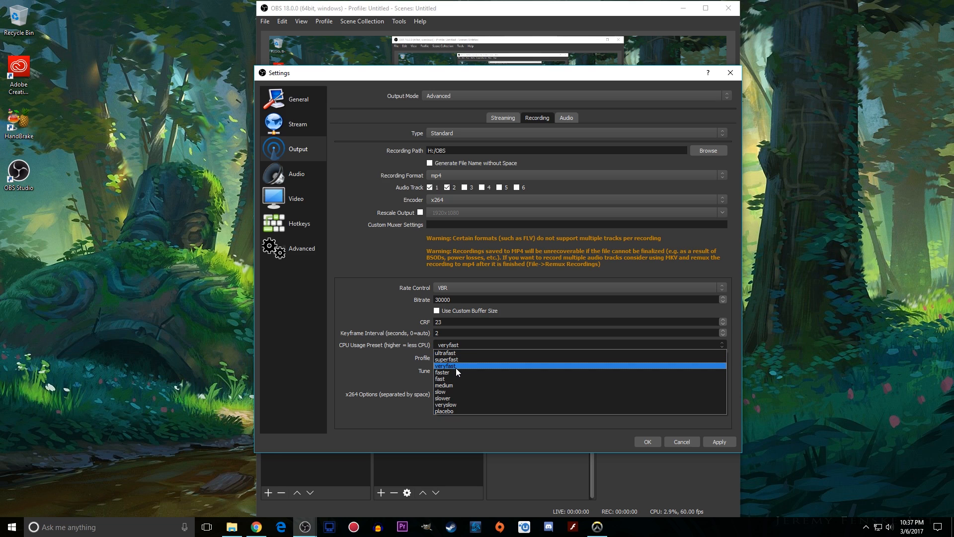
Leave veryfast selected as the x264 CPU usage preset
left_click(445, 366)
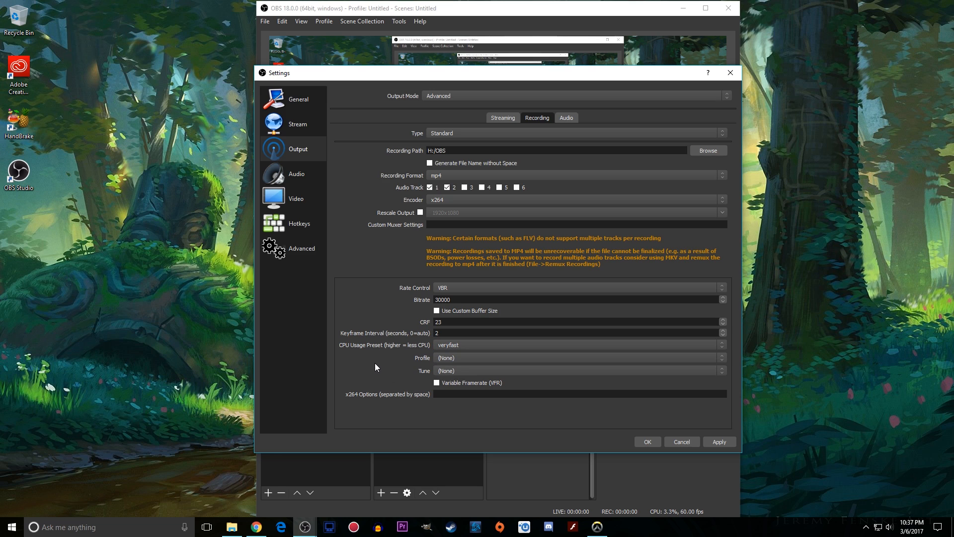
mouse_move(443, 402)
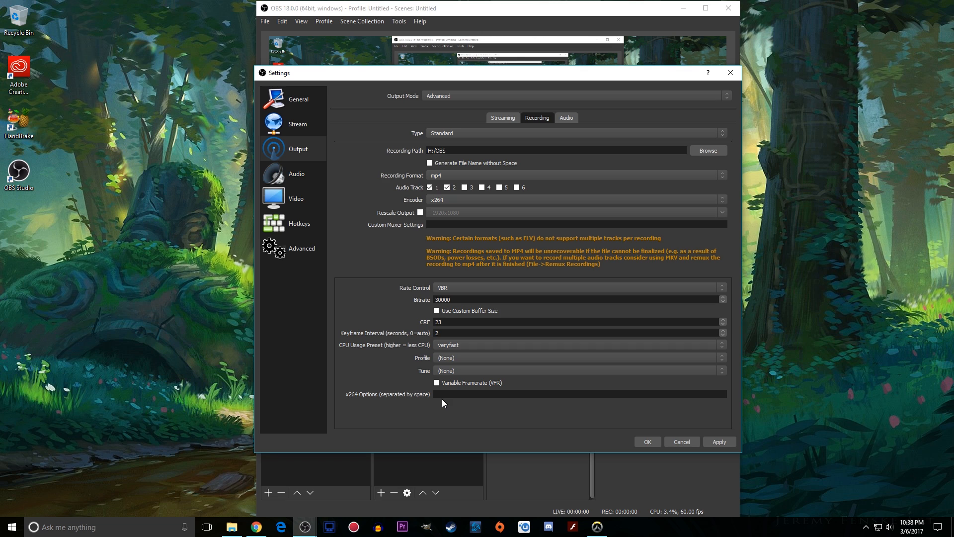
mouse_move(298, 174)
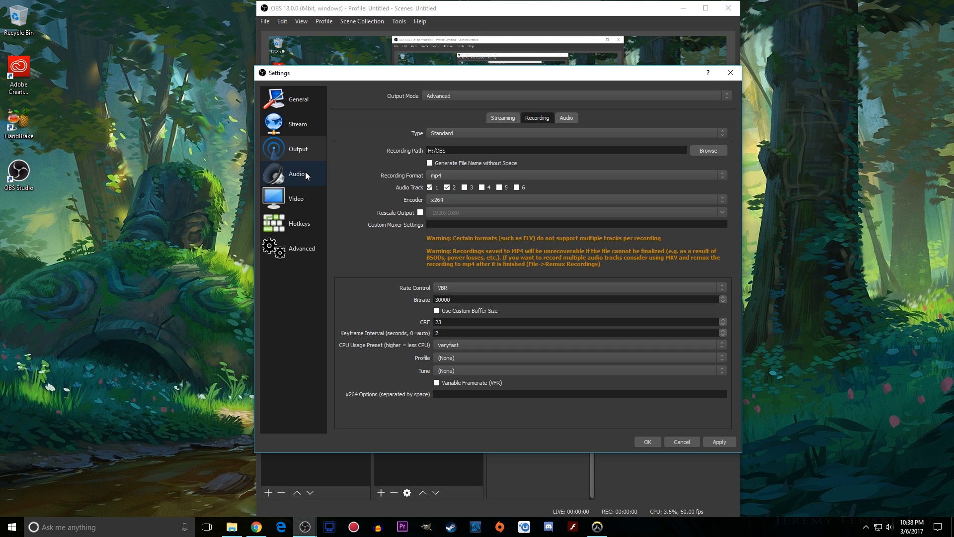
Review the Audio settings: 48kHz sample rate, Mono channels, desktop and mic devices unchanged
left_click(296, 175)
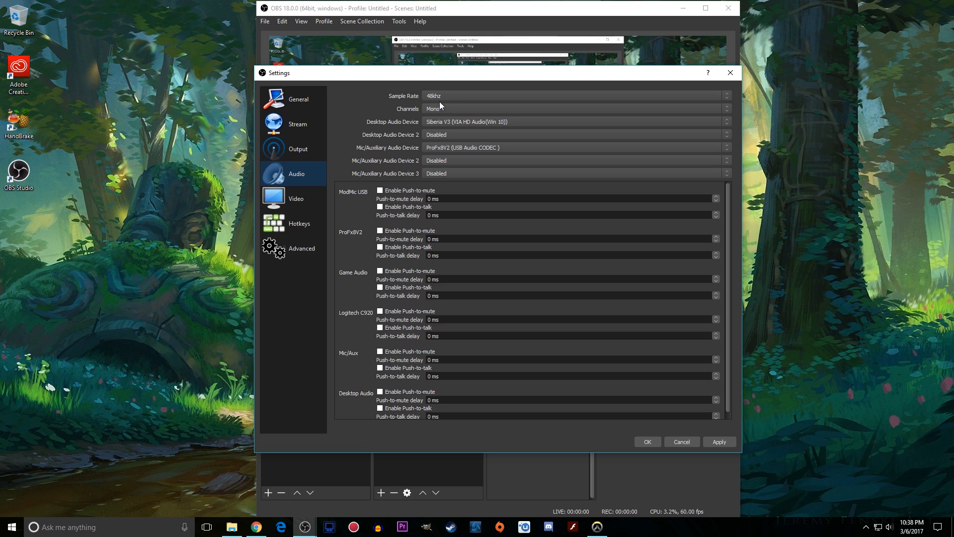
mouse_move(430, 114)
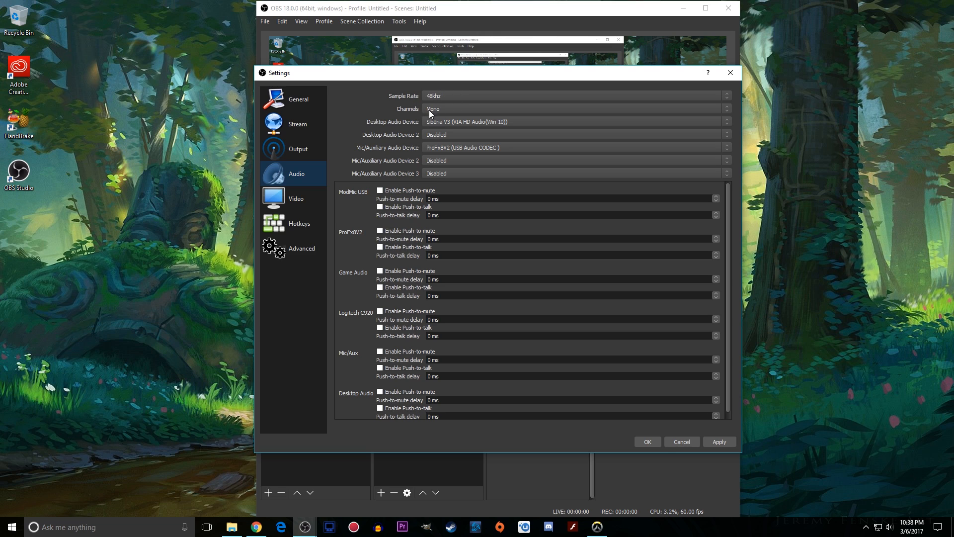
mouse_move(456, 98)
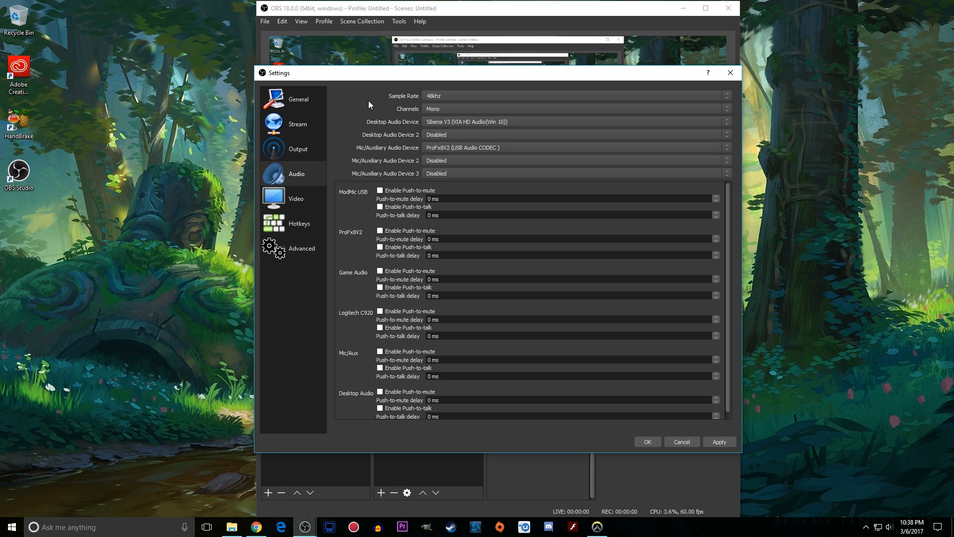
left_click(576, 95)
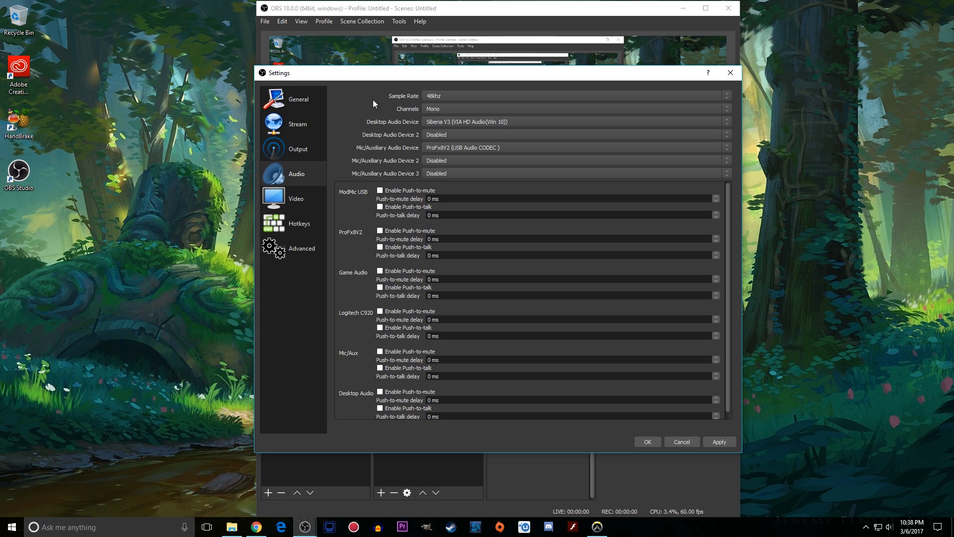
mouse_move(391, 108)
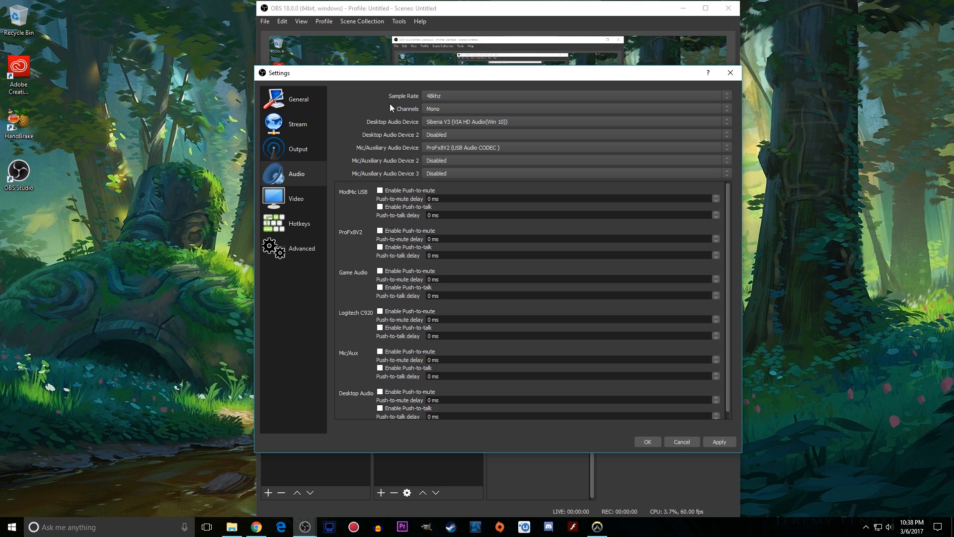
mouse_move(452, 112)
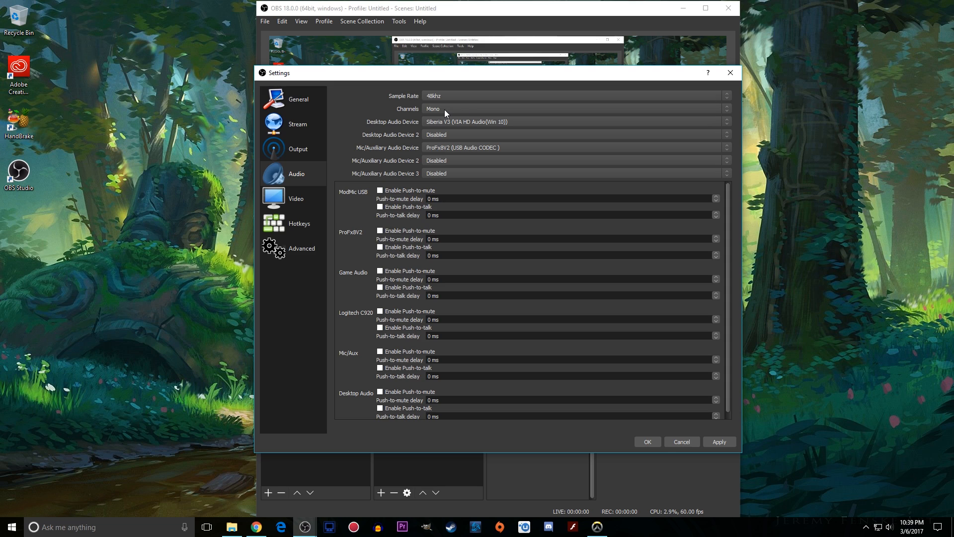
mouse_move(447, 112)
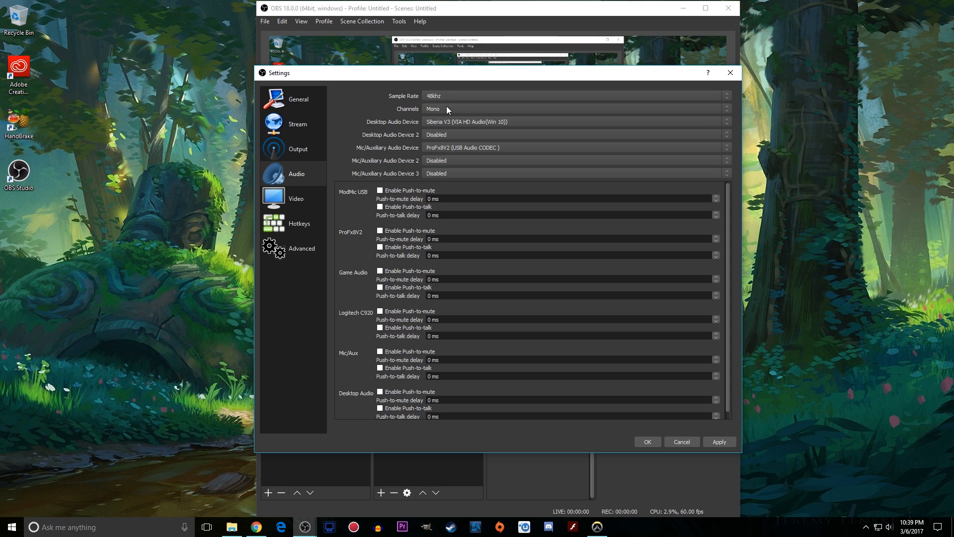
mouse_move(444, 127)
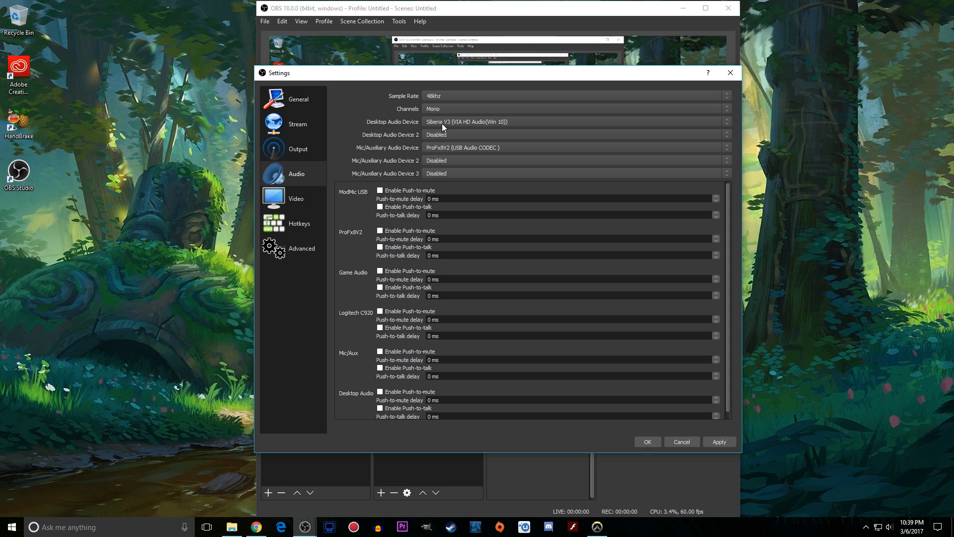
mouse_move(427, 125)
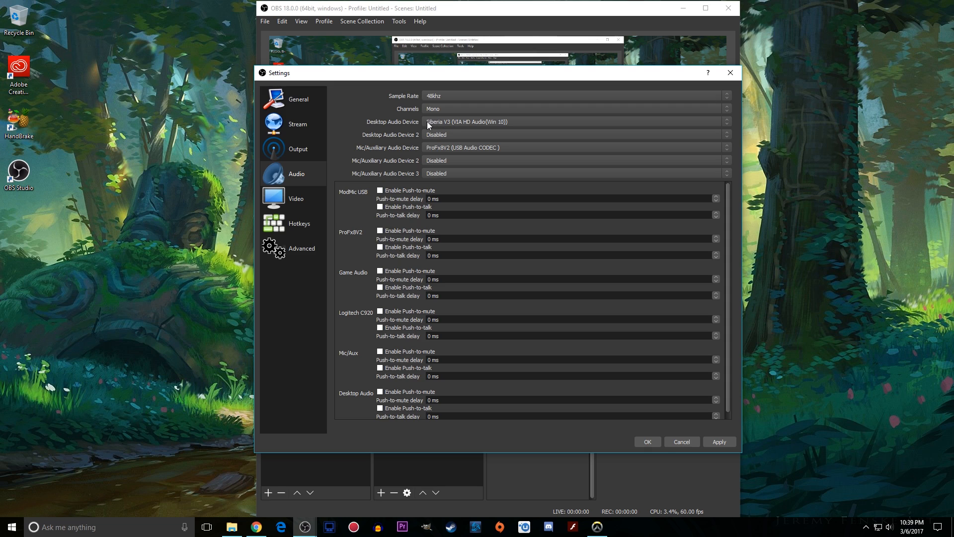
mouse_move(406, 154)
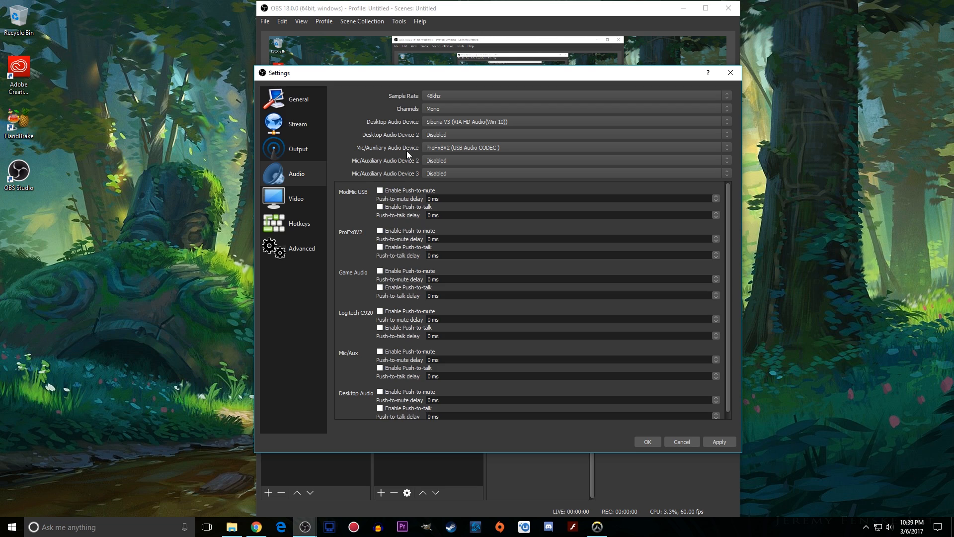
mouse_move(442, 124)
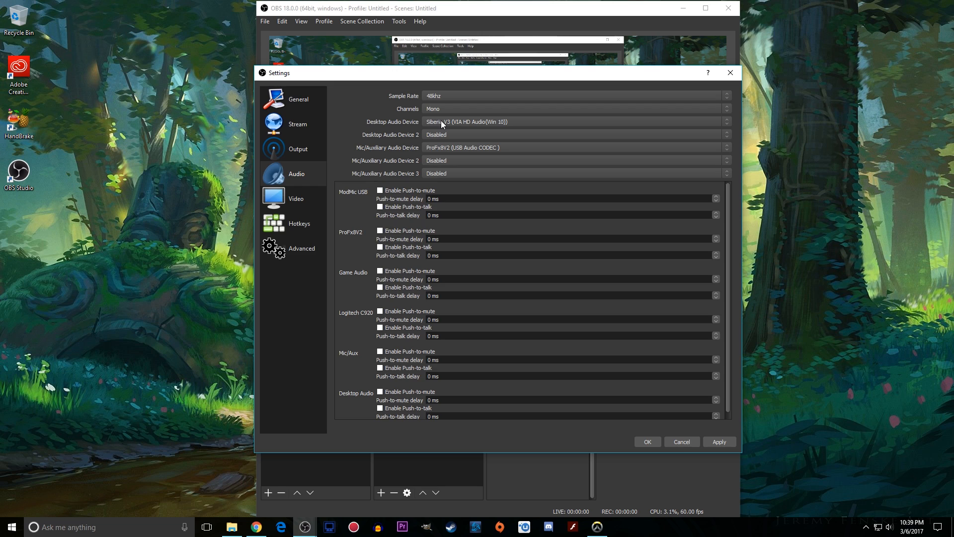
mouse_move(442, 151)
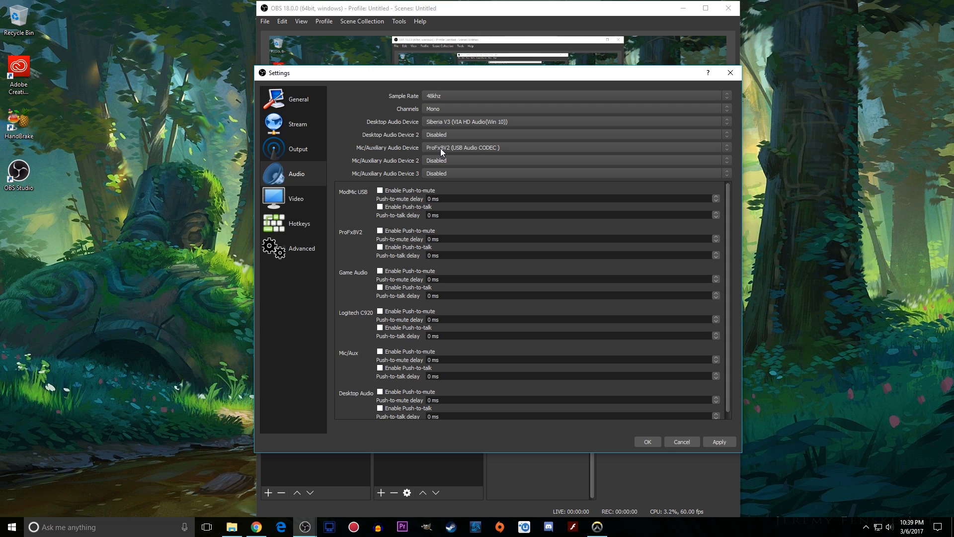
Review the Video settings: 1920x1080 base and output, Bicubic downscale, keeping 60 FPS
left_click(296, 199)
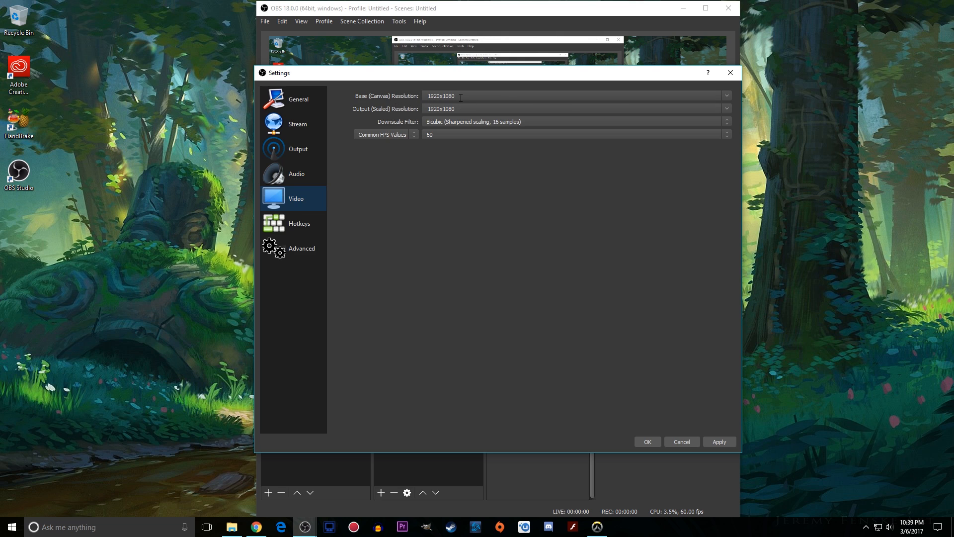
mouse_move(812, 399)
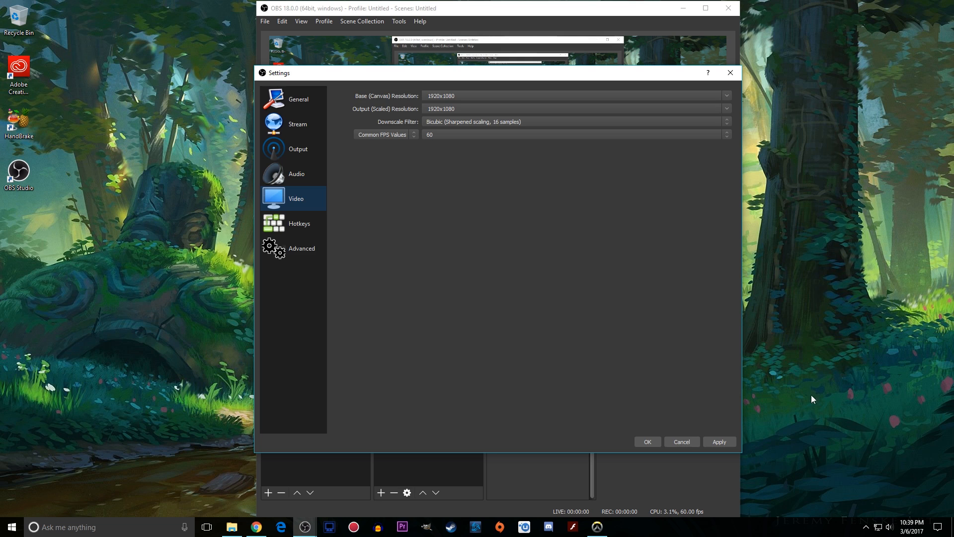
mouse_move(686, 222)
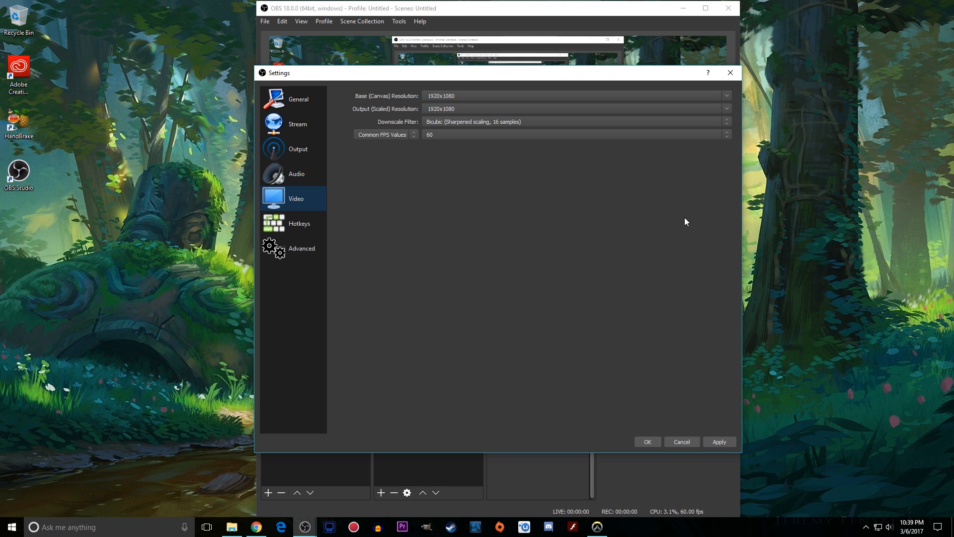
mouse_move(415, 130)
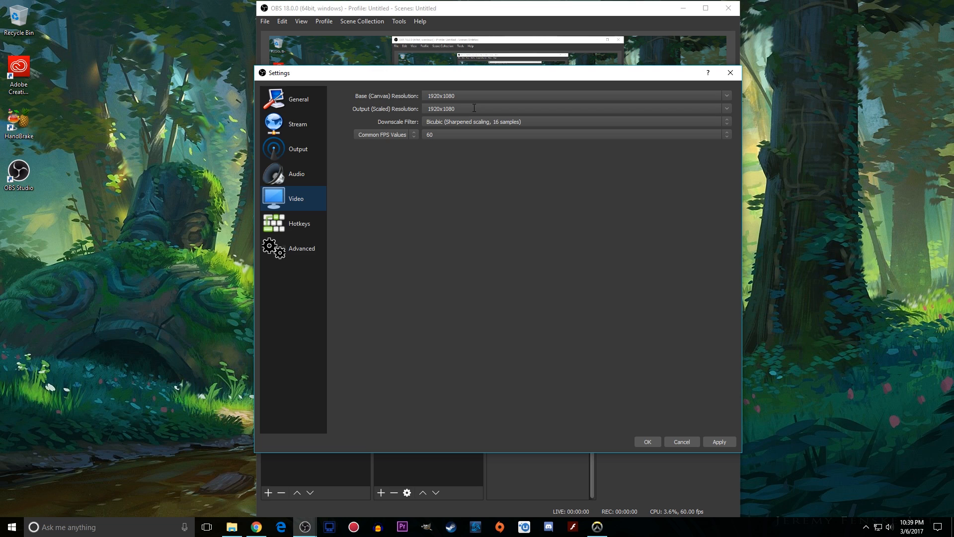
mouse_move(436, 139)
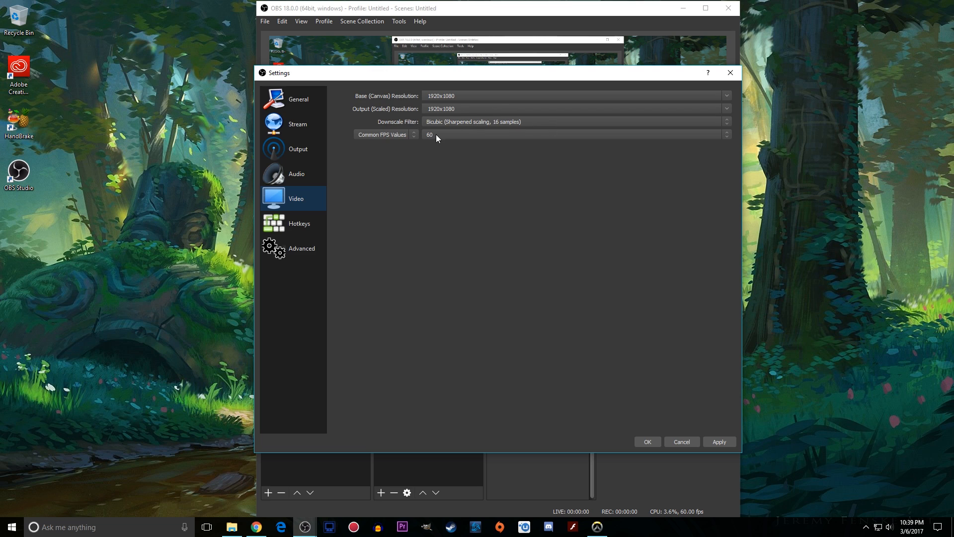
mouse_move(594, 159)
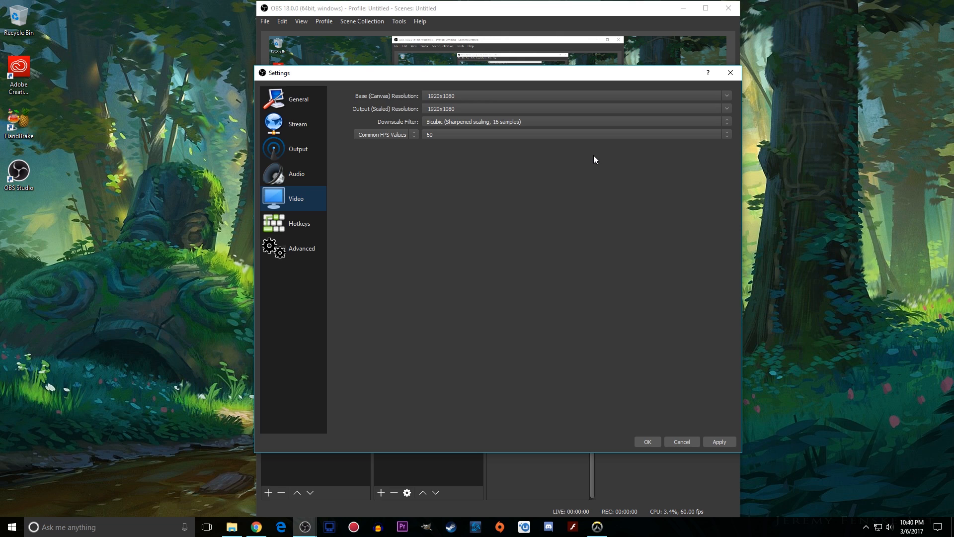
mouse_move(673, 180)
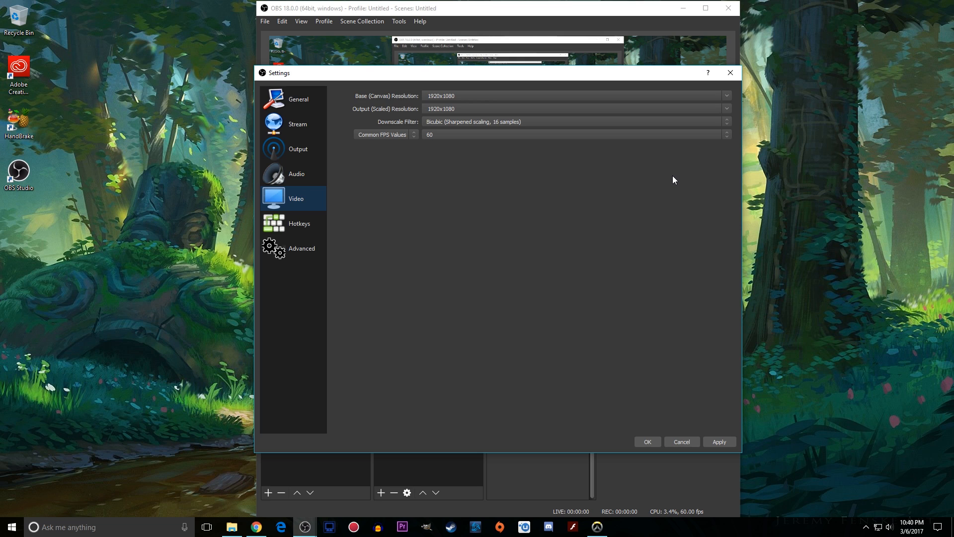
mouse_move(522, 177)
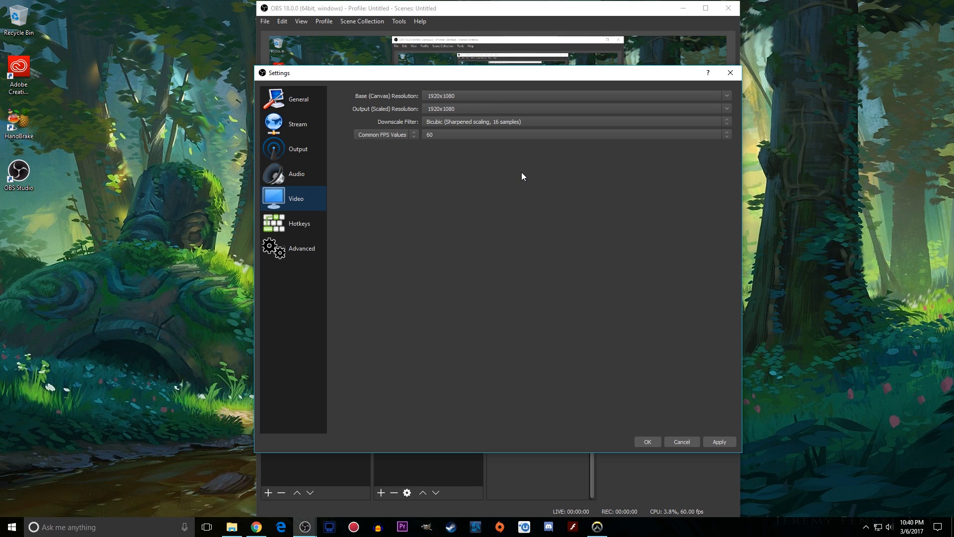
mouse_move(396, 147)
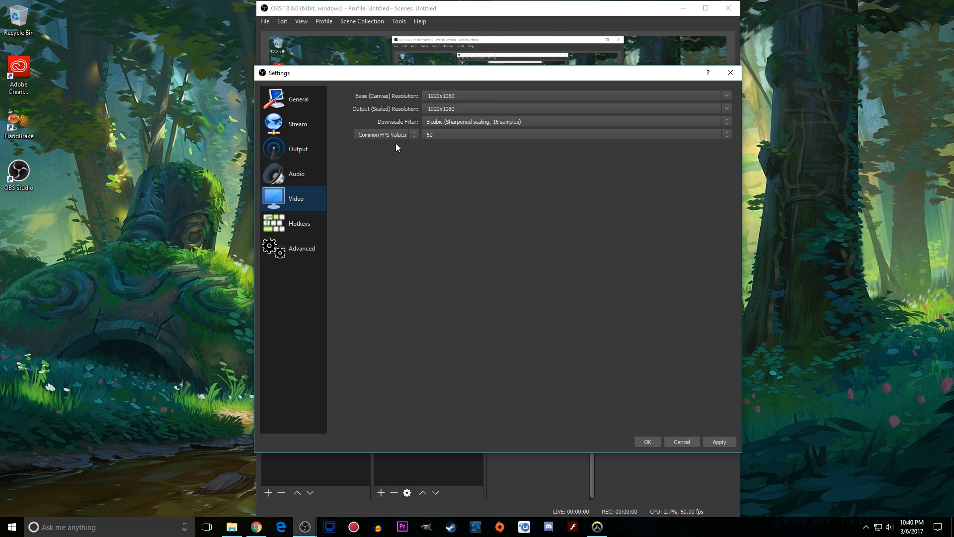
mouse_move(443, 142)
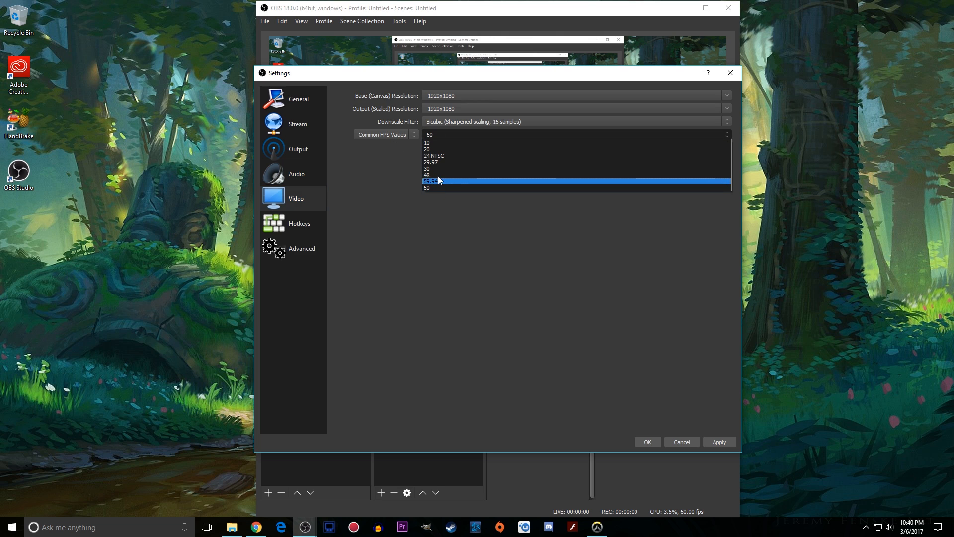
left_click(438, 181)
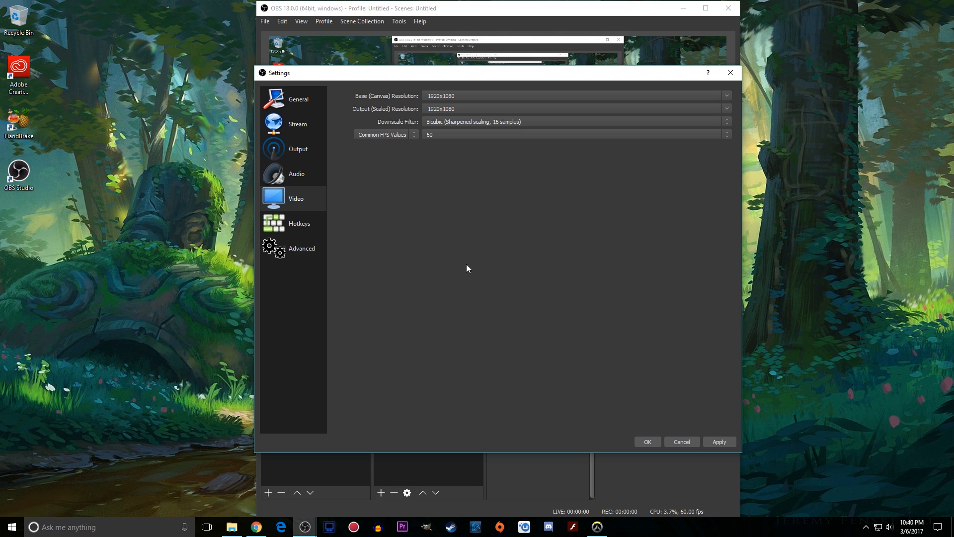
mouse_move(434, 153)
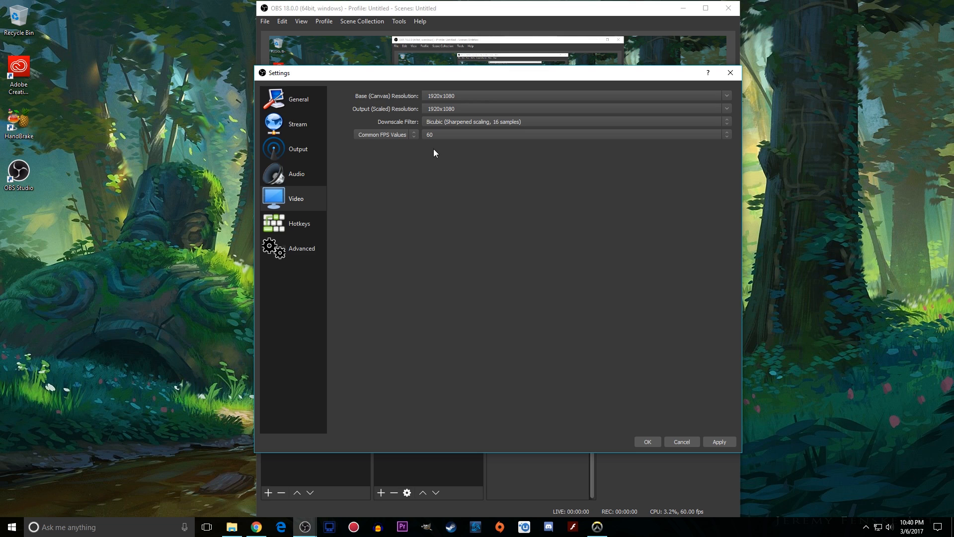
mouse_move(434, 138)
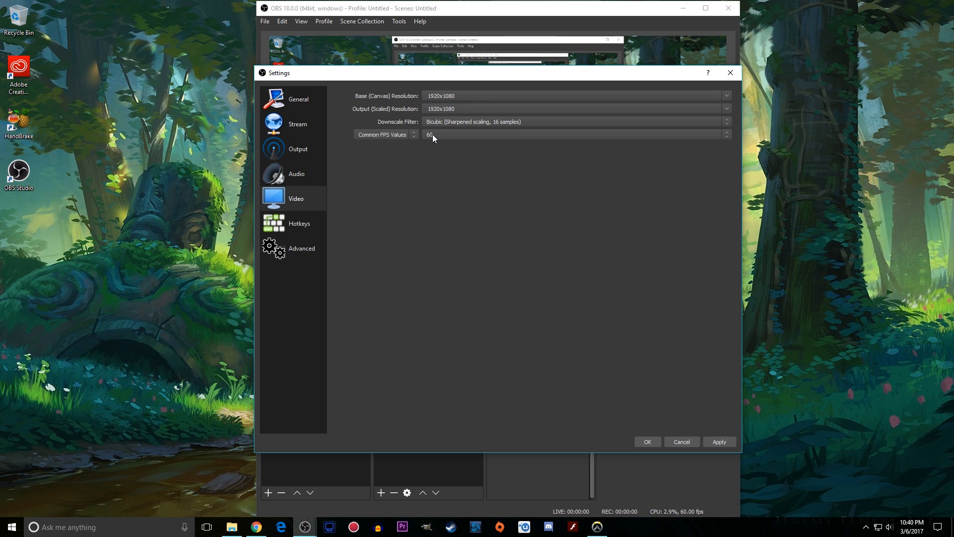
mouse_move(464, 249)
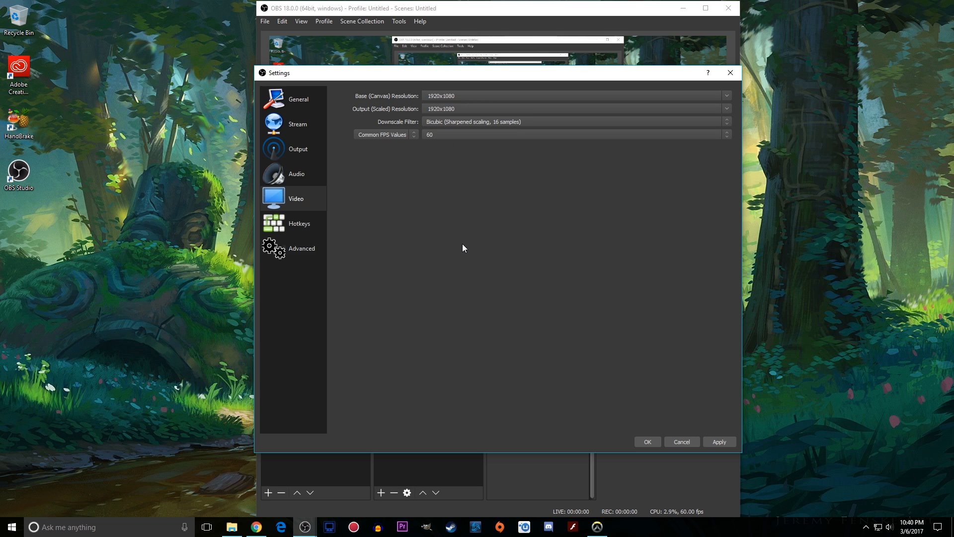
mouse_move(541, 247)
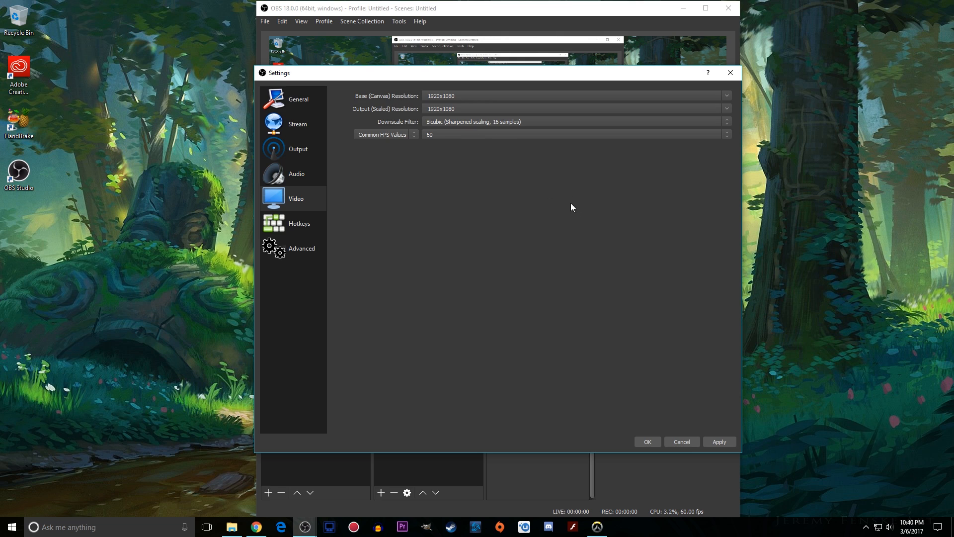
Review the Hotkeys bindings and close Settings with OK
left_click(299, 224)
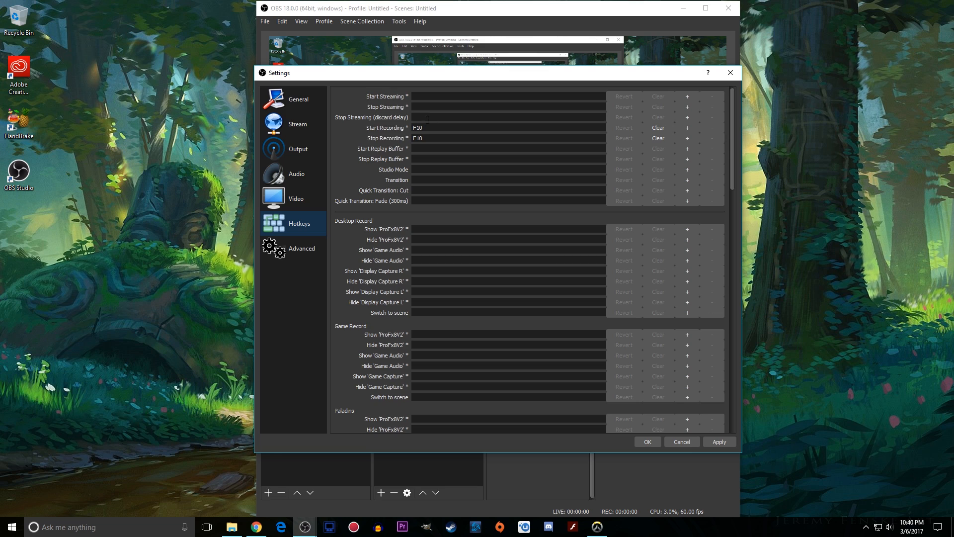
mouse_move(420, 138)
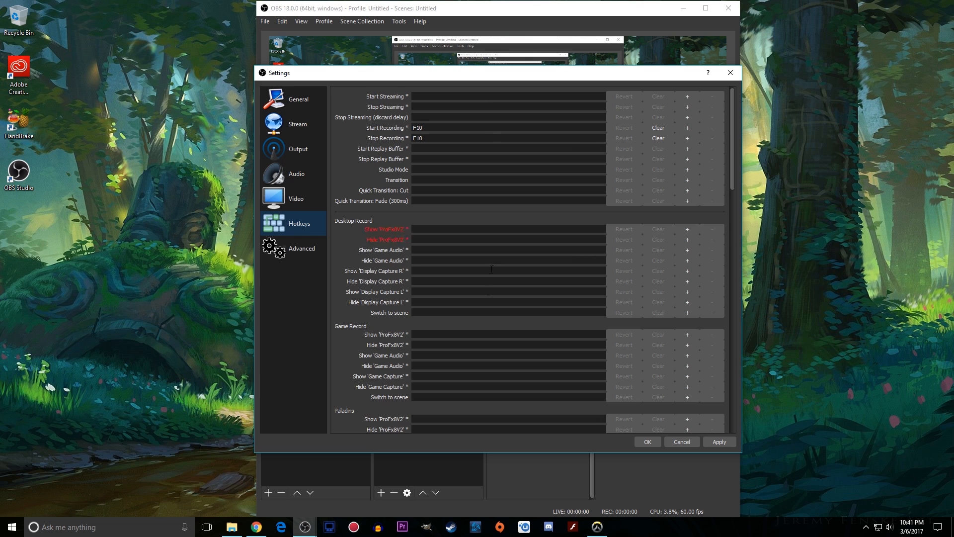
left_click(719, 442)
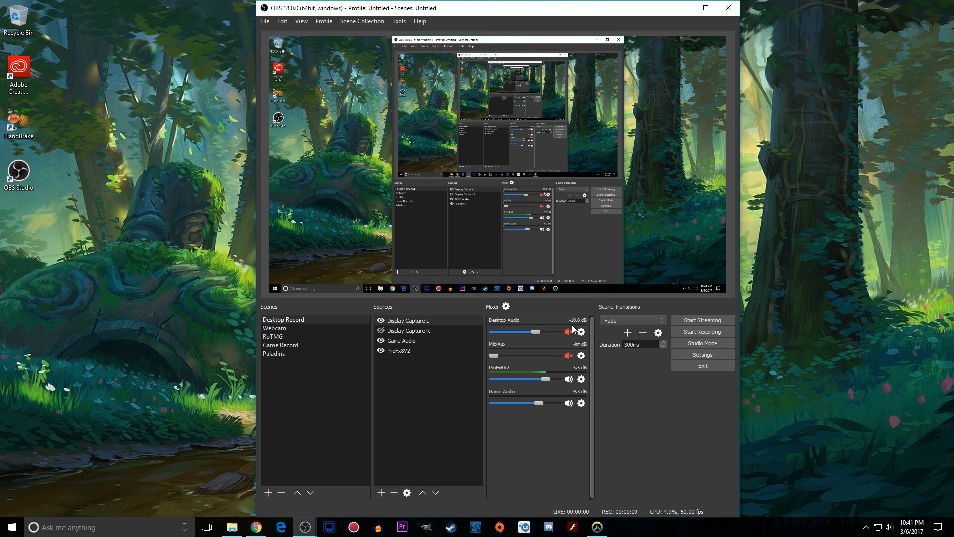
left_click(569, 332)
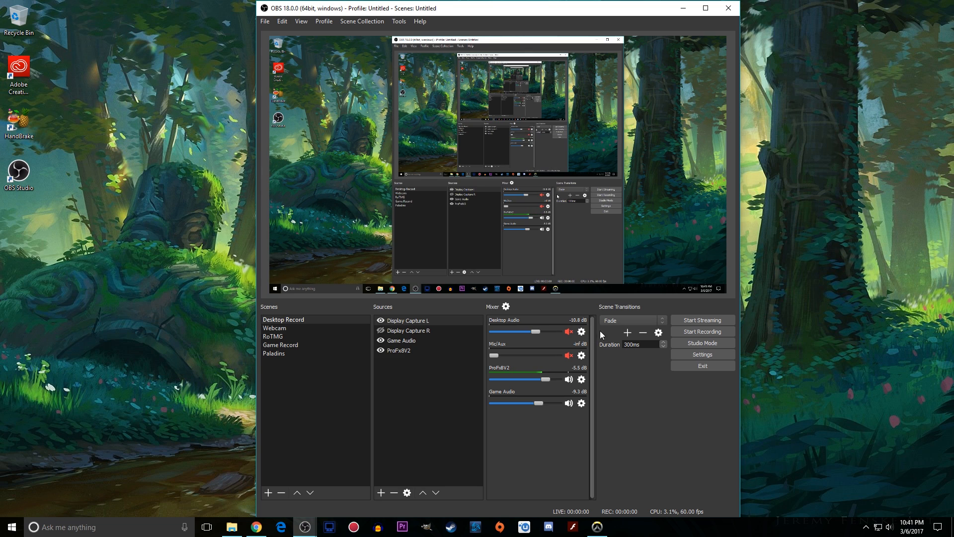
mouse_move(655, 316)
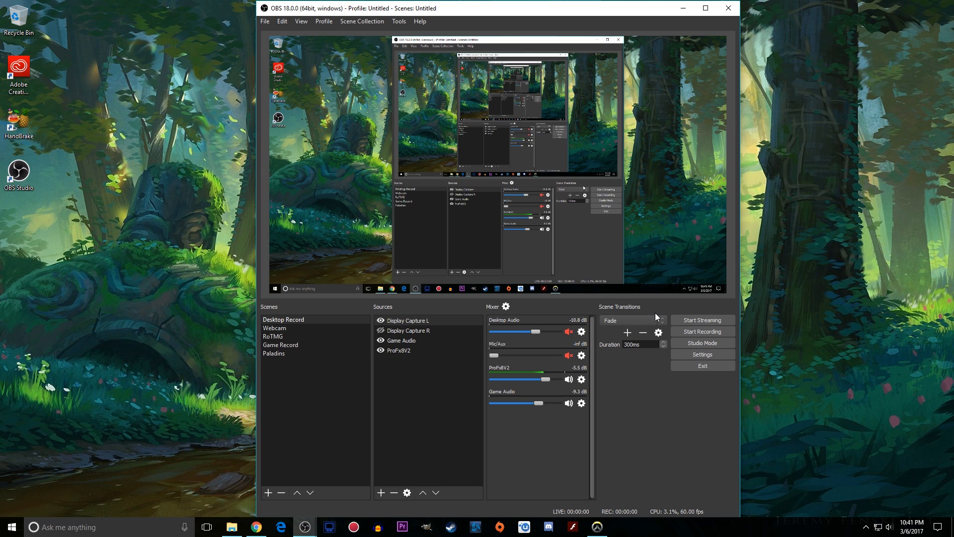
mouse_move(271, 39)
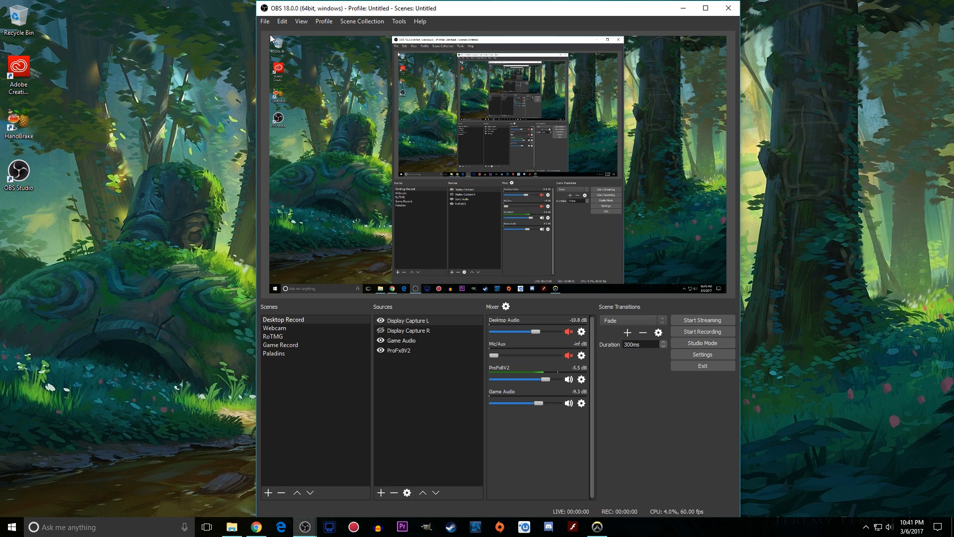
mouse_move(406, 309)
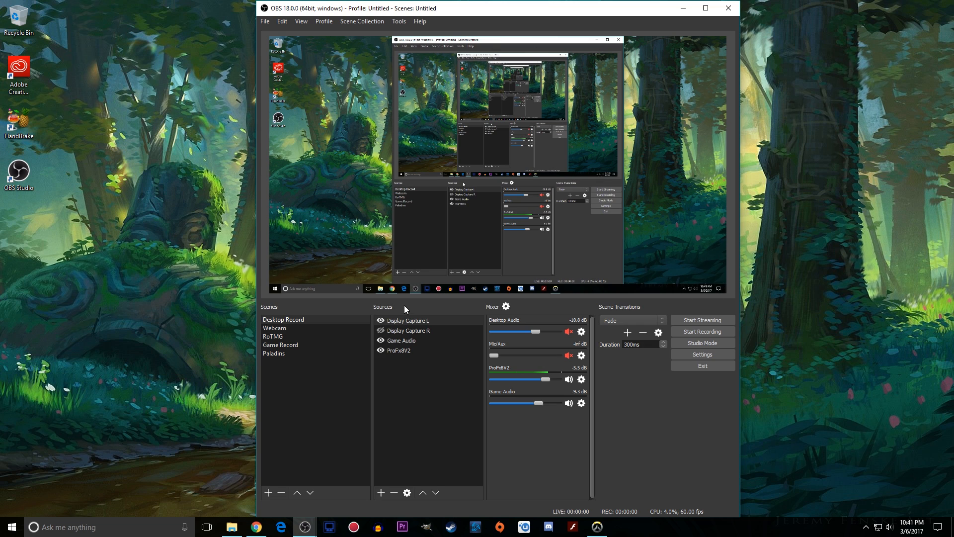
mouse_move(542, 24)
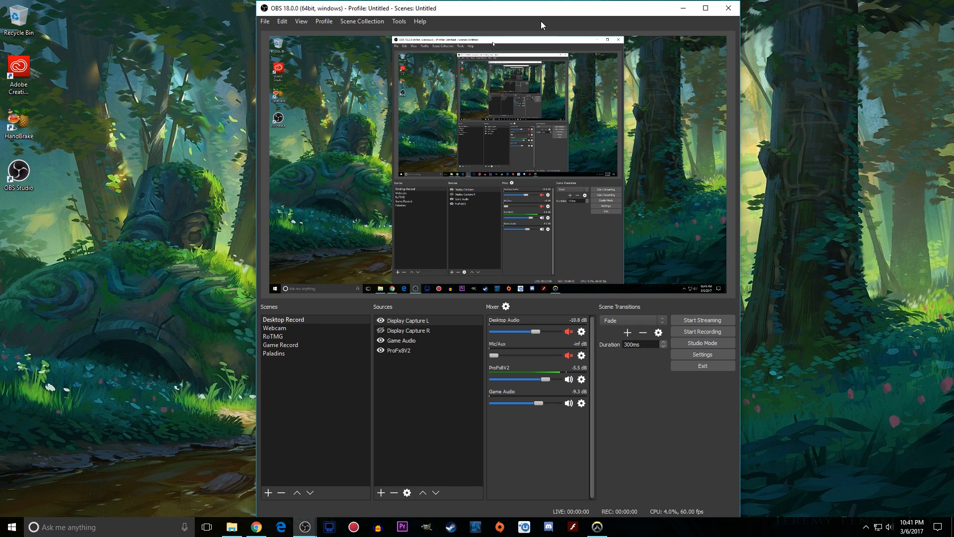
left_click(275, 335)
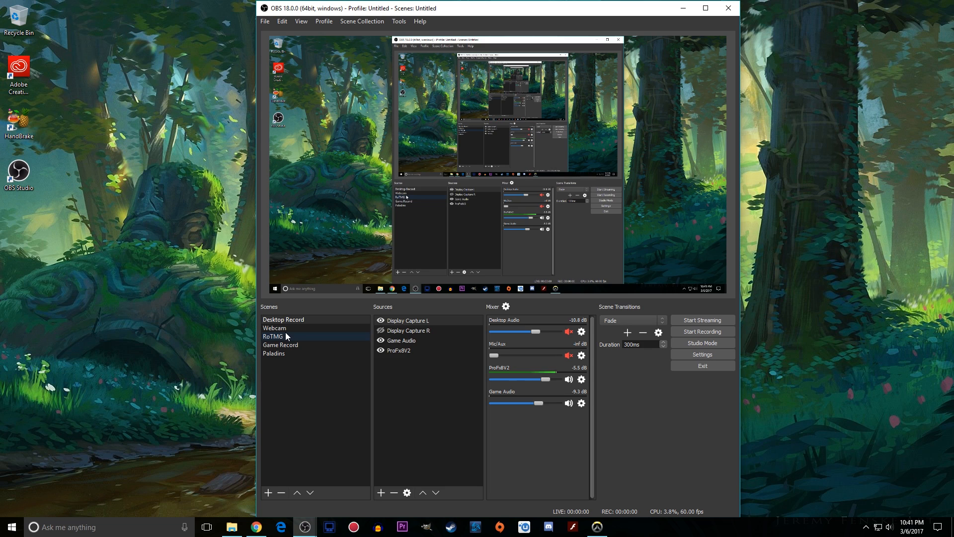
left_click(274, 327)
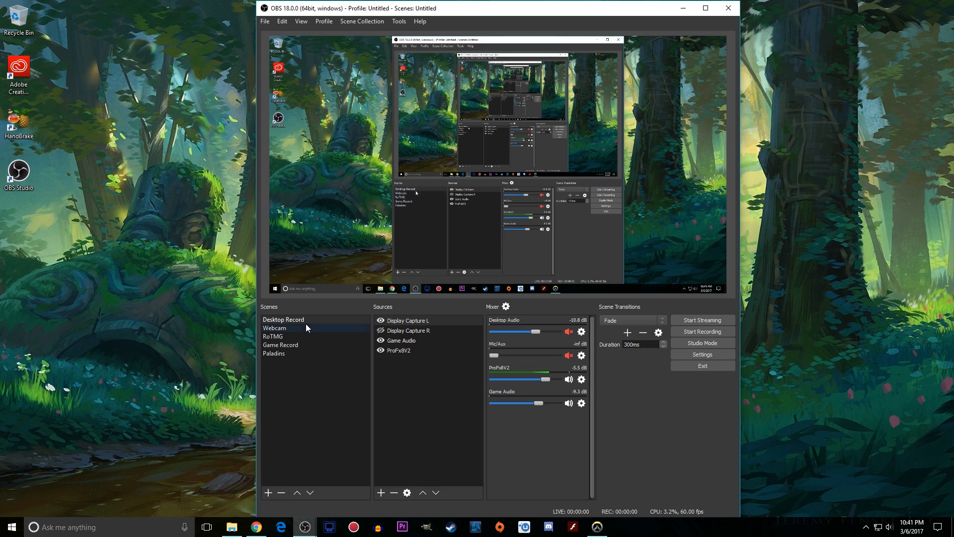
left_click(272, 336)
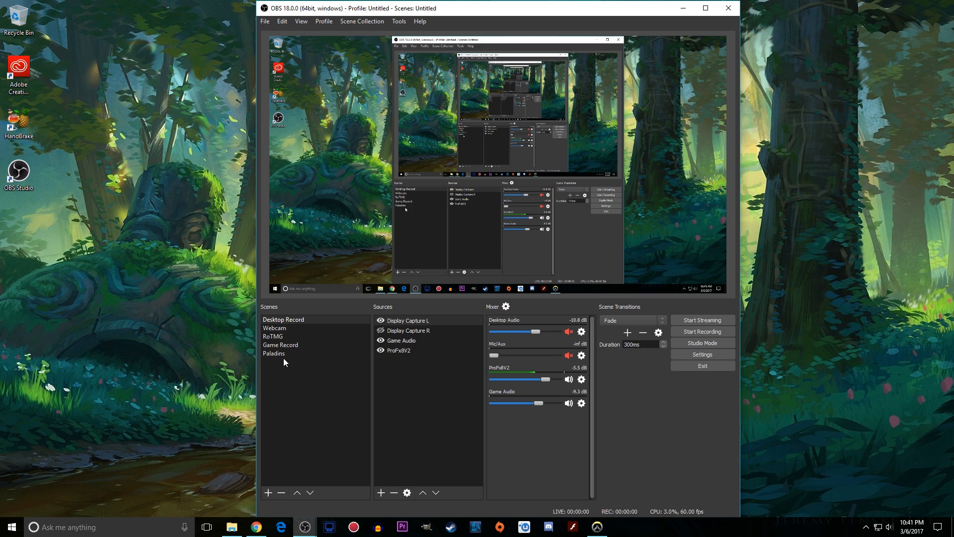
Add a new scene named Overwatch from the Scenes list
left_click(281, 345)
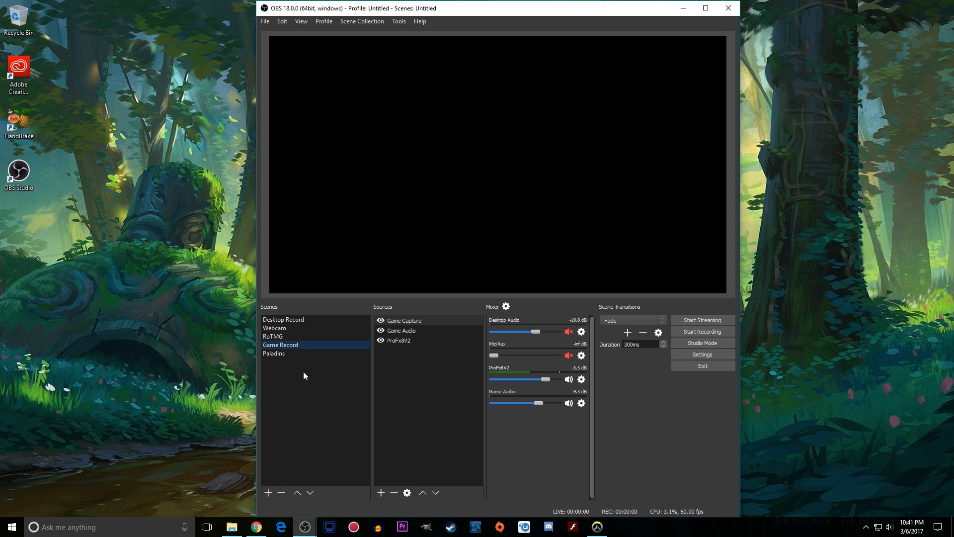
mouse_move(343, 371)
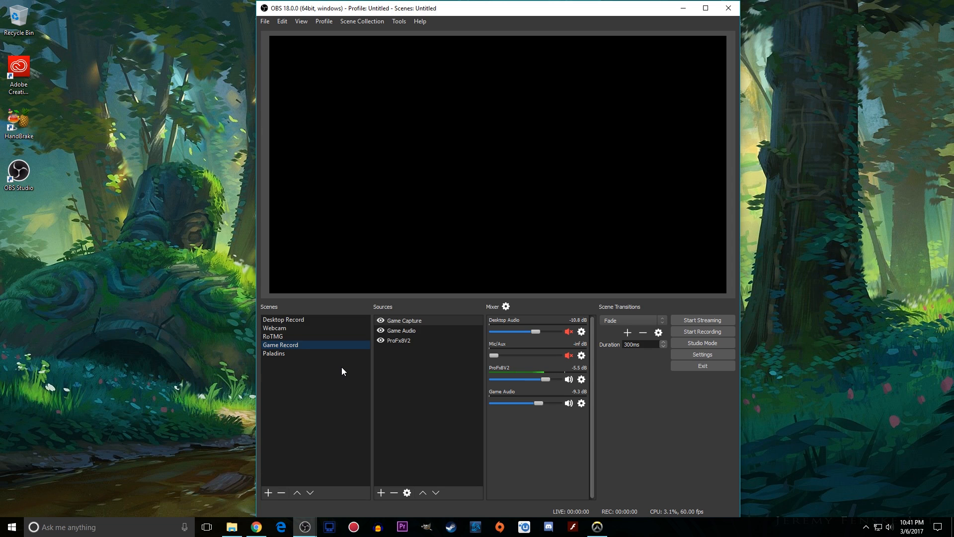
mouse_move(310, 380)
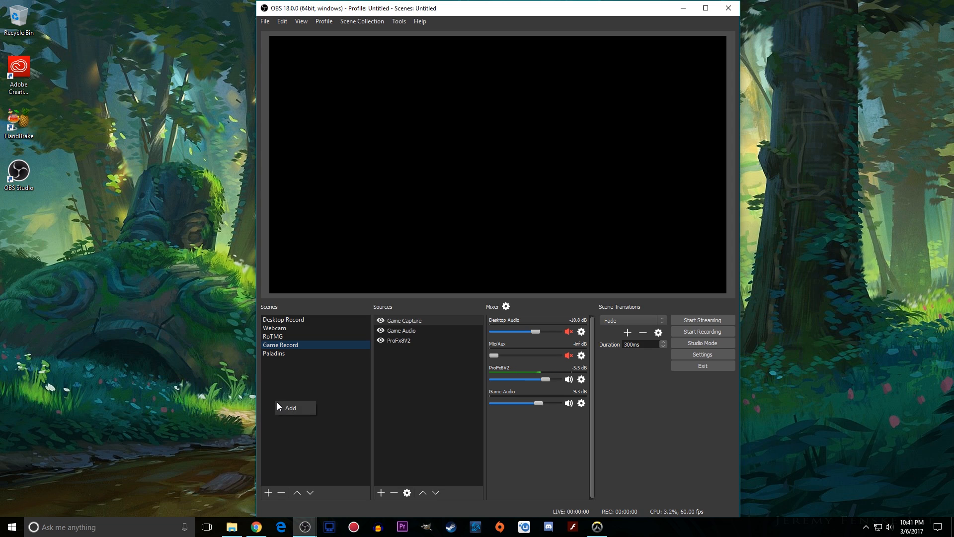
left_click(266, 492)
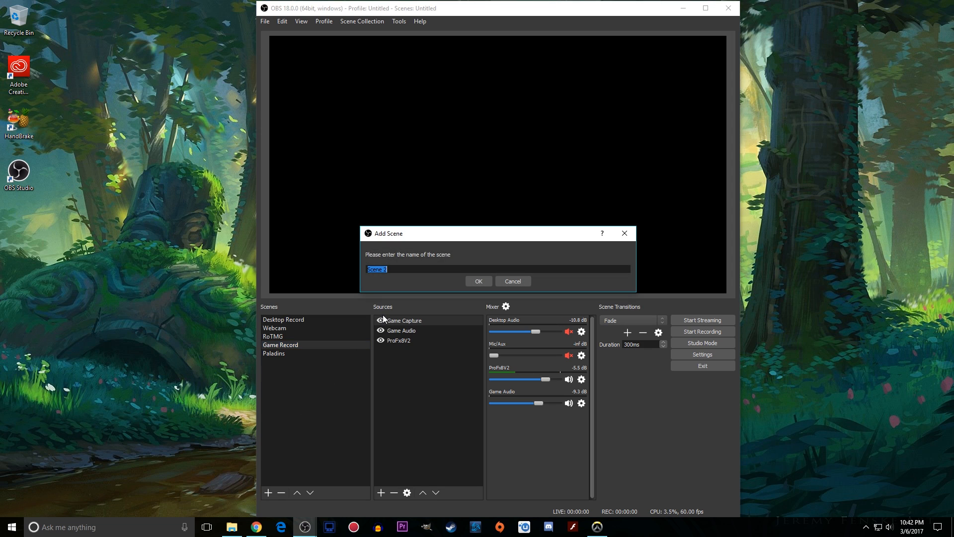
type("Overwatch")
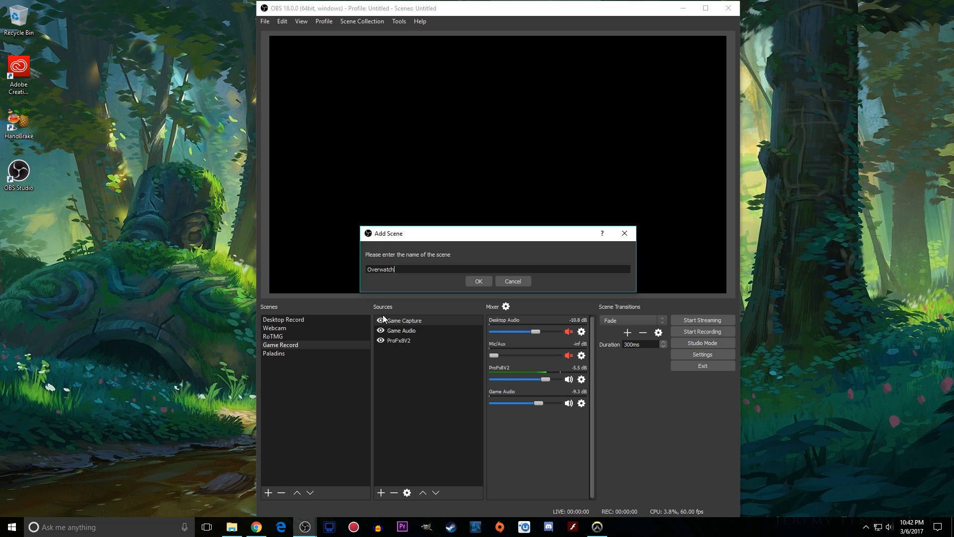
left_click(478, 281)
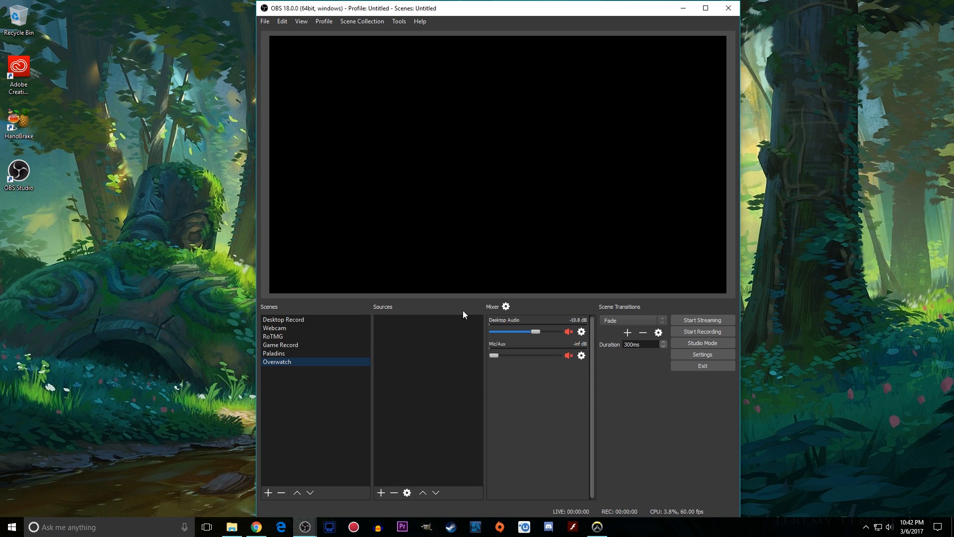
mouse_move(440, 336)
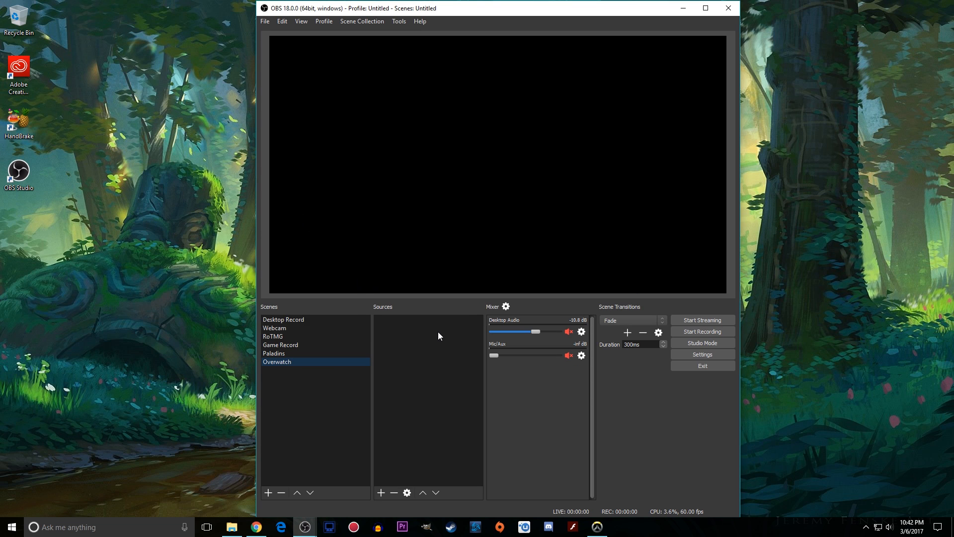
mouse_move(475, 349)
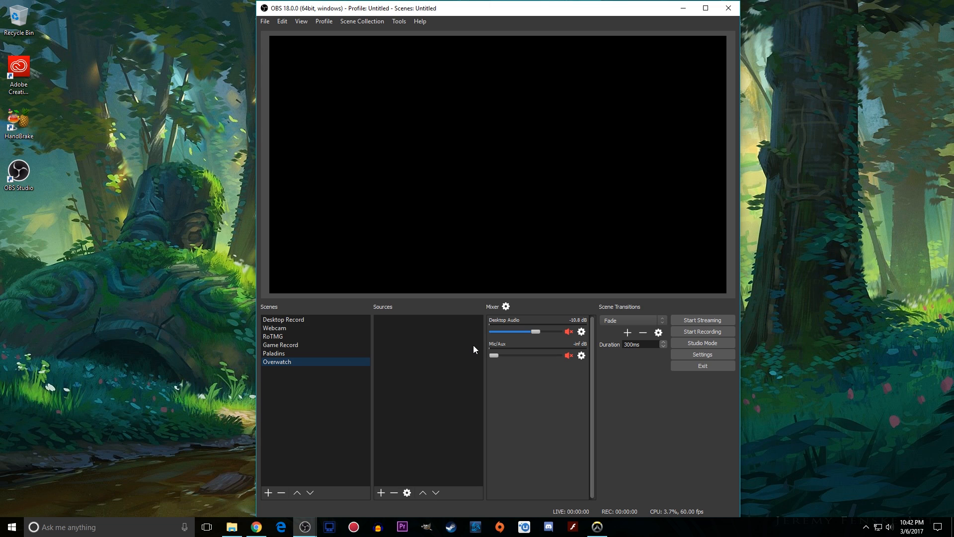
Show the Add source submenu listing Game Capture and Video Capture Device for the empty scene
left_click(381, 493)
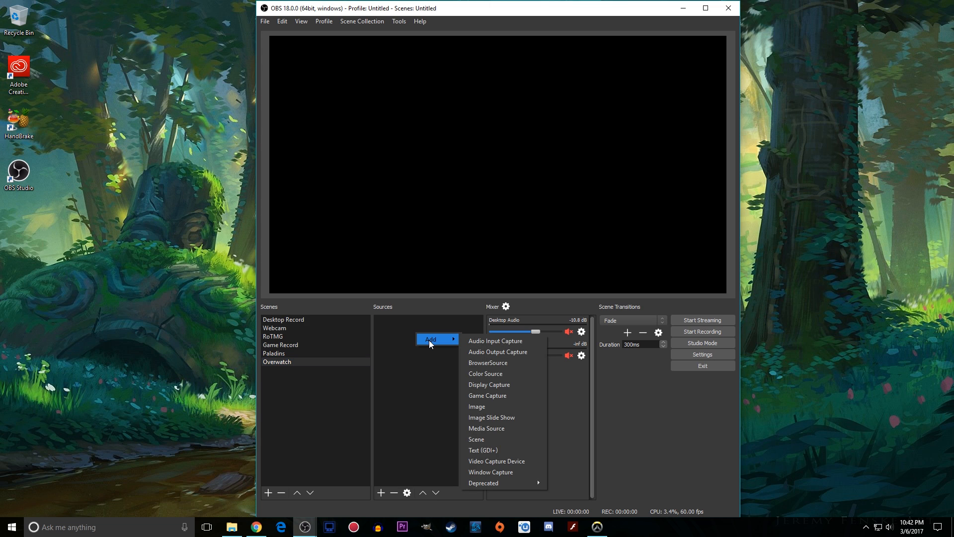
mouse_move(503, 352)
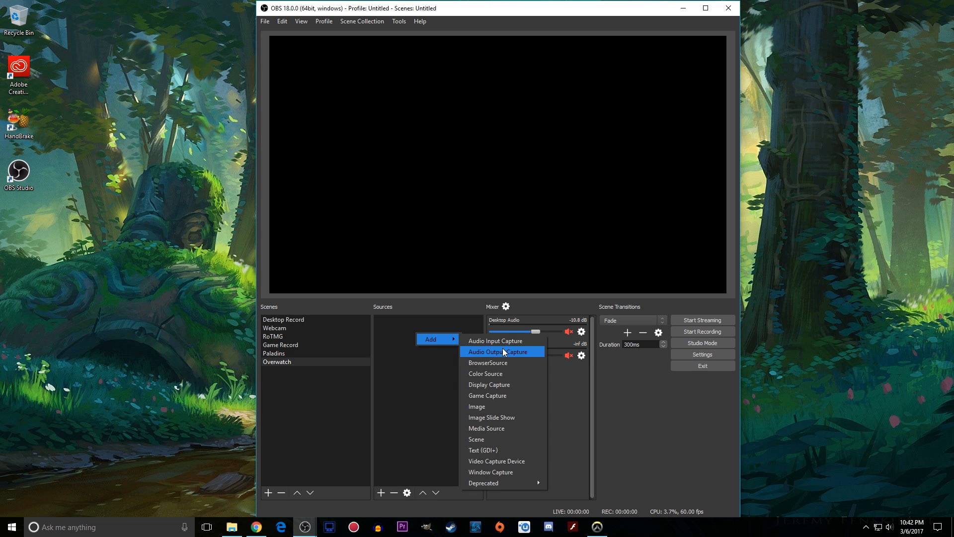
mouse_move(502, 363)
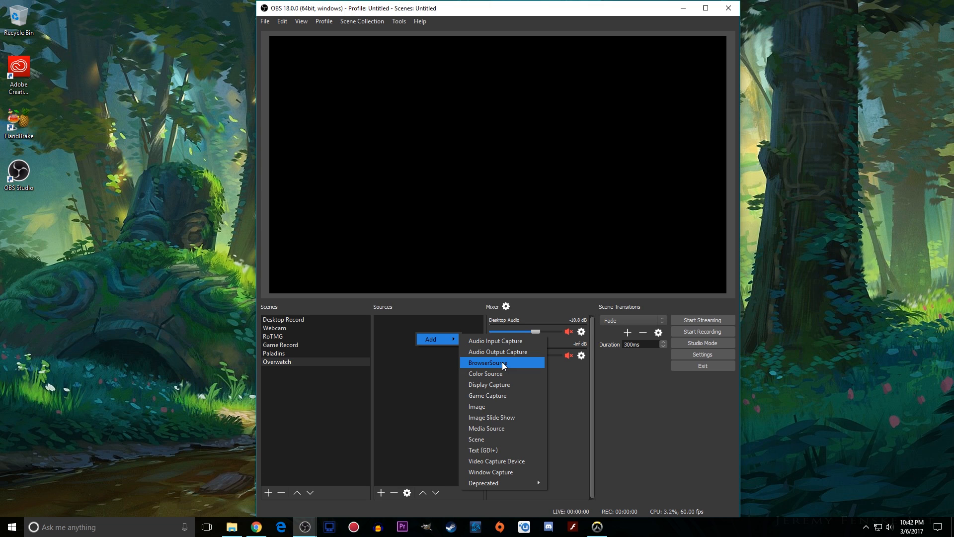
mouse_move(485, 373)
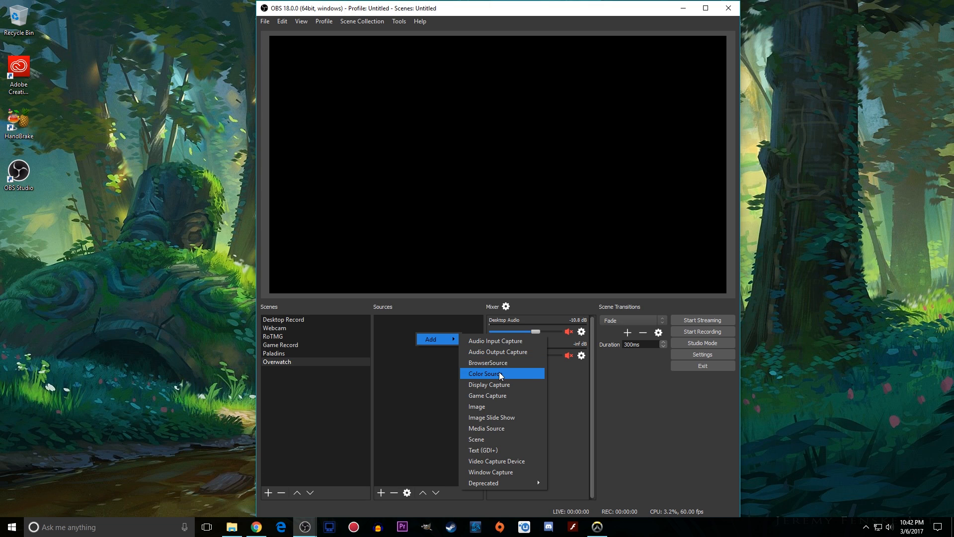
mouse_move(501, 471)
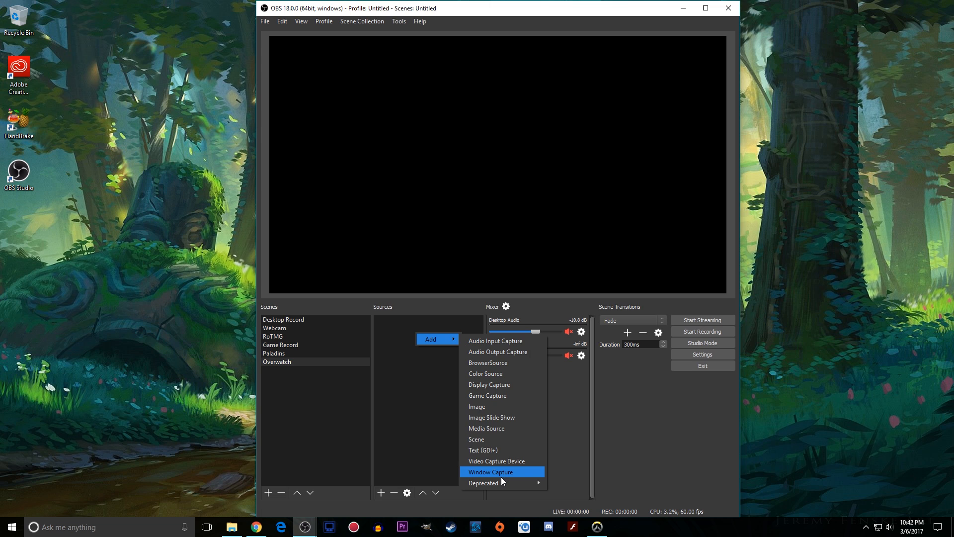
mouse_move(493, 405)
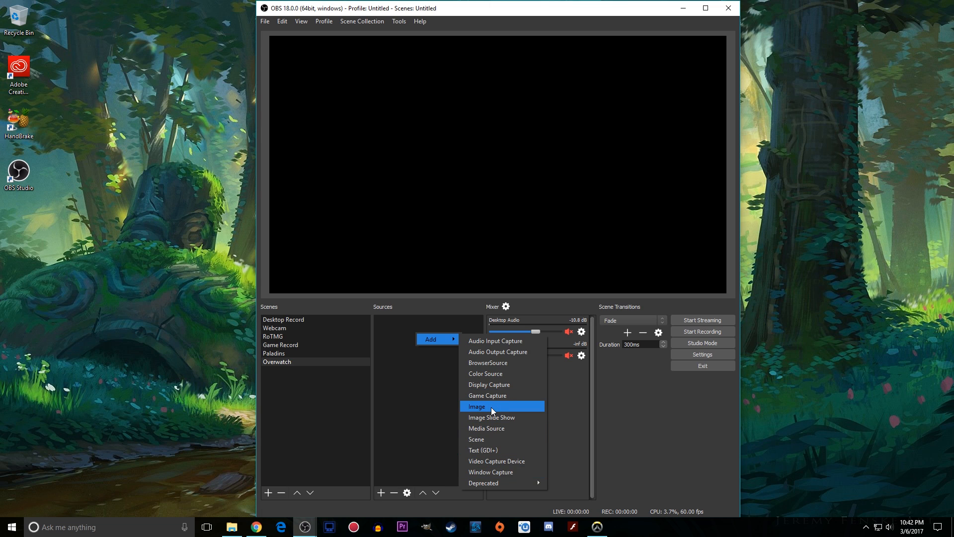
mouse_move(494, 432)
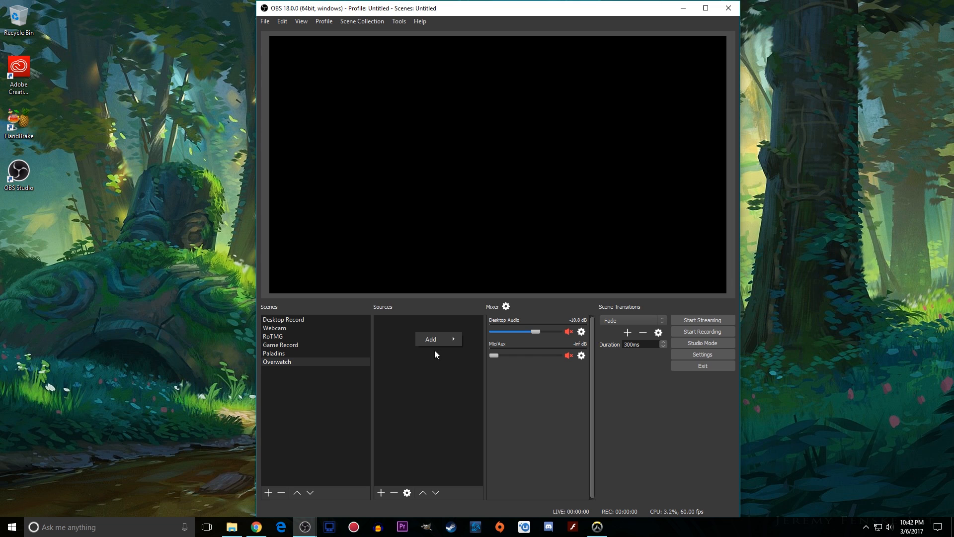
left_click(431, 339)
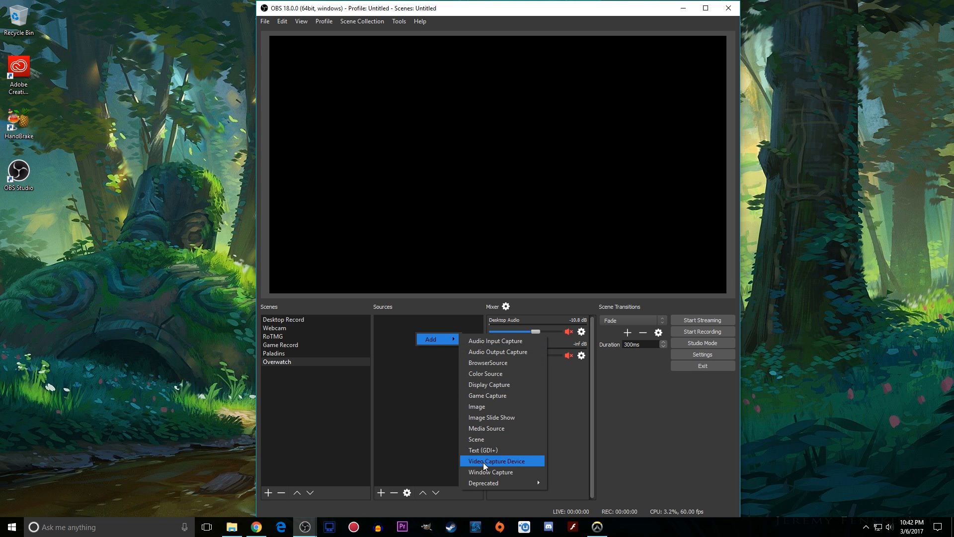
mouse_move(487, 438)
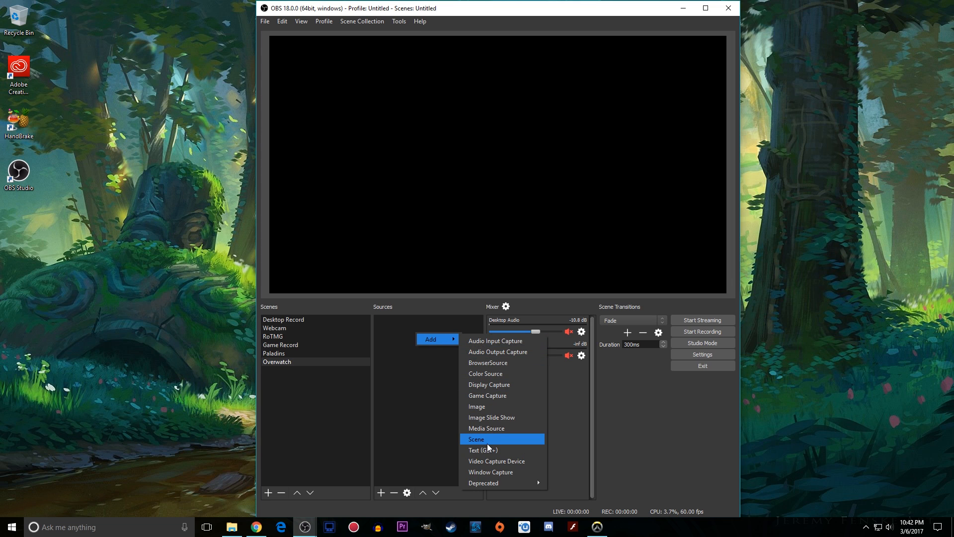
mouse_move(508, 349)
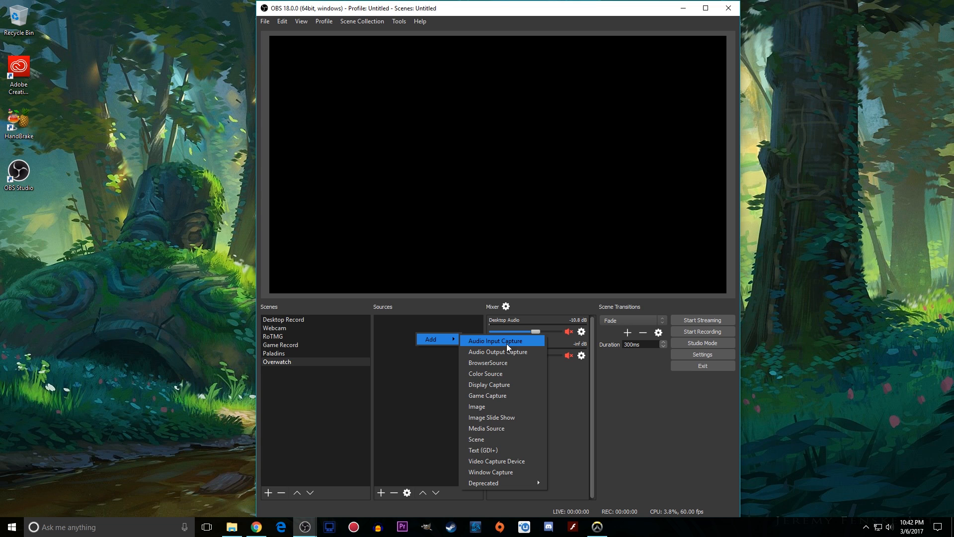
Add the existing ProFxBV2 audio input capture source to the scene
left_click(494, 340)
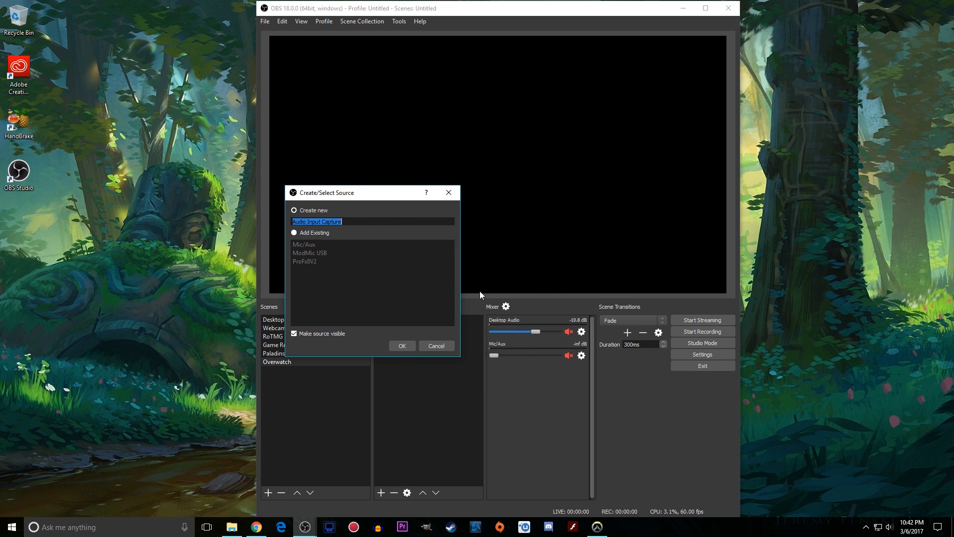
mouse_move(613, 332)
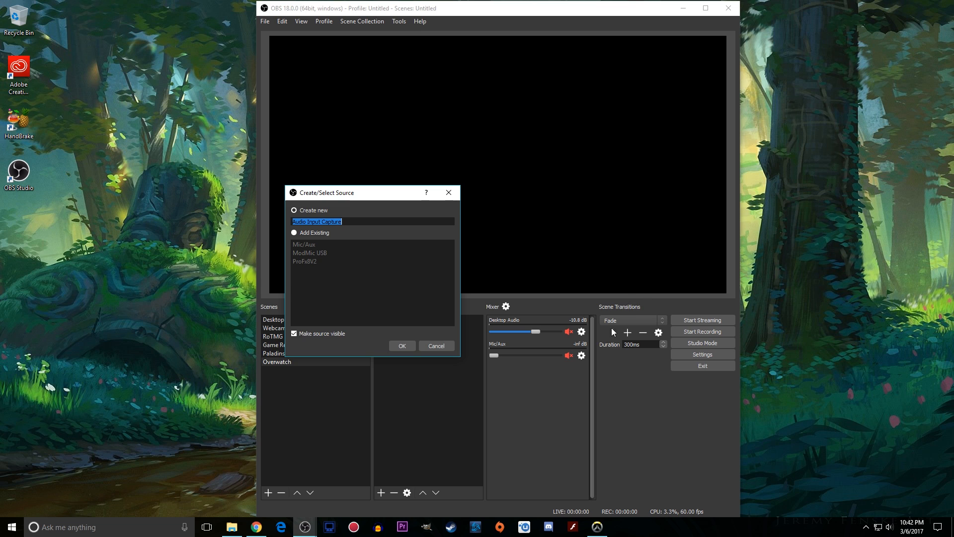
mouse_move(323, 169)
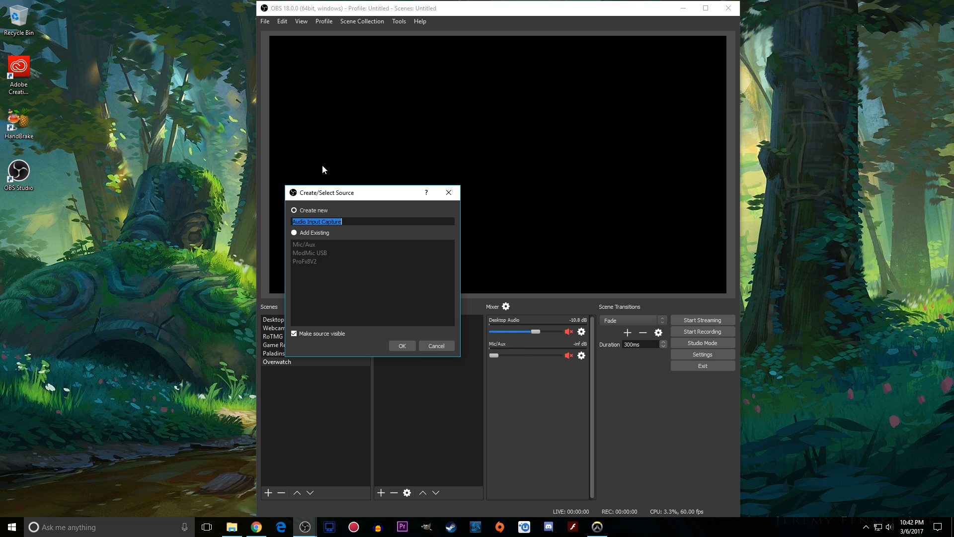
left_click(295, 232)
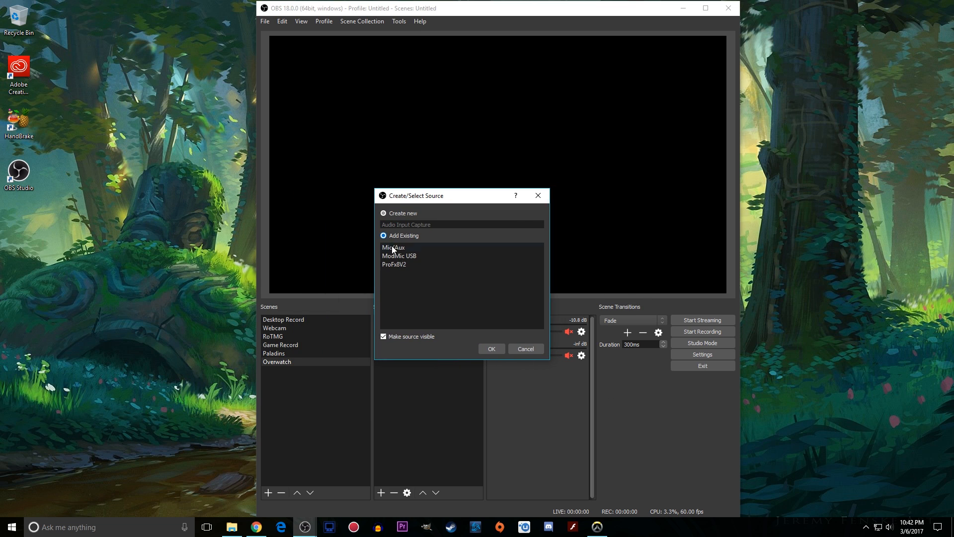
left_click(490, 347)
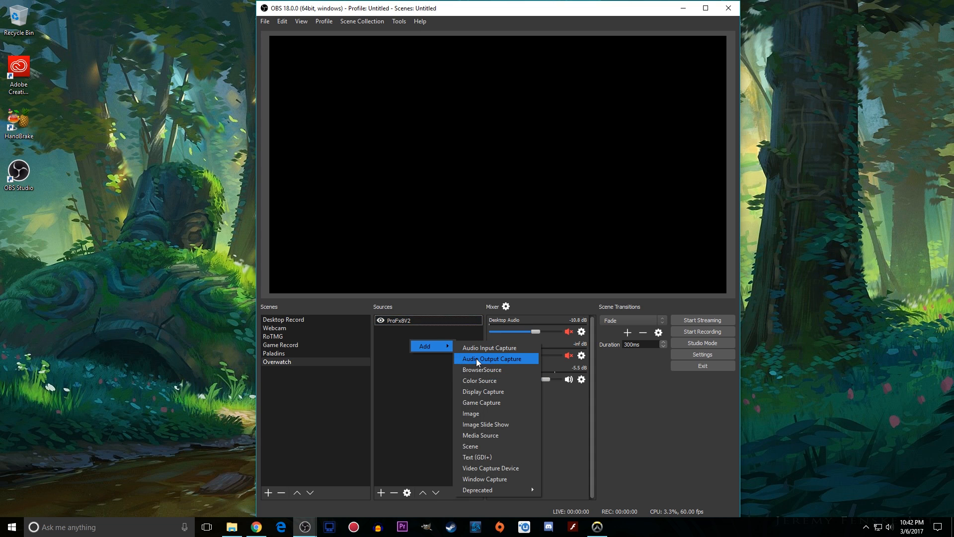
Add the existing Game Audio output capture source to the scene
left_click(489, 358)
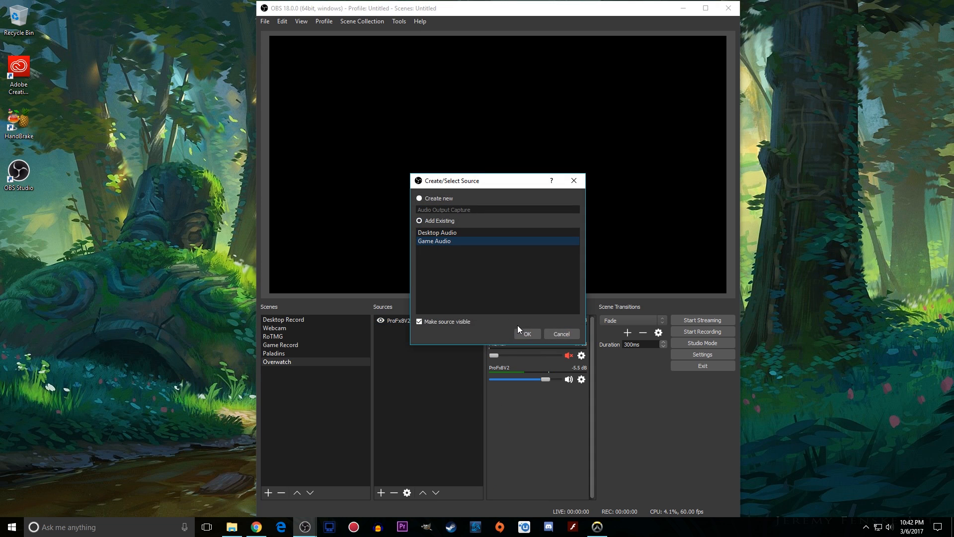
left_click(526, 334)
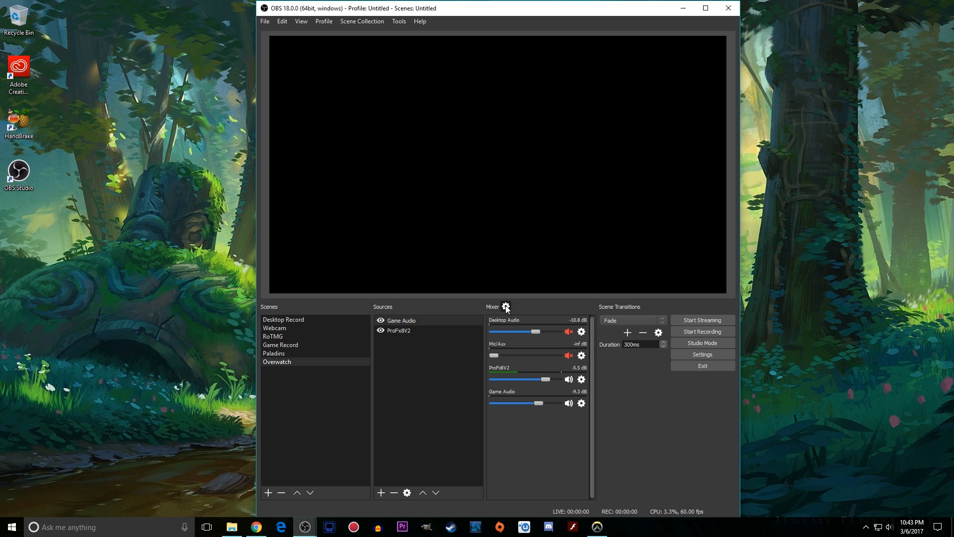
left_click(506, 306)
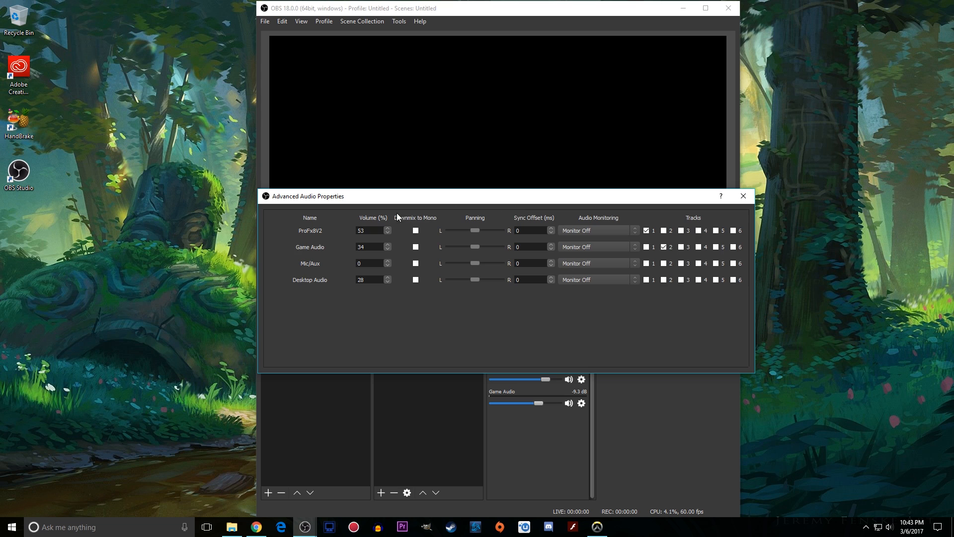
mouse_move(644, 229)
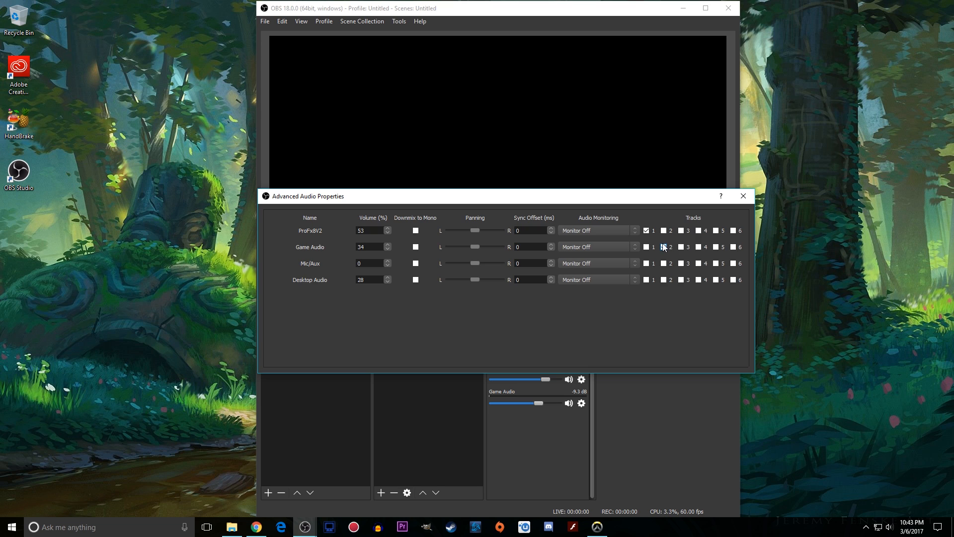
left_click(646, 246)
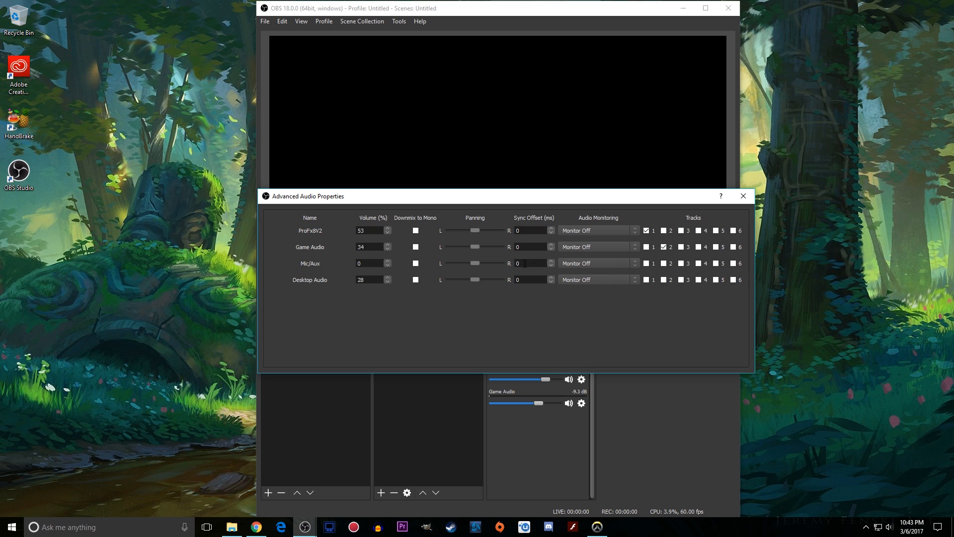
left_click(647, 247)
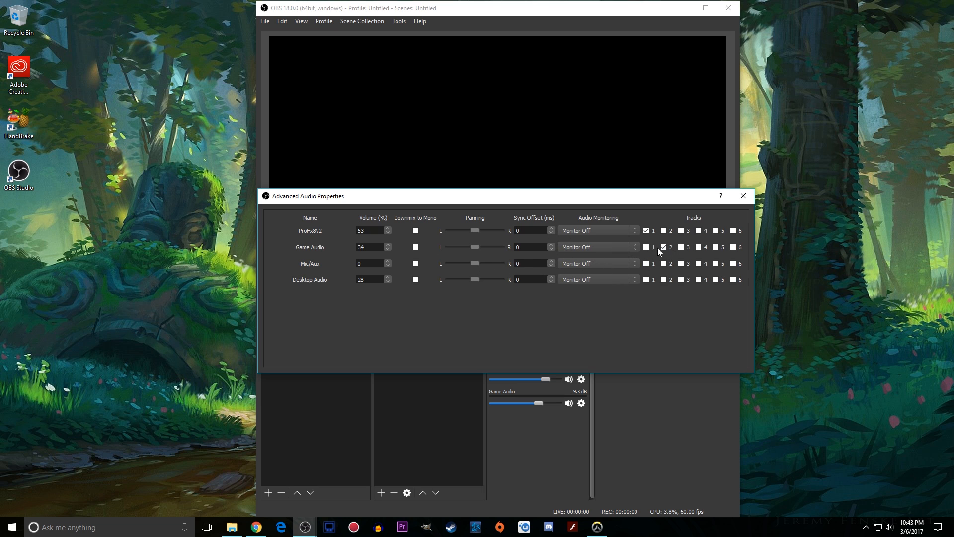
left_click(741, 196)
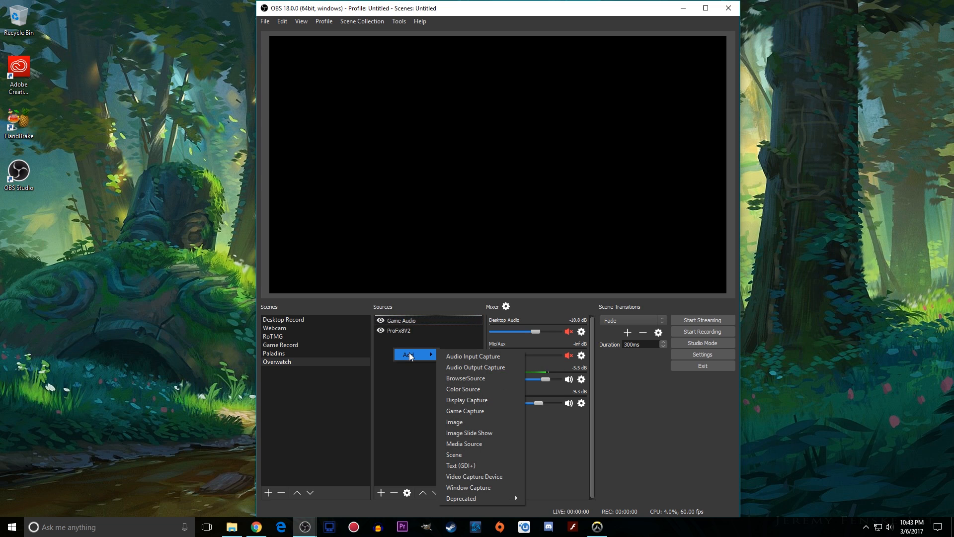
Add the existing Overwatch GC game capture so the Overwatch menu shows in the preview
left_click(464, 411)
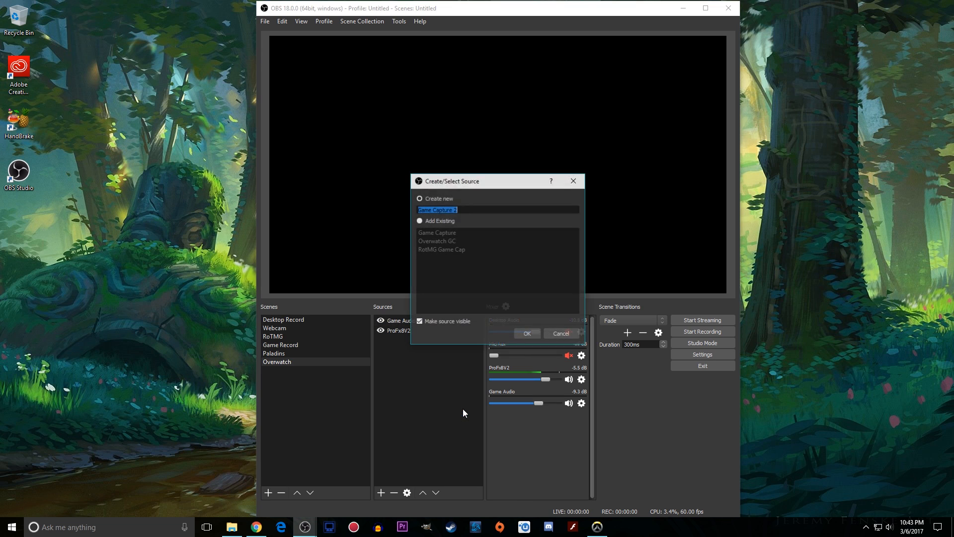
type("Overwatch")
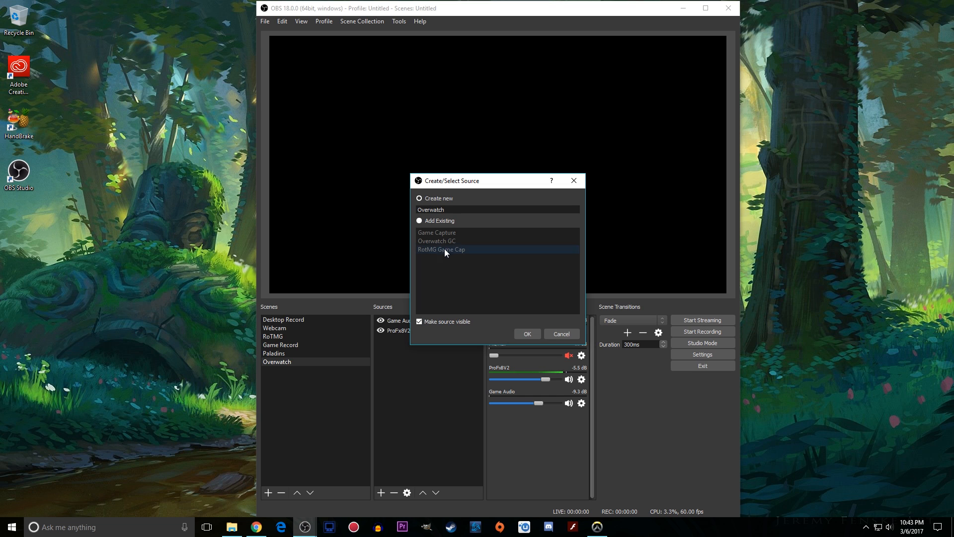
left_click(419, 221)
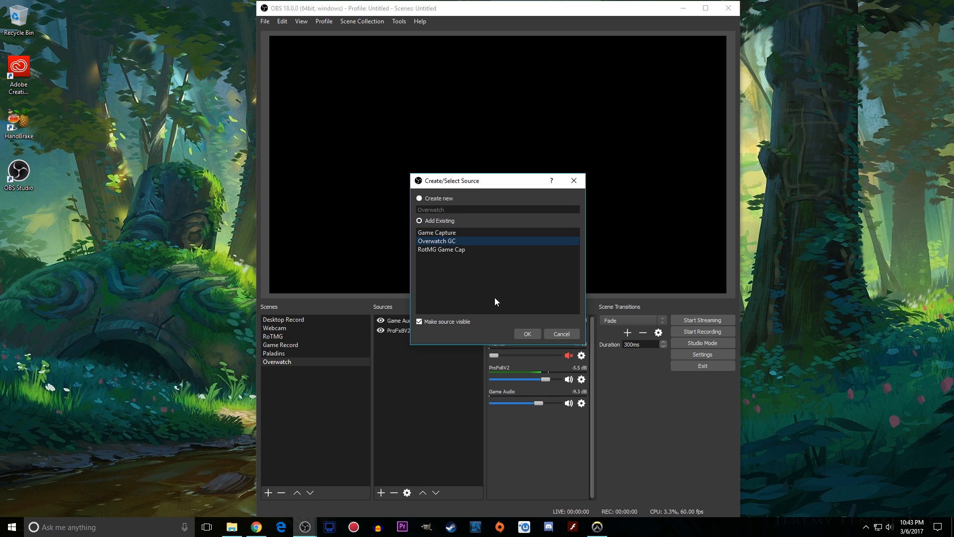
left_click(527, 334)
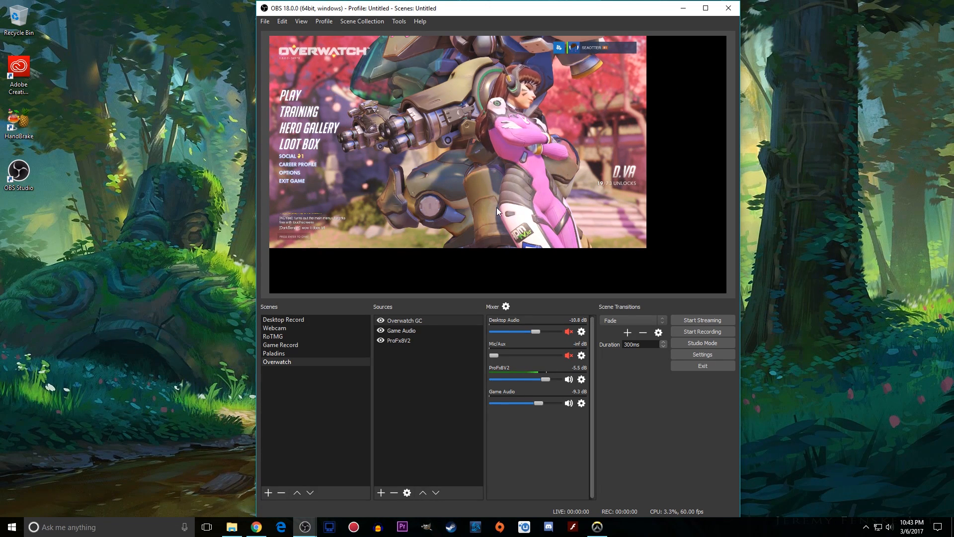
Fit the Overwatch GC game capture to the full preview canvas via Transform > Fit to Screen
right_click(496, 155)
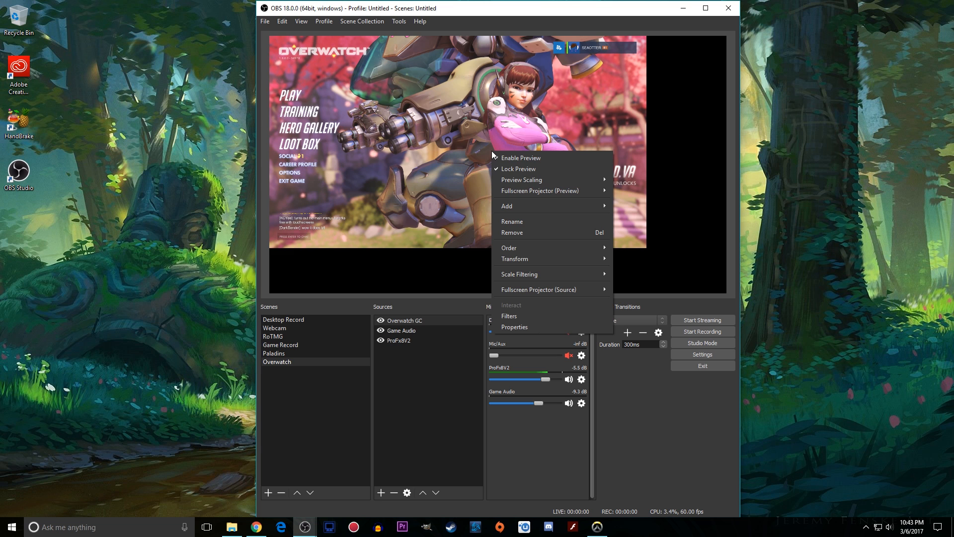
left_click(604, 249)
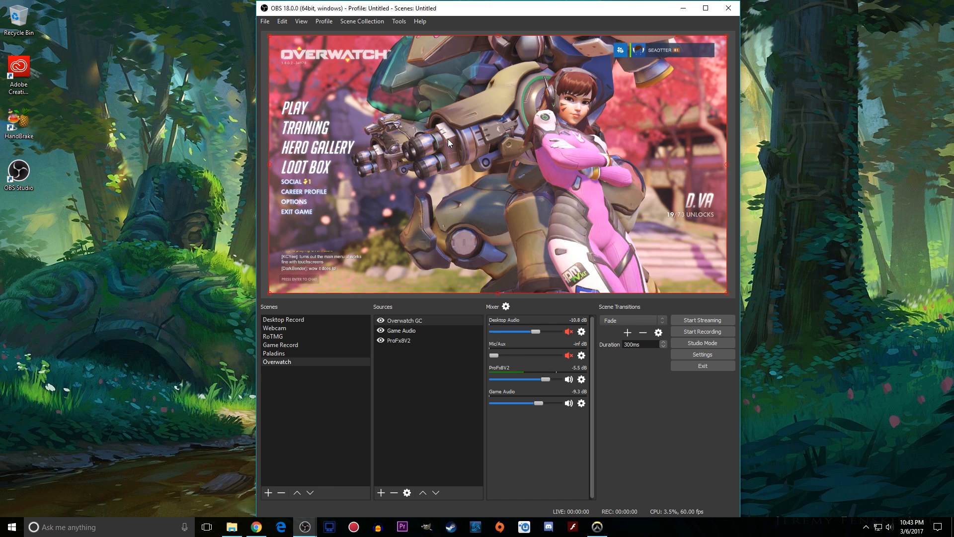
right_click(447, 143)
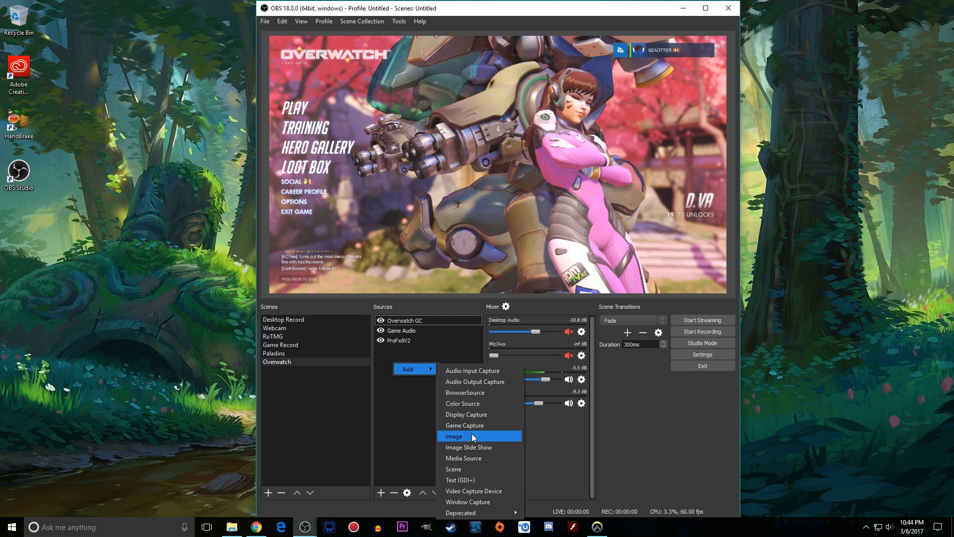
Add the existing OW Lower image source to the Overwatch scene as the bottom overlay
left_click(453, 436)
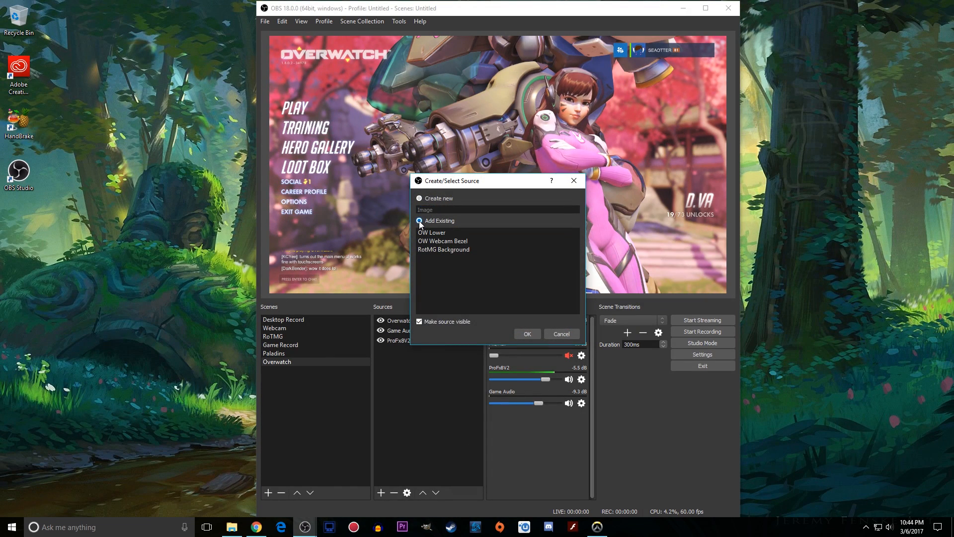
left_click(432, 232)
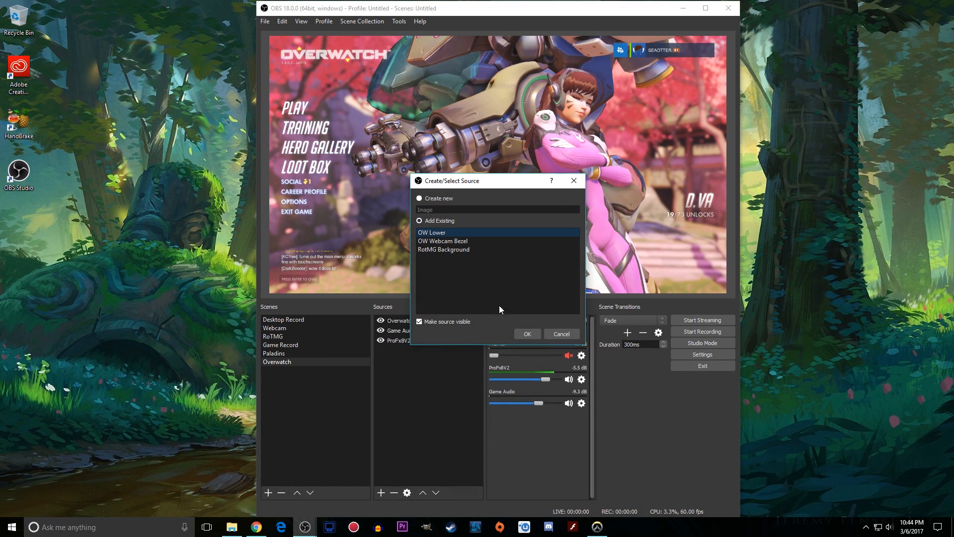
left_click(526, 334)
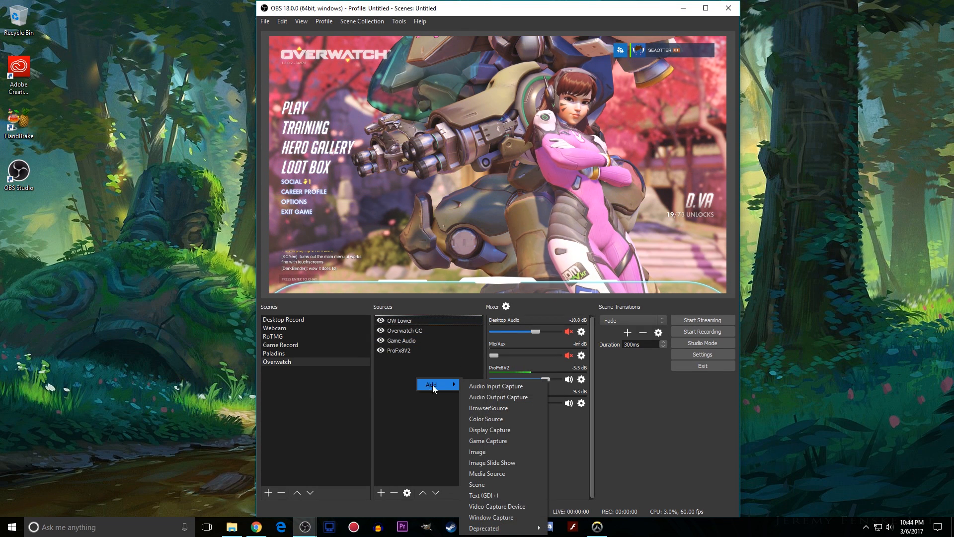
Create a new image source named Webcam Bezel and browse for its frame graphic
left_click(477, 451)
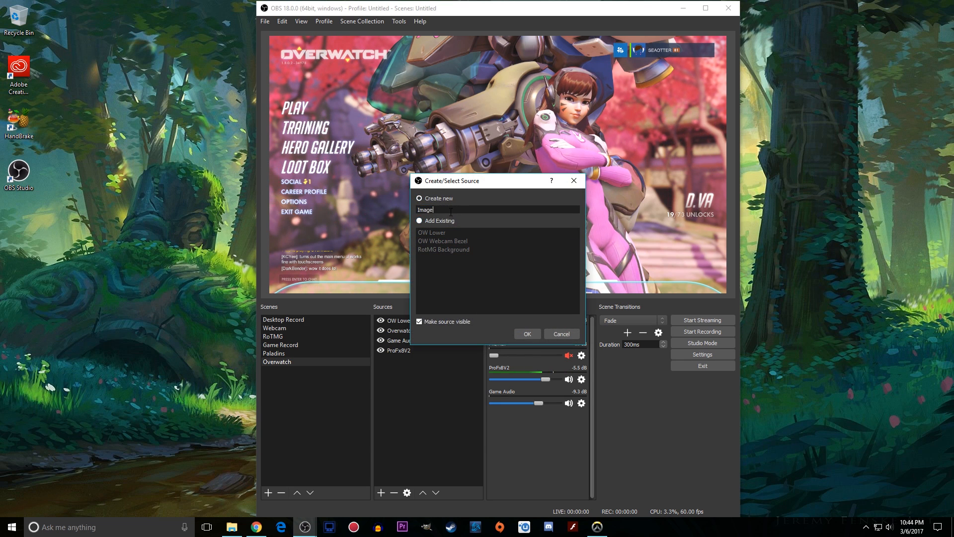
type("Webcam Be")
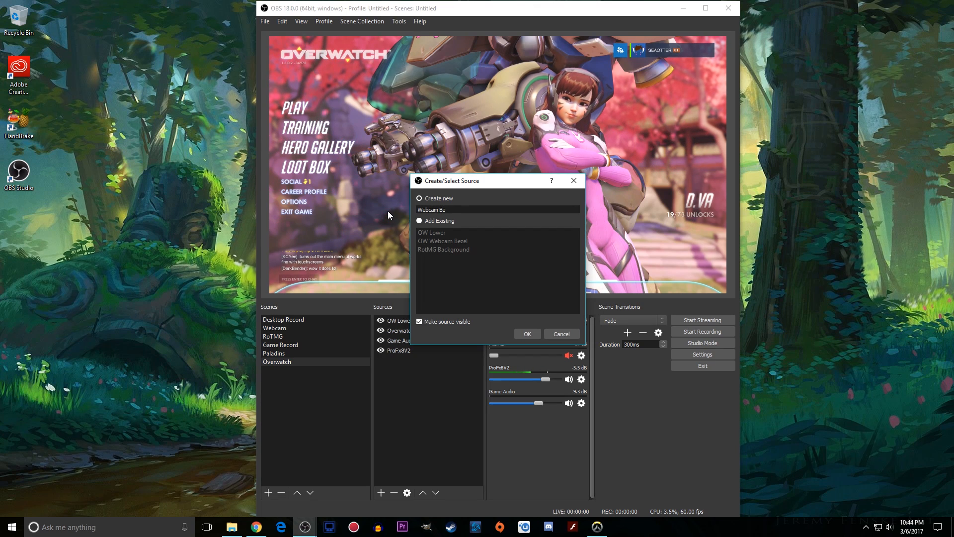
left_click(527, 334)
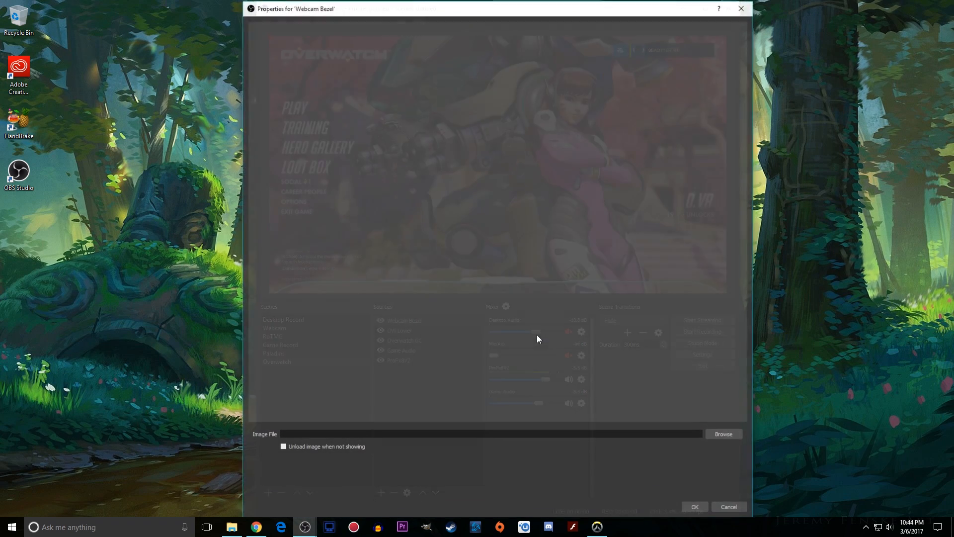
left_click(722, 435)
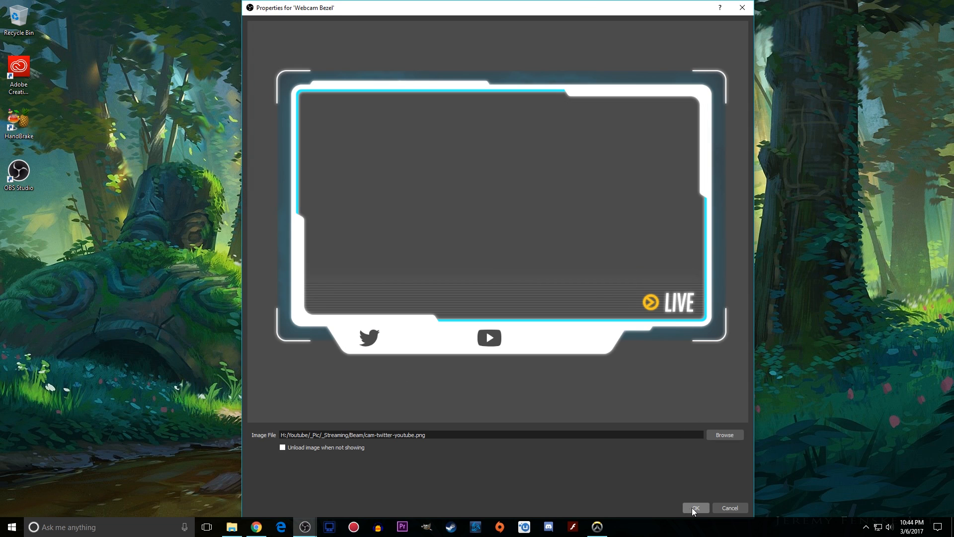
Apply the bezel PNG and shrink the Webcam Bezel into the preview's top-right corner
left_click(695, 508)
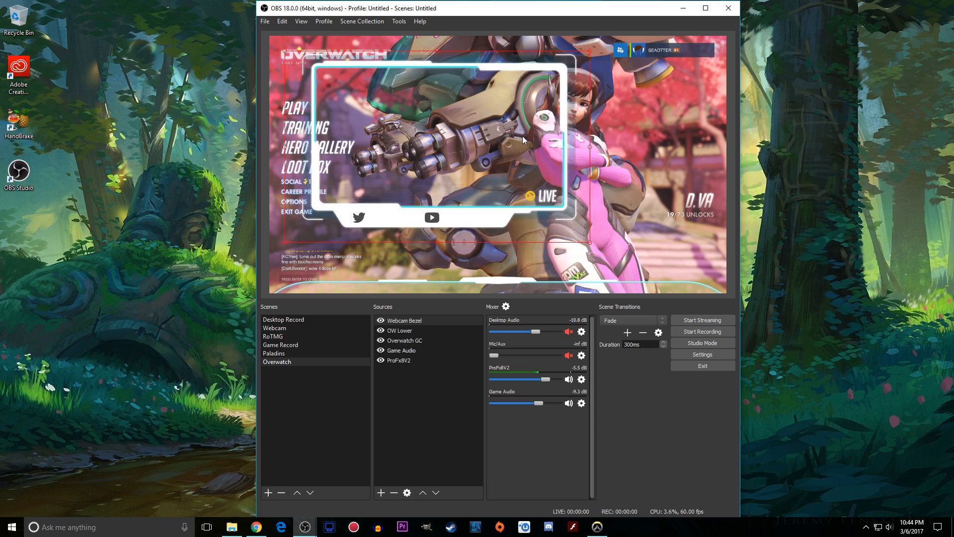
left_click_drag(438, 134, 572, 143)
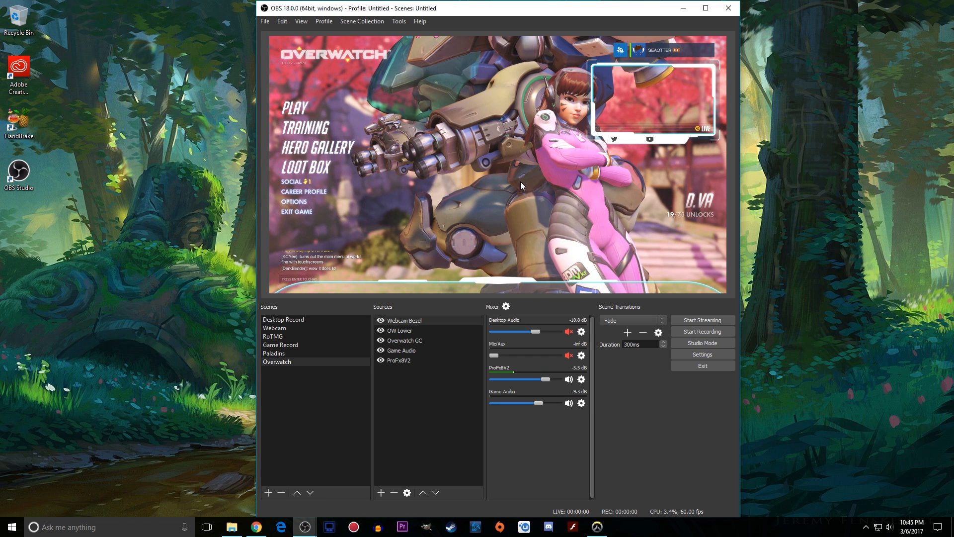
Disable the scene preview via Enable Preview, then re-enable it to show Overwatch again
right_click(520, 186)
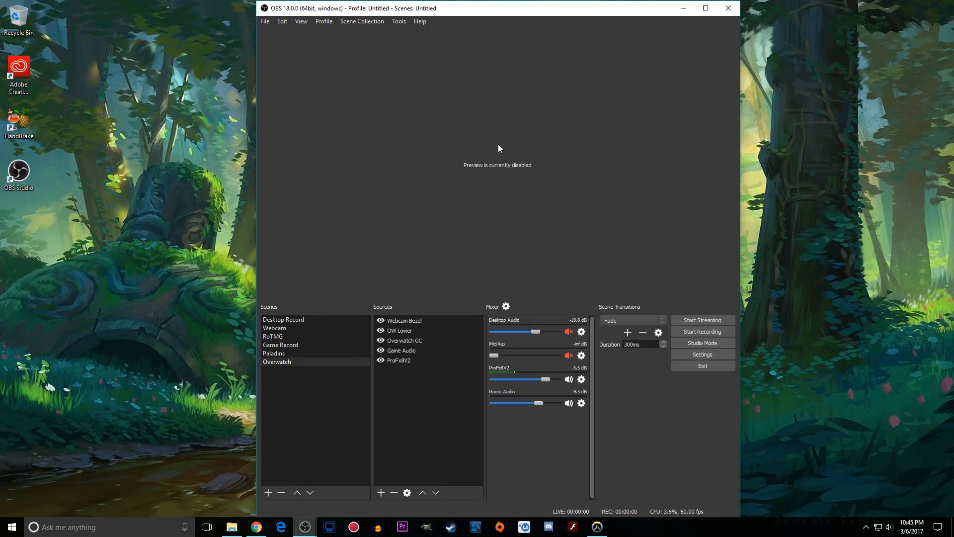
right_click(498, 149)
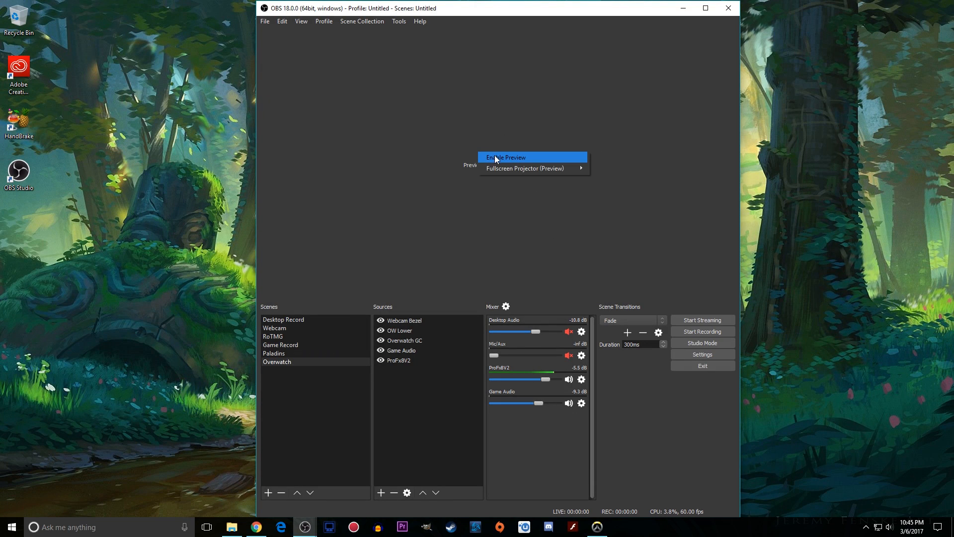
left_click(504, 157)
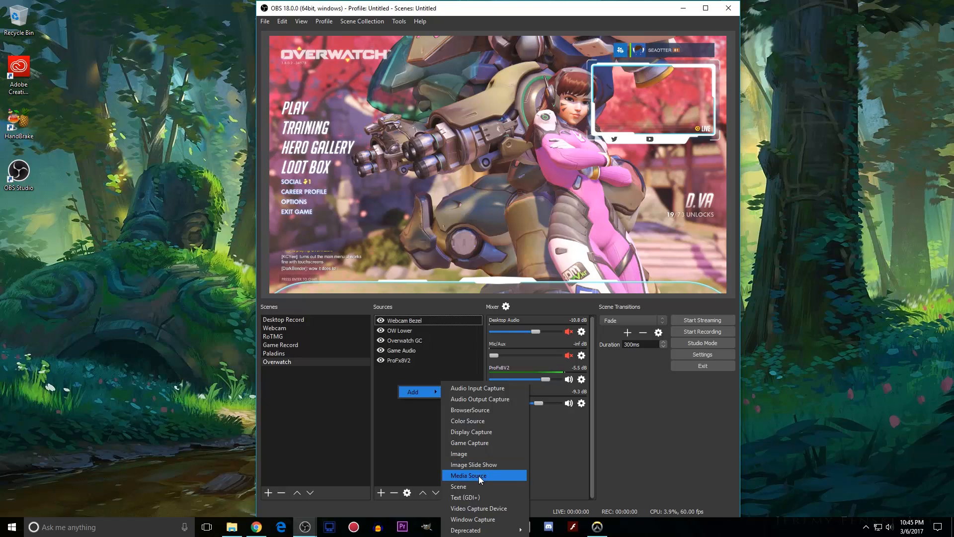
Start adding the existing Logitech C920 video capture device, then dismiss it, keeping five sources
left_click(478, 508)
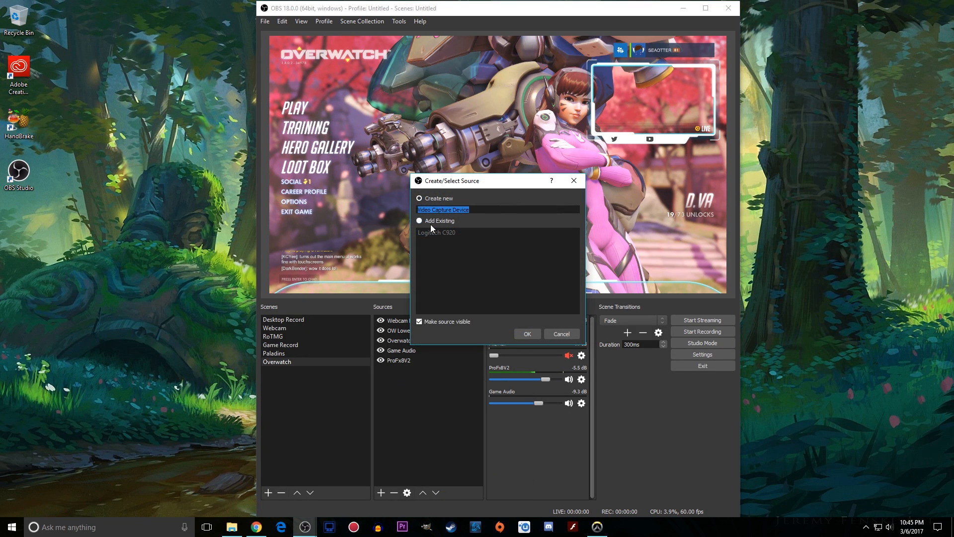
left_click(420, 220)
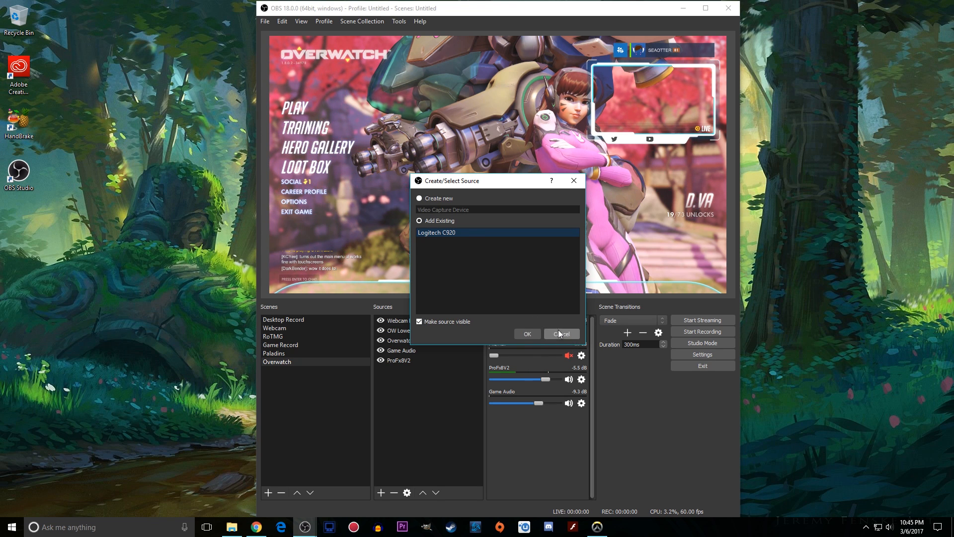
left_click(561, 334)
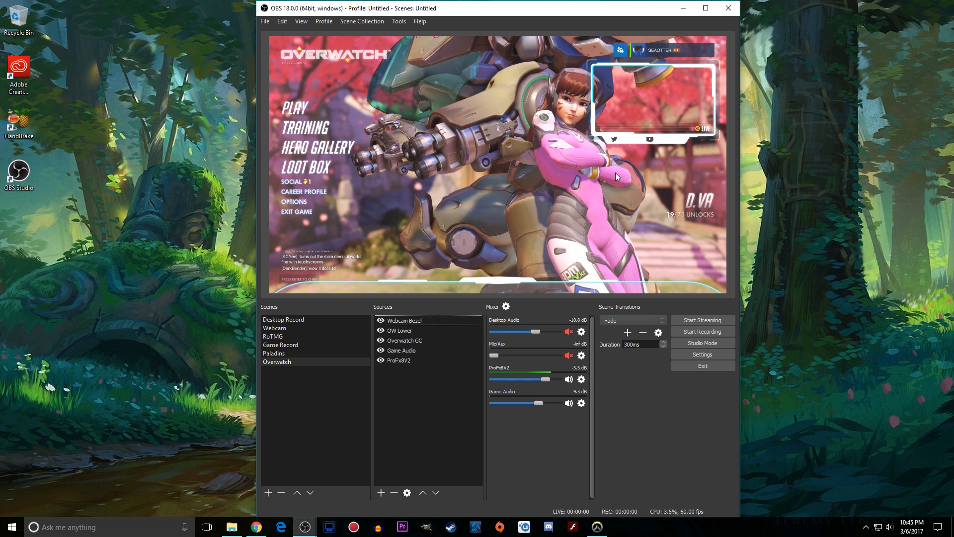
left_click(400, 330)
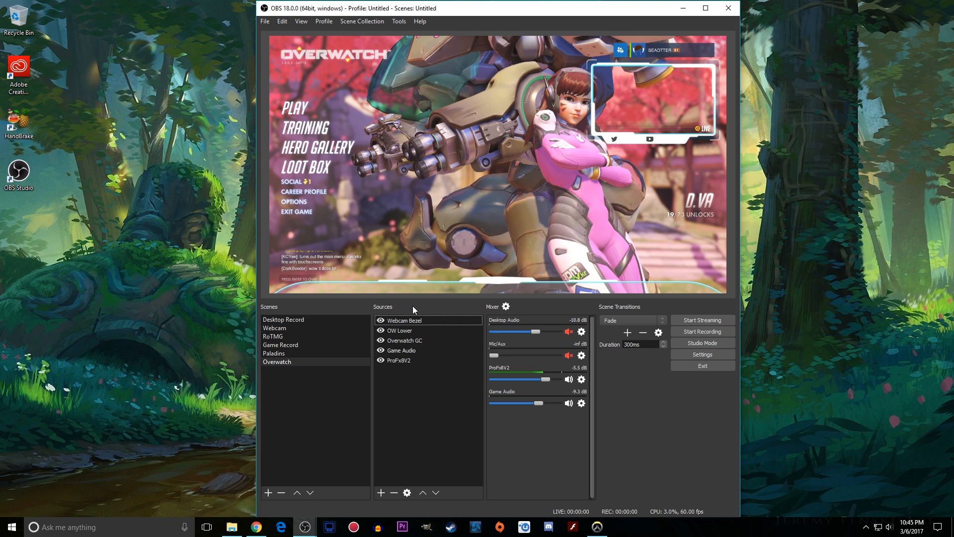
left_click(403, 321)
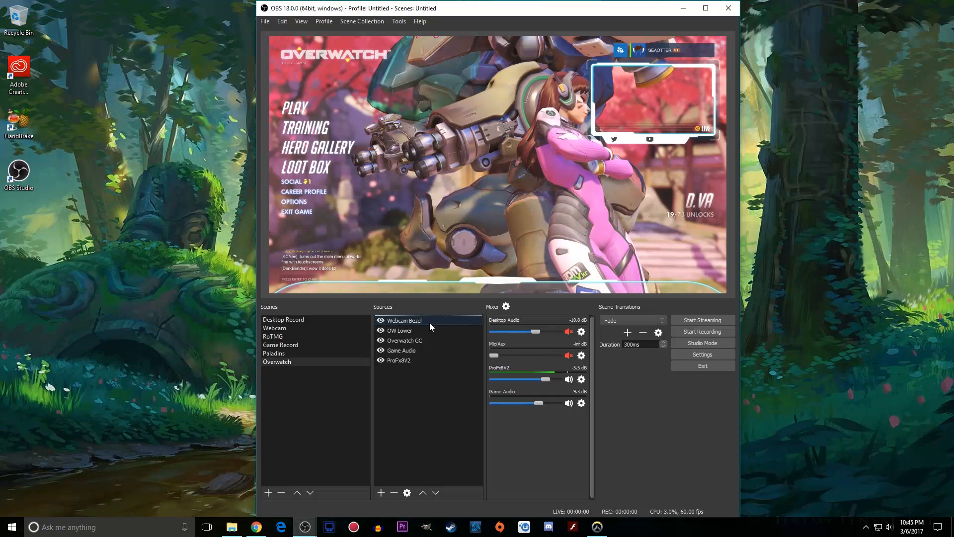
left_click(401, 330)
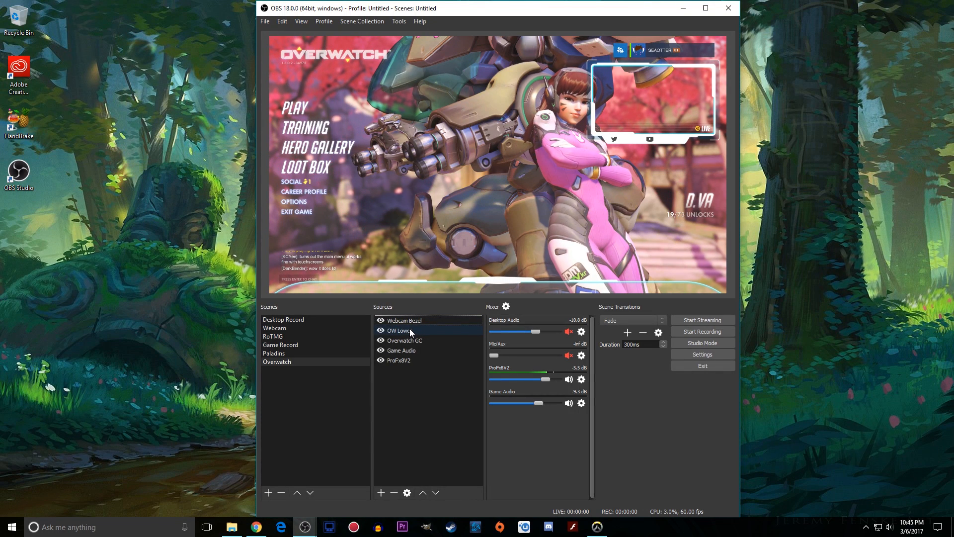
left_click(402, 350)
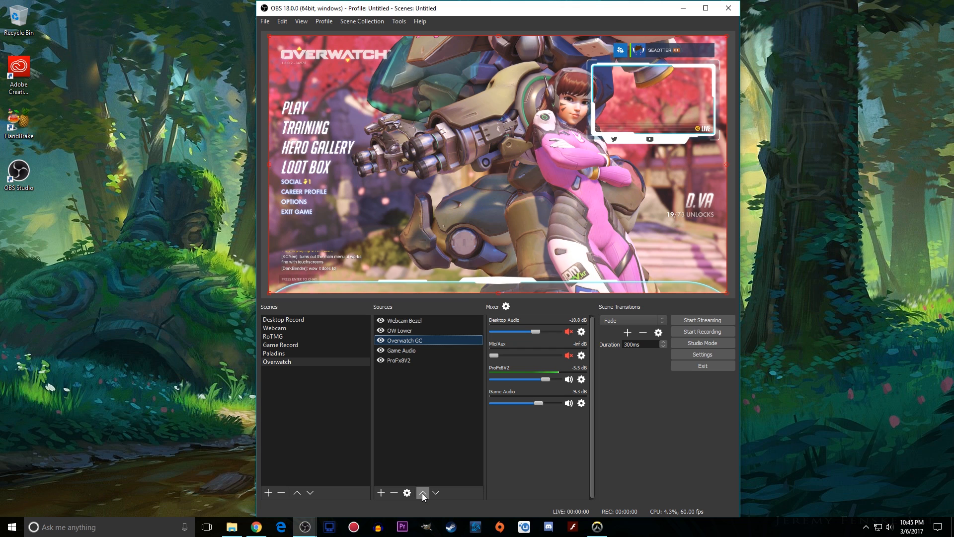
left_click(422, 492)
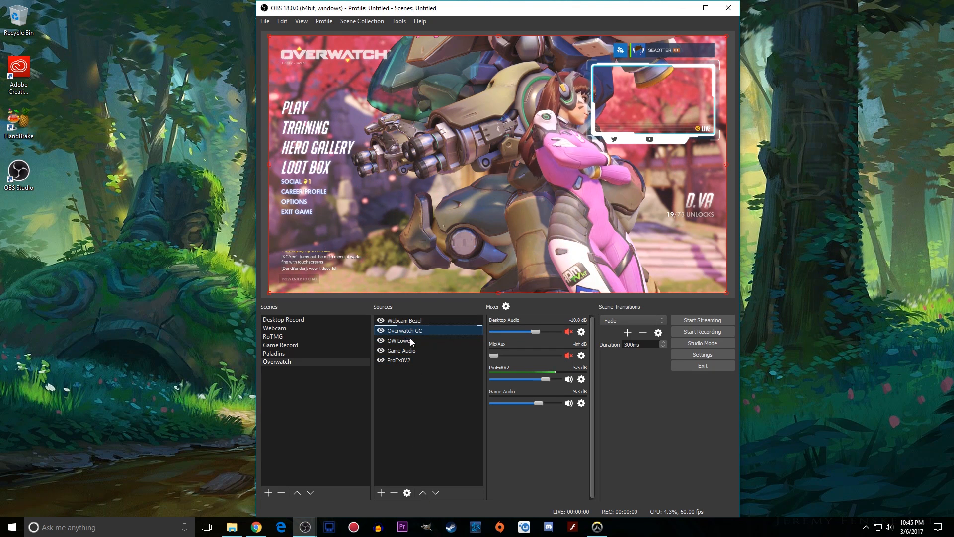
left_click(399, 339)
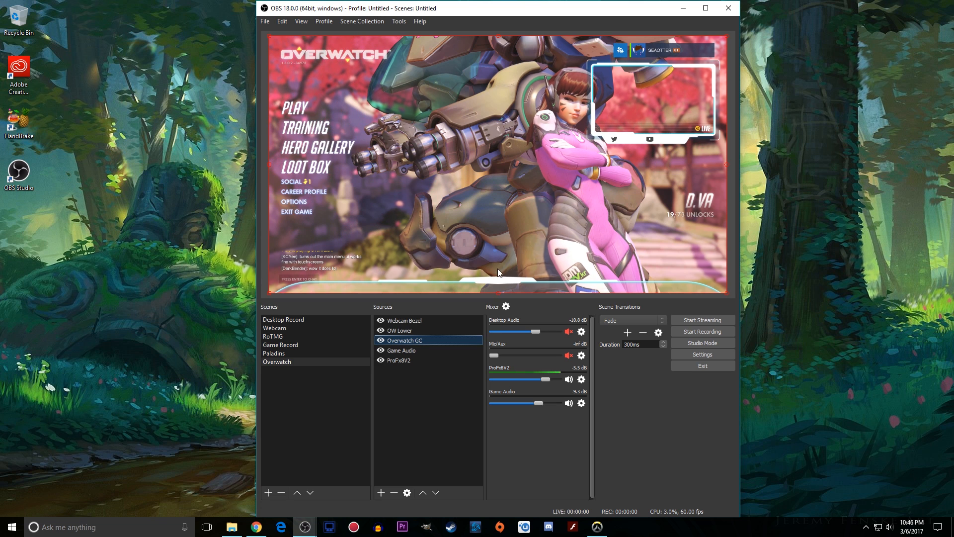
Add a SeaOtterGamer Text (GDI+) label, then add the existing copy beside the YouTube icon
left_click(381, 492)
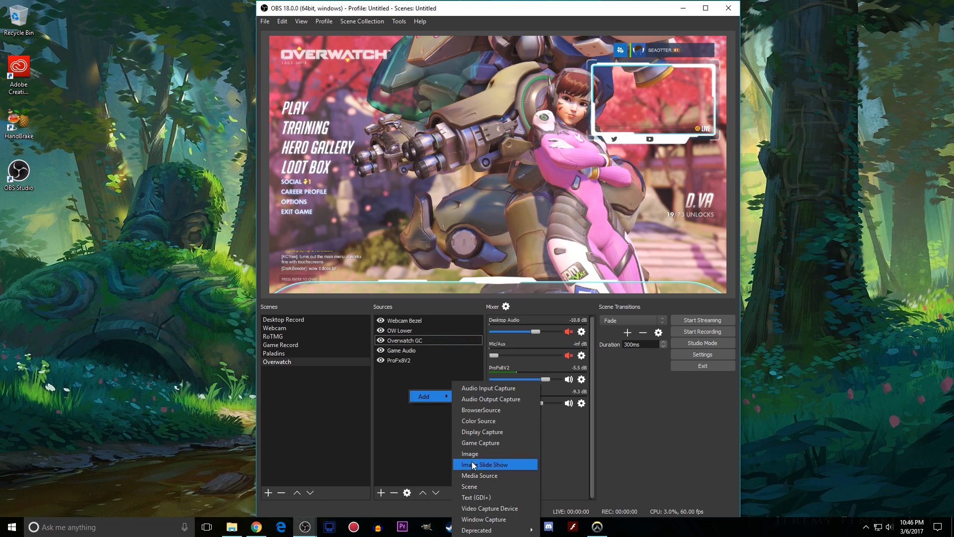
left_click(476, 497)
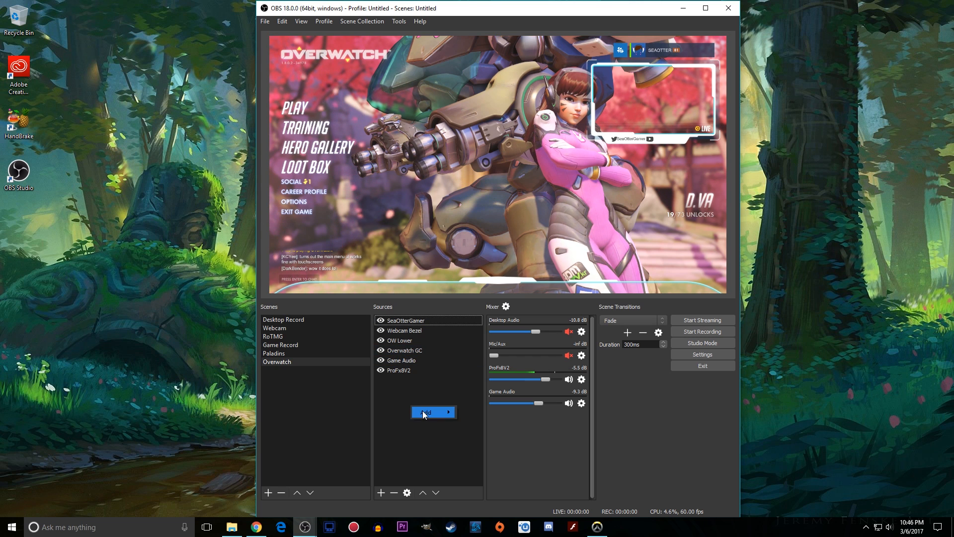
left_click(432, 411)
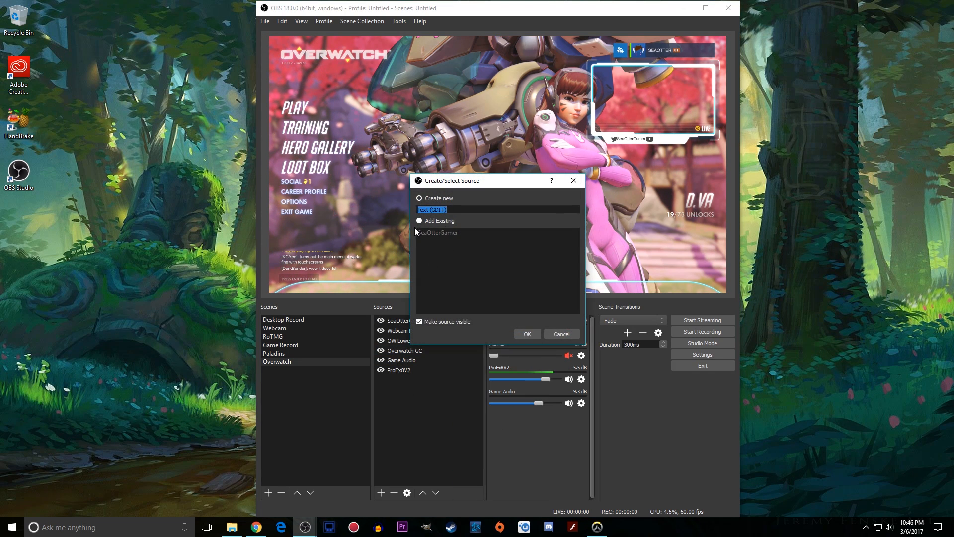
left_click(527, 334)
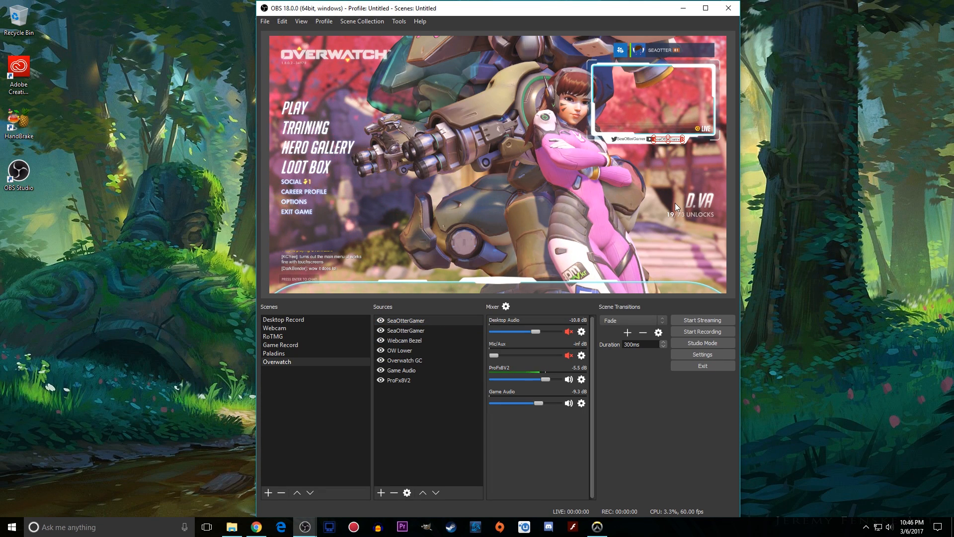
left_click(406, 320)
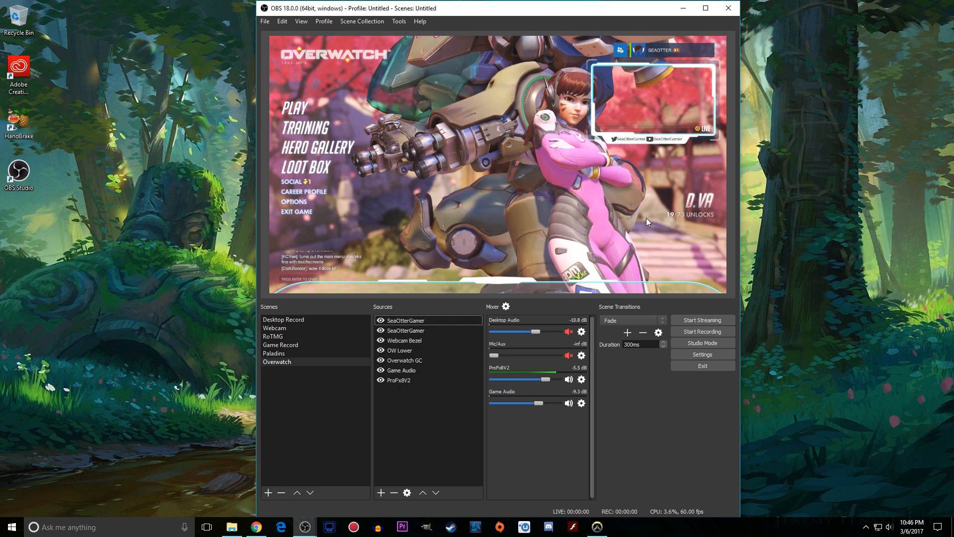
mouse_move(655, 215)
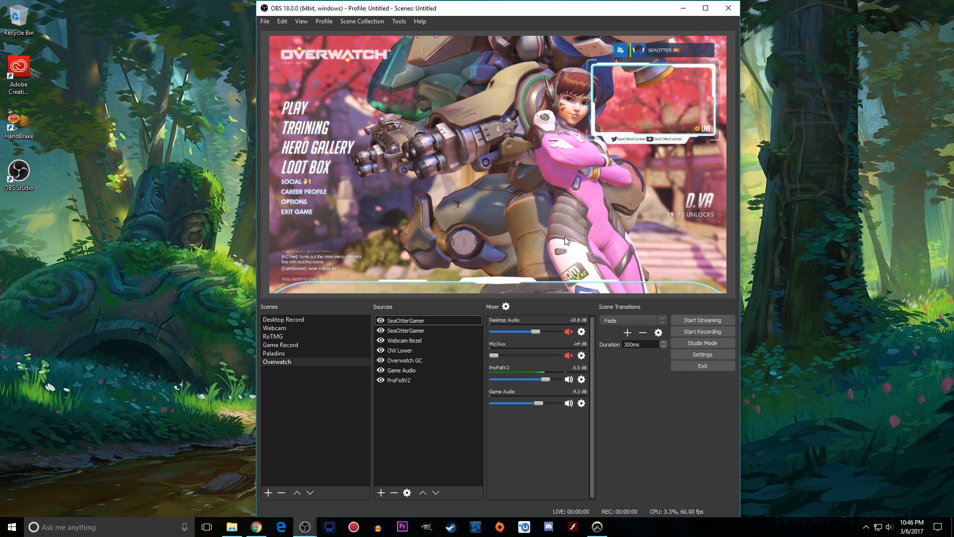
Add the existing Sub Counter browser source showing 4014 / 5000 at the lower bezel's right end
left_click(381, 492)
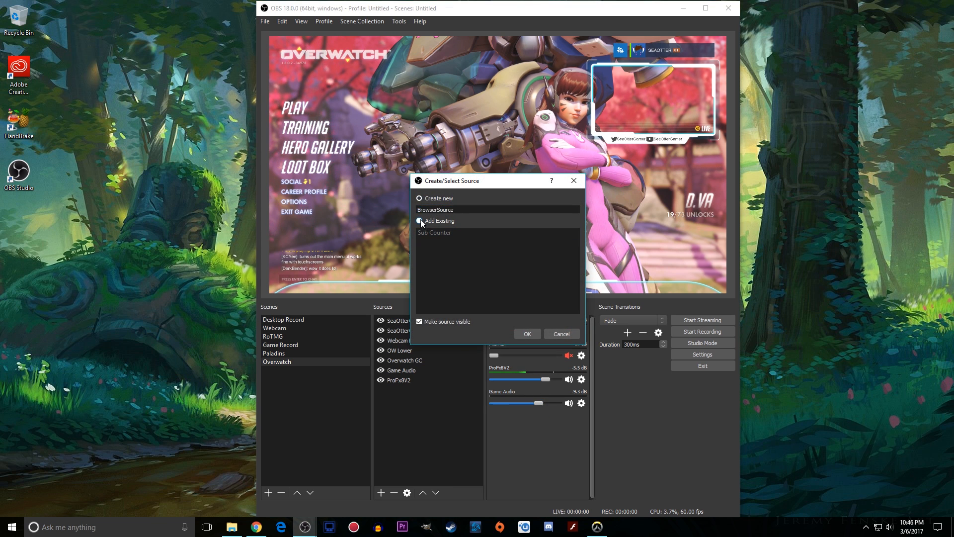
left_click(527, 334)
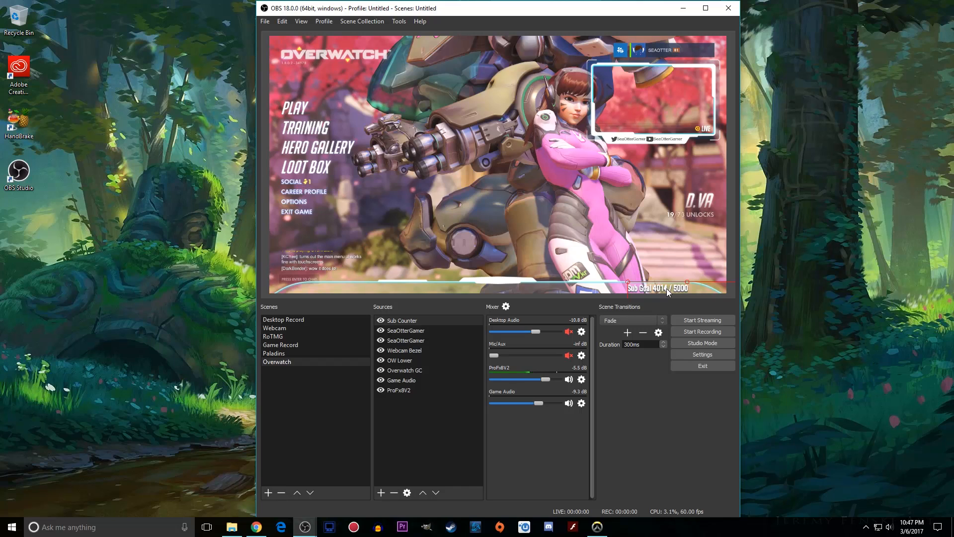
left_click(404, 370)
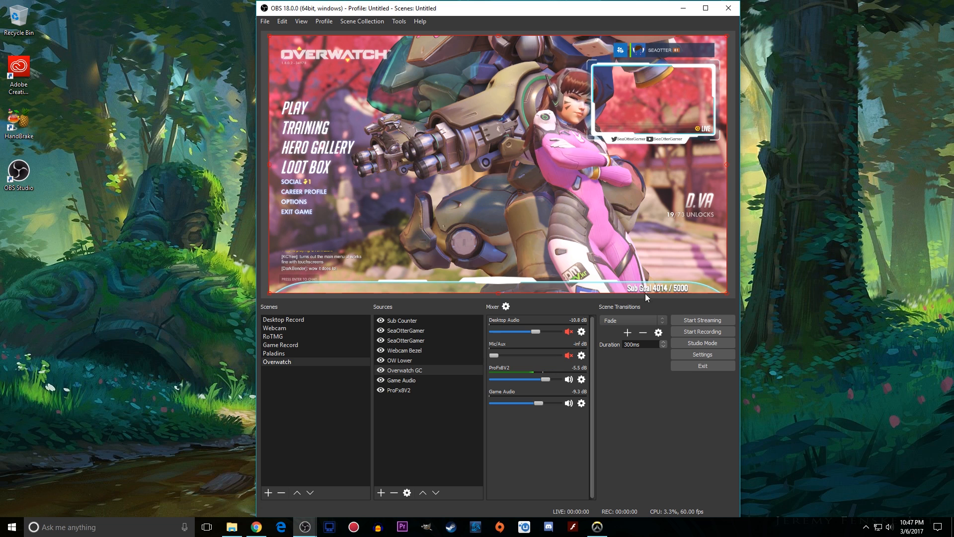
mouse_move(668, 302)
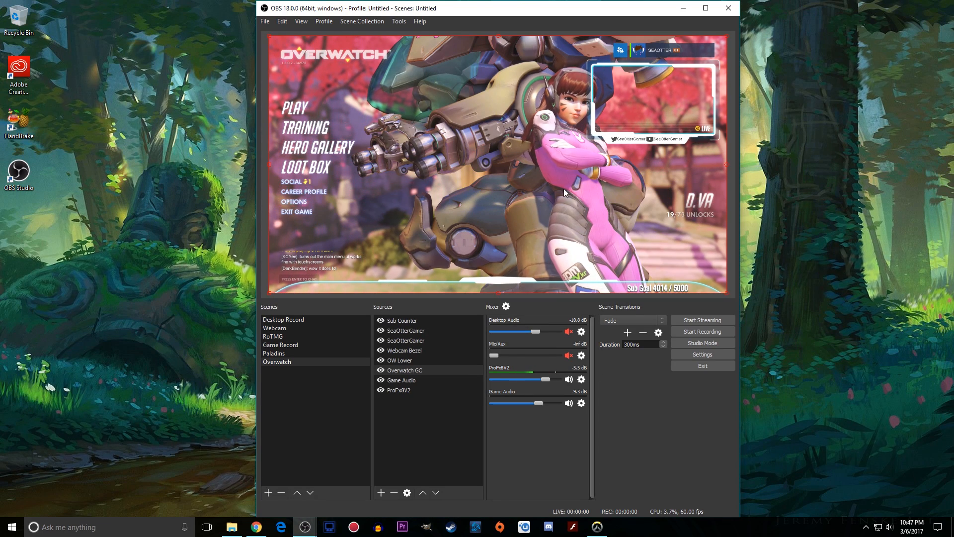
left_click(402, 379)
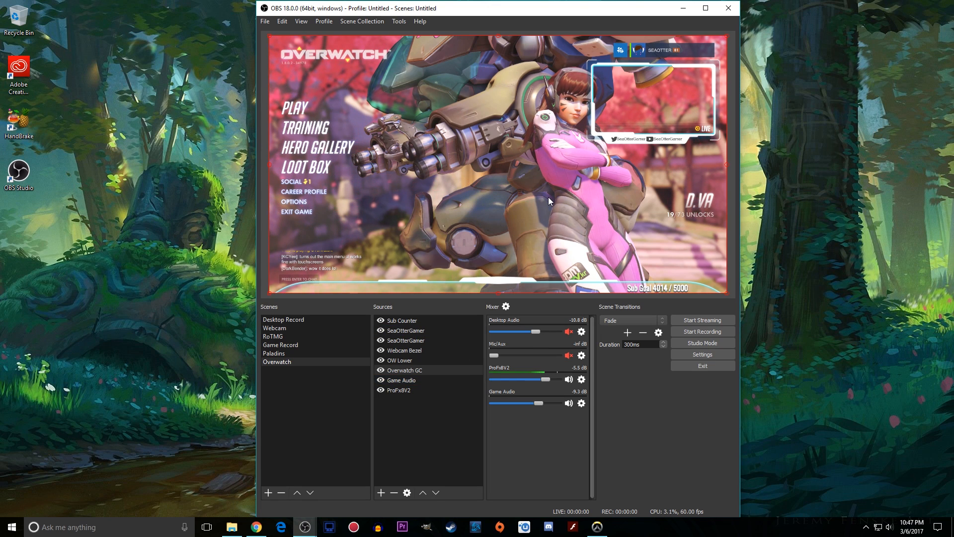
mouse_move(677, 281)
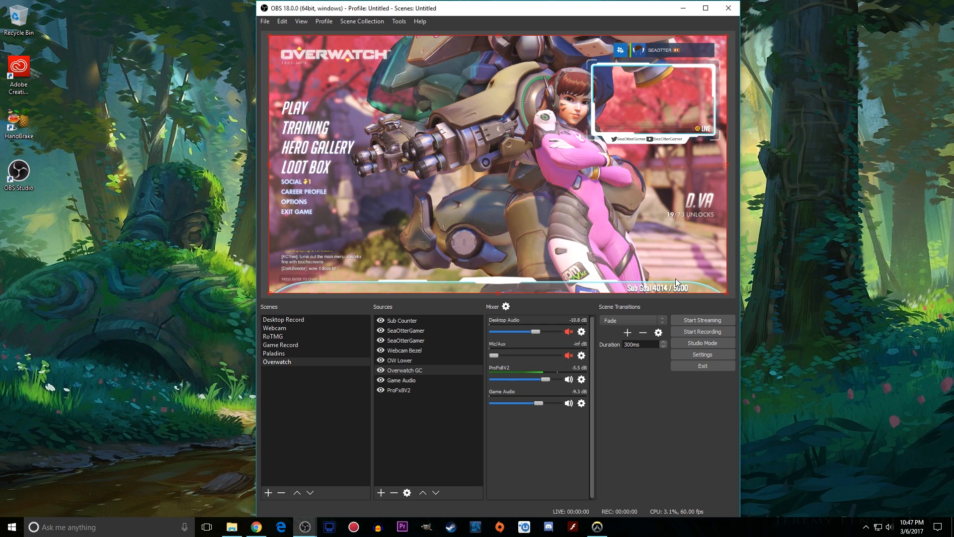
mouse_move(425, 225)
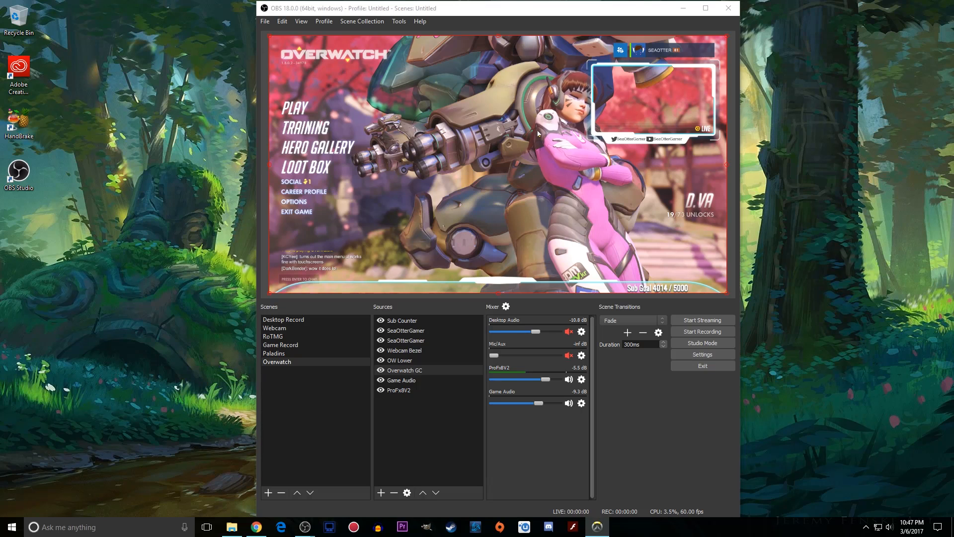
Switch to Overwatch and raise its Master Volume slider in Options > Sound while OBS captures live
left_click(294, 202)
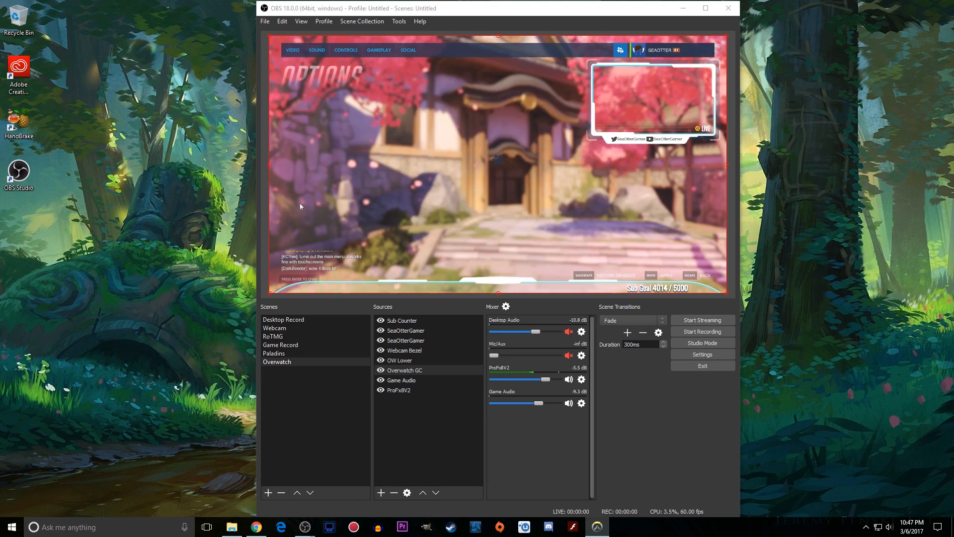
left_click(316, 50)
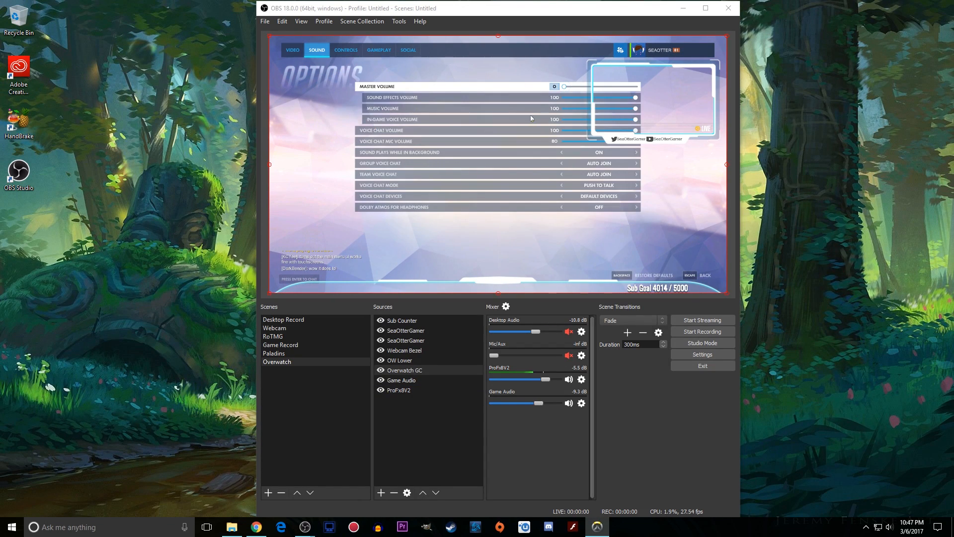
left_click_drag(562, 85, 614, 85)
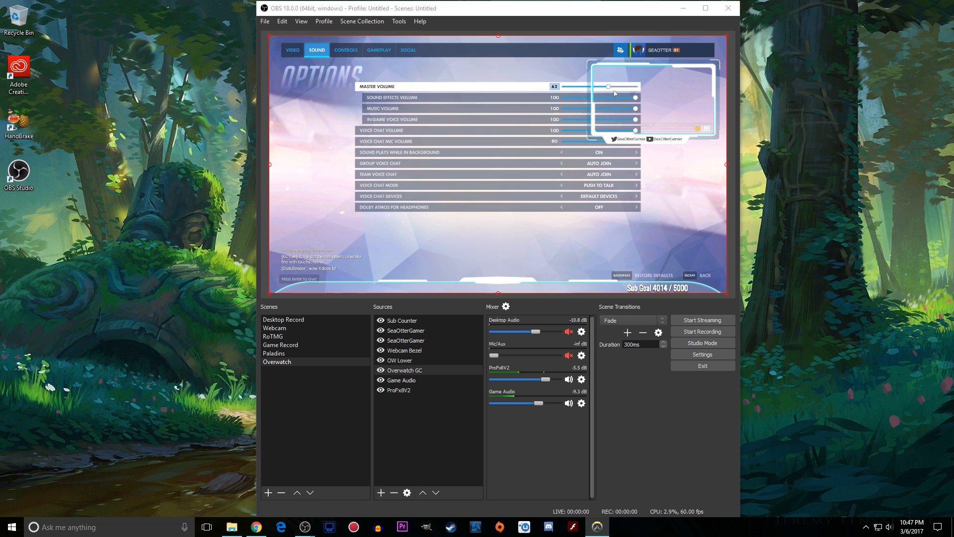
left_click_drag(608, 86, 624, 86)
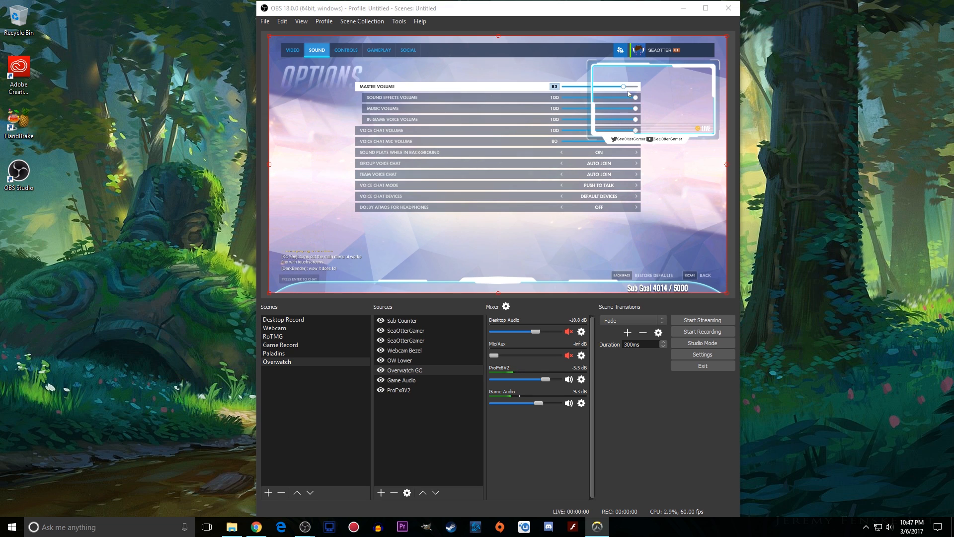
left_click_drag(635, 97, 625, 87)
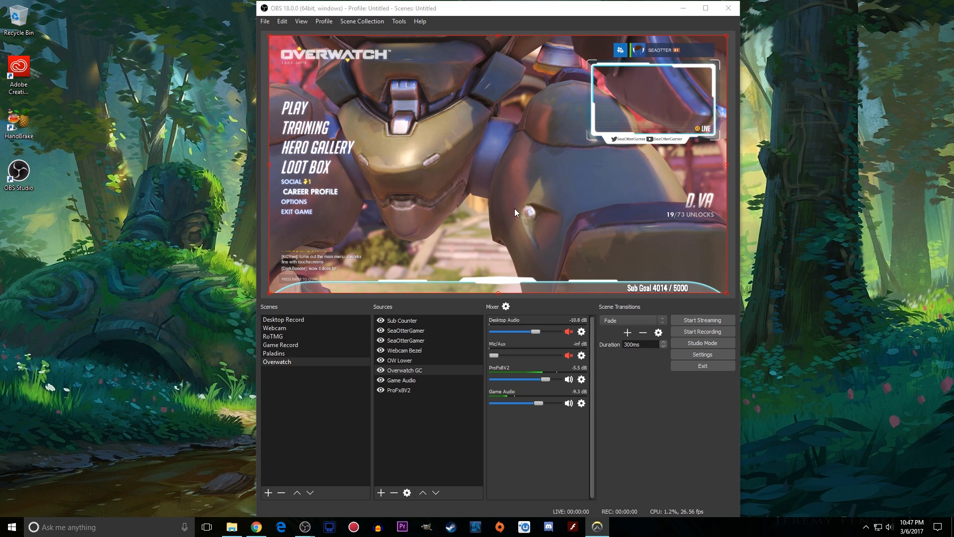
mouse_move(479, 290)
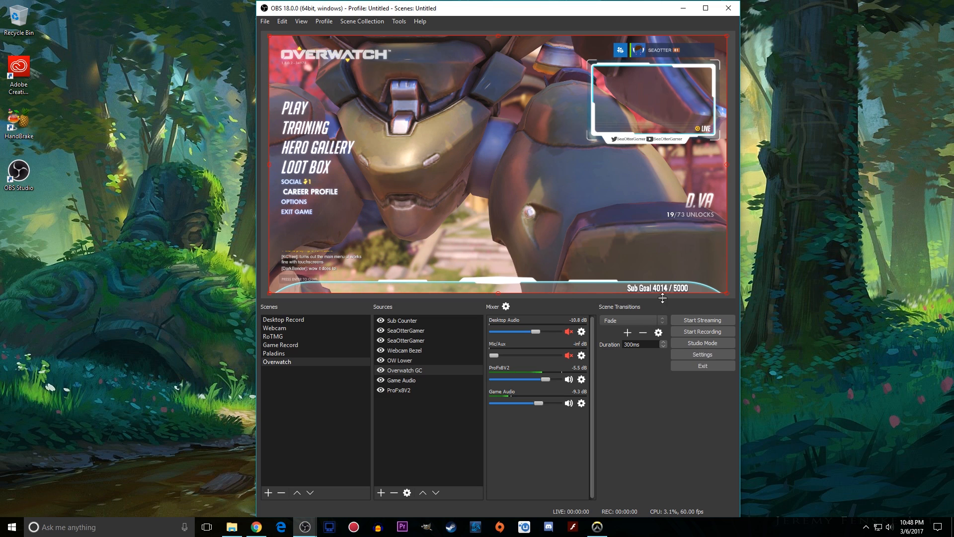
mouse_move(514, 360)
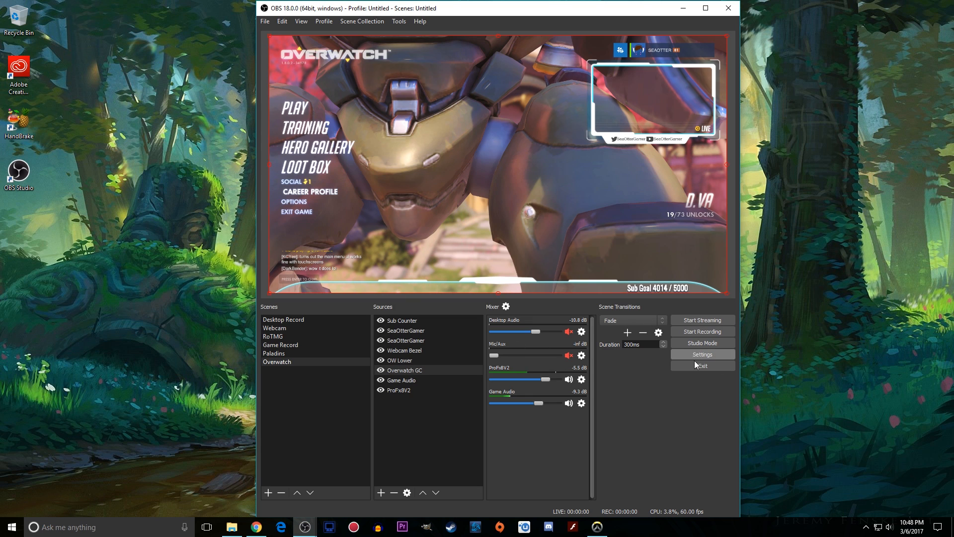
Enable Studio Mode, stage Desktop Record, transition it live, then transition Overwatch back live
left_click(702, 343)
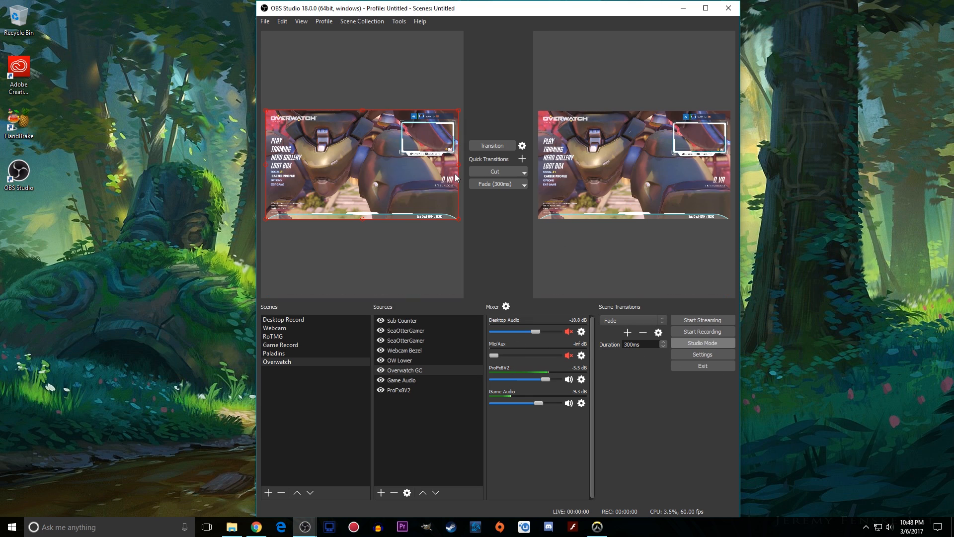
left_click(283, 319)
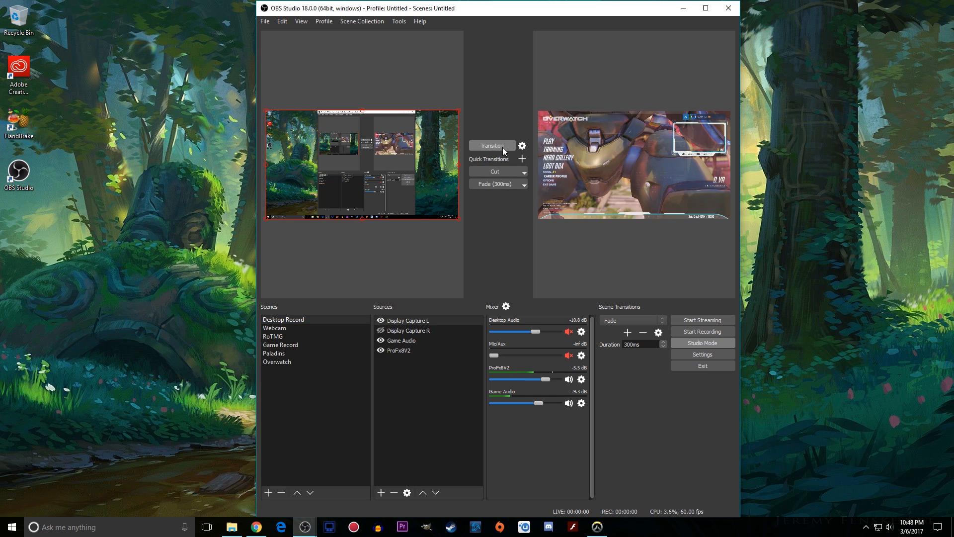
left_click(278, 362)
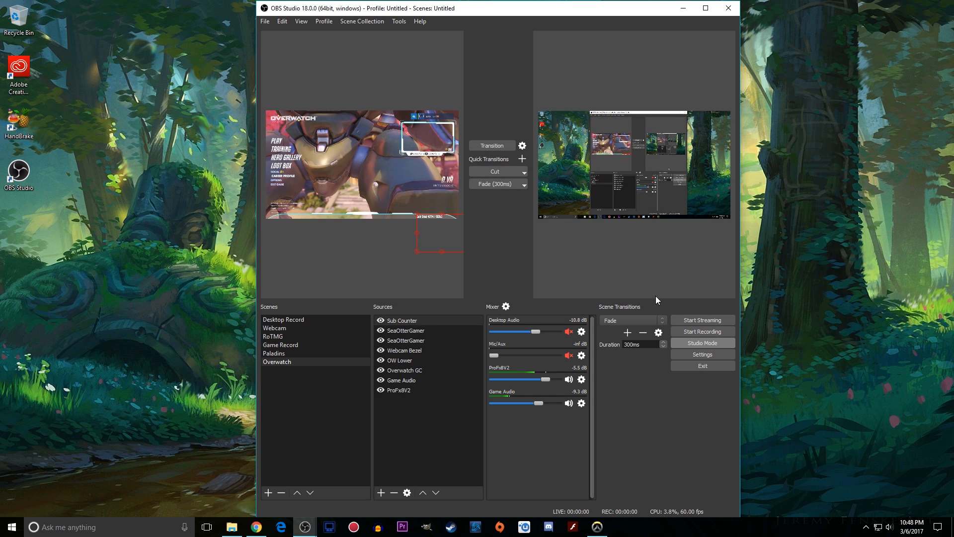
left_click(284, 319)
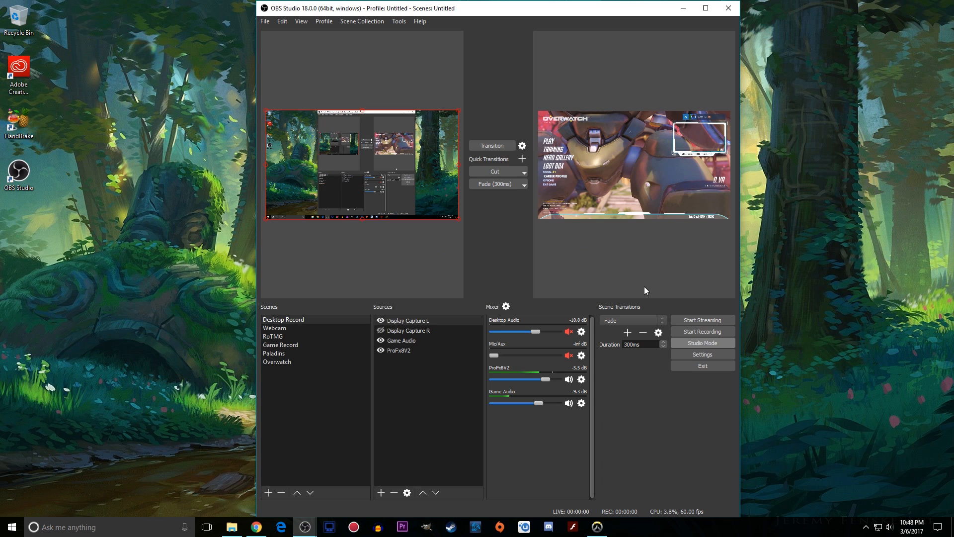